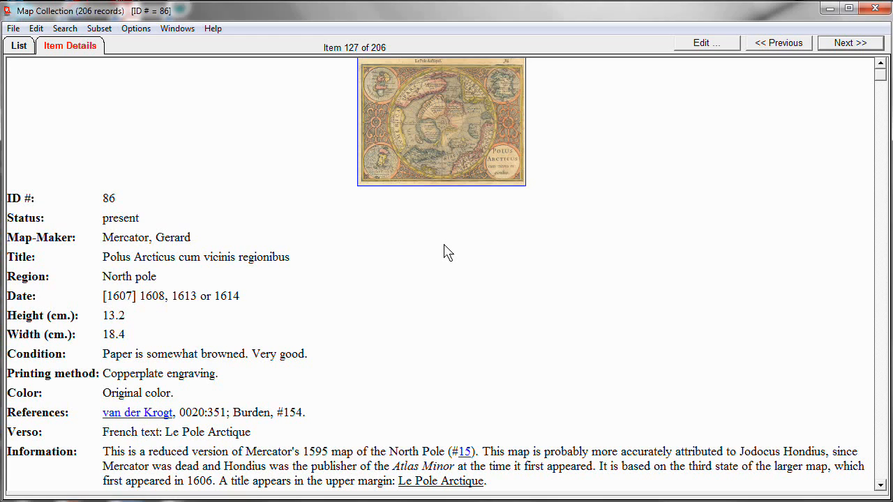
{"action": "mouse_move", "coordinate": [355, 280]}
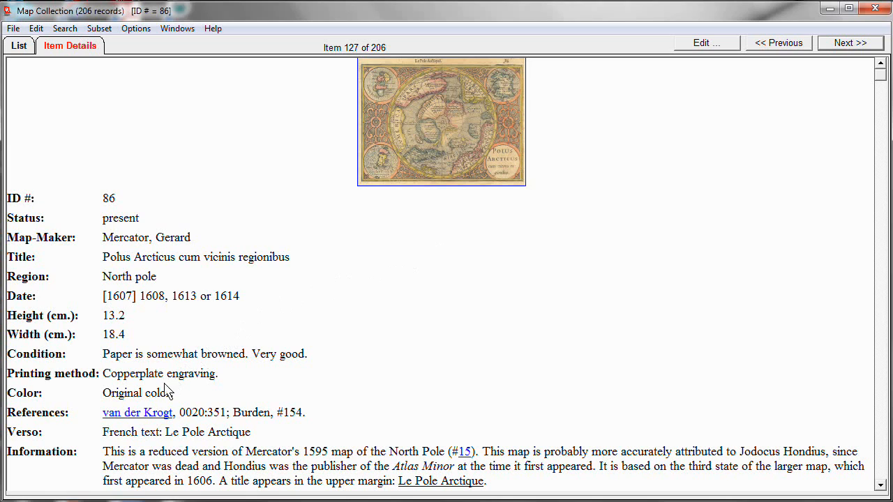
{"action": "mouse_move", "coordinate": [140, 419]}
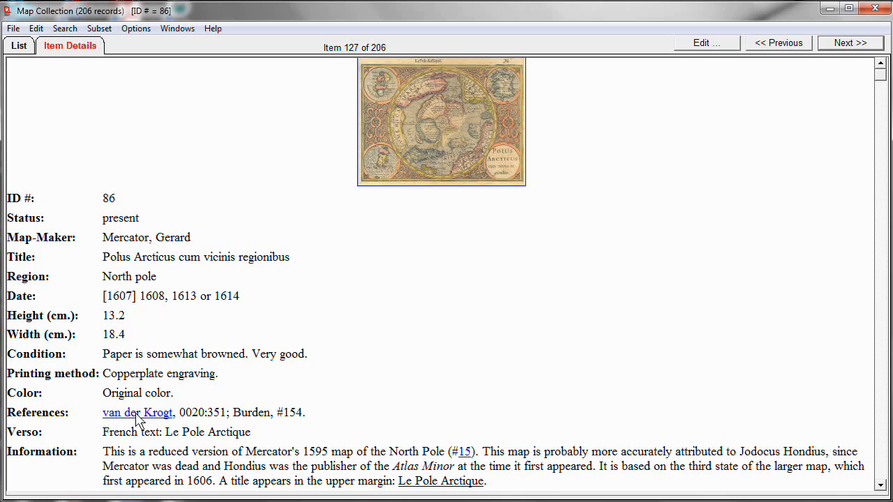
- Check the van der Krogt reference, edit record 86 and select the word Burden in References
{"action": "left_click", "coordinate": [136, 413]}
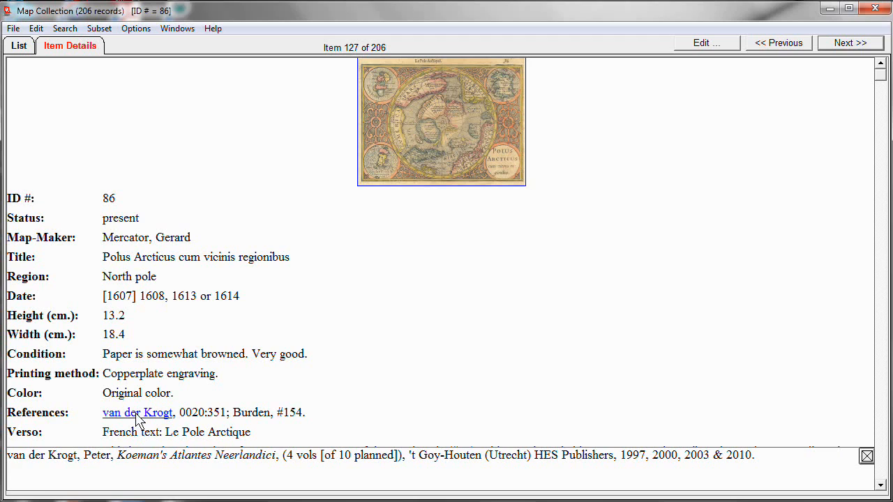
{"action": "mouse_move", "coordinate": [348, 427]}
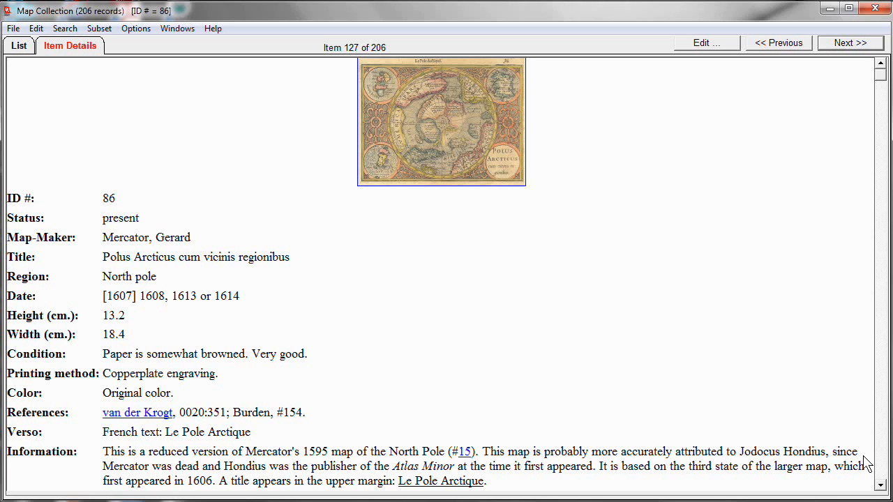
{"action": "mouse_move", "coordinate": [690, 43]}
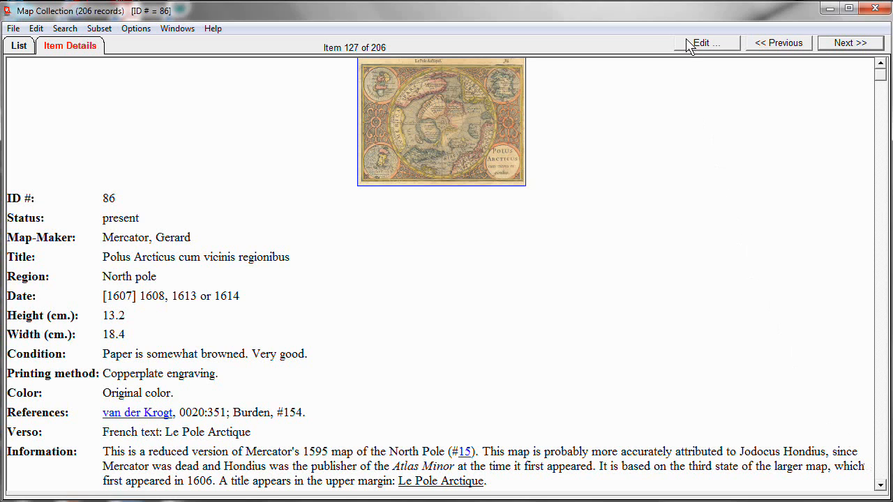
{"action": "left_click", "coordinate": [706, 41]}
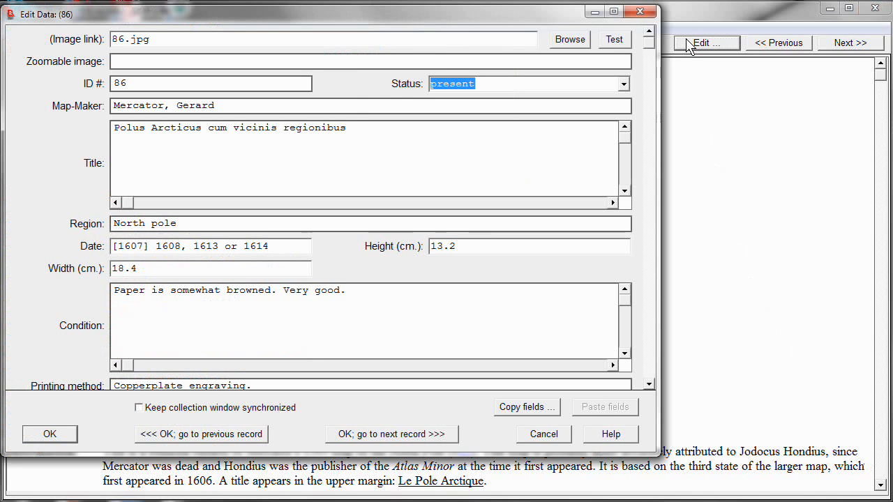
{"action": "scroll", "scroll_direction": "down", "scroll_amount": 3}
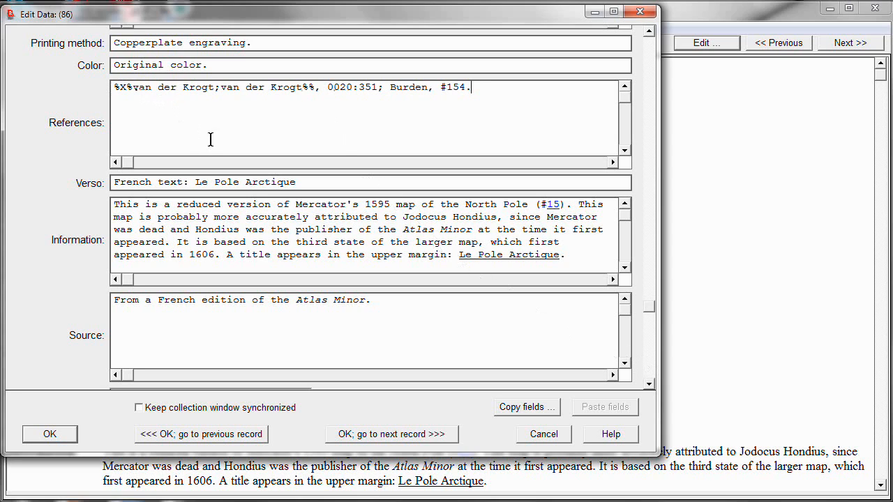
{"action": "mouse_move", "coordinate": [219, 123]}
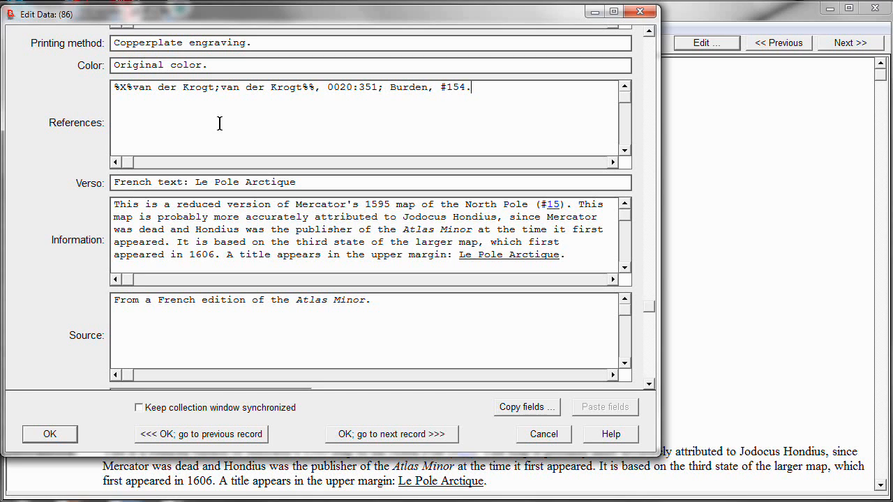
{"action": "mouse_move", "coordinate": [174, 103]}
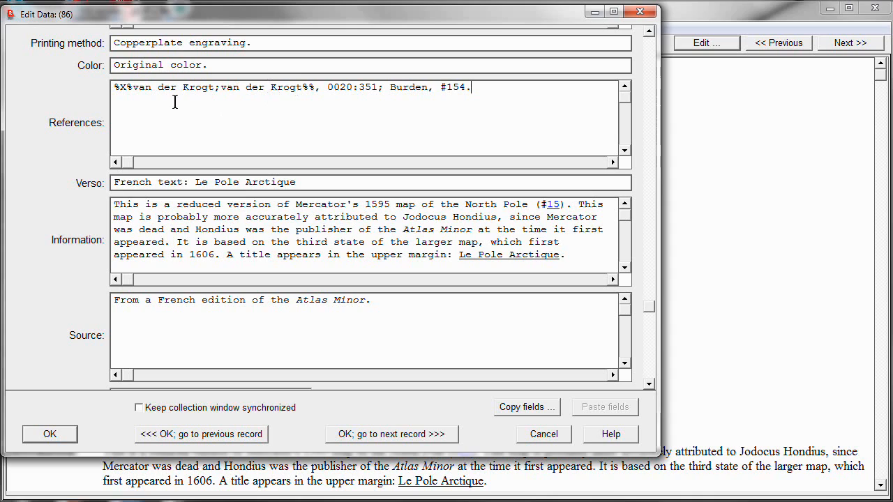
{"action": "mouse_move", "coordinate": [370, 128]}
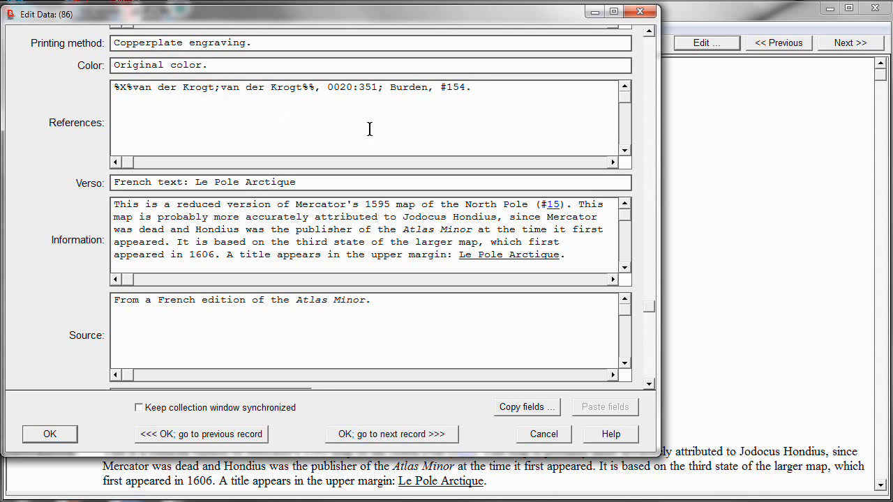
{"action": "mouse_move", "coordinate": [399, 108]}
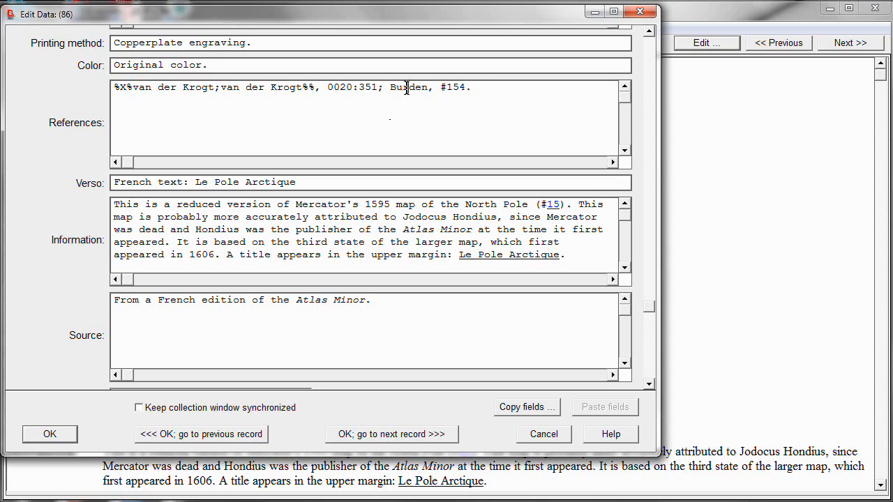
{"action": "double_click", "coordinate": [409, 86]}
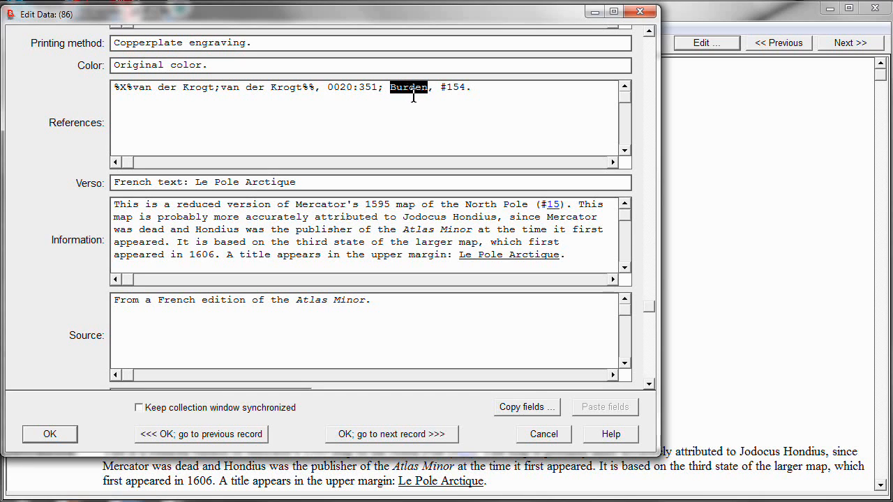
- Start a special hyperlink on the selected word Burden via its context menu
{"action": "right_click", "coordinate": [413, 98]}
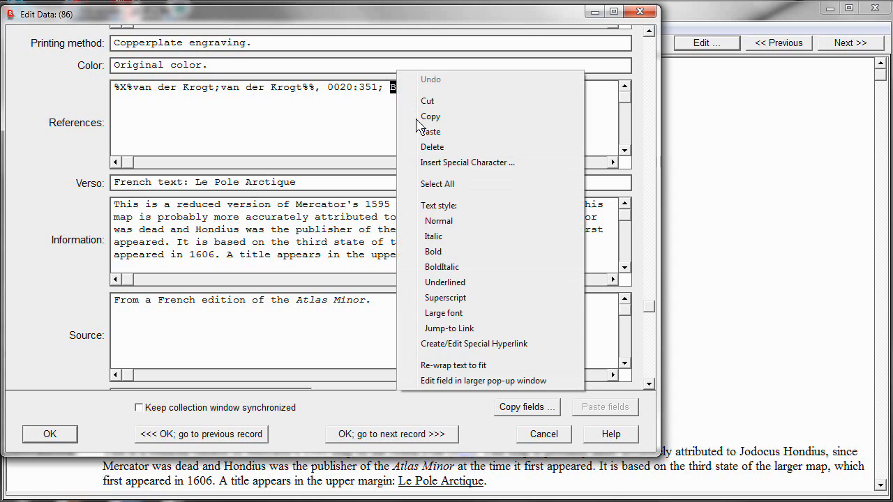
{"action": "mouse_move", "coordinate": [475, 343]}
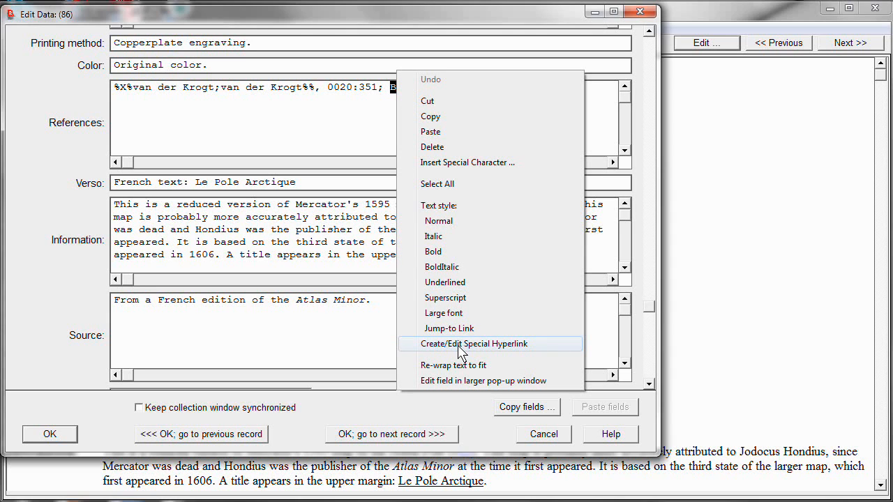
{"action": "left_click", "coordinate": [477, 343]}
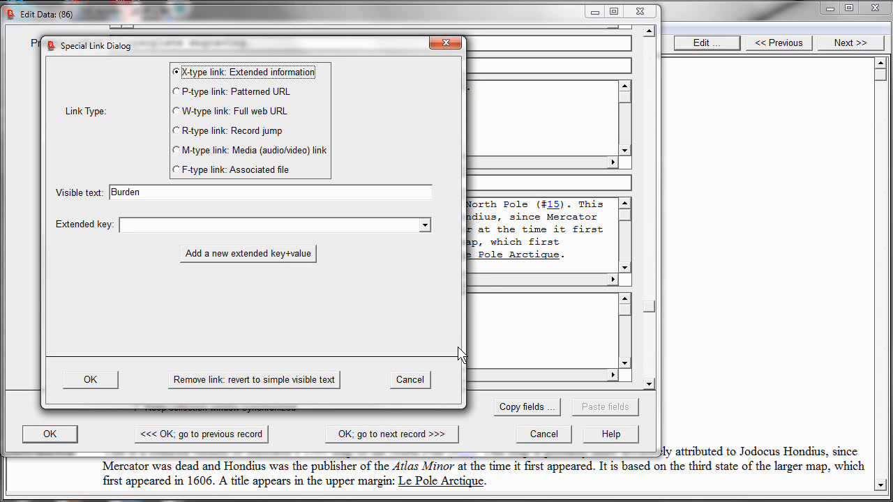
{"action": "mouse_move", "coordinate": [245, 264]}
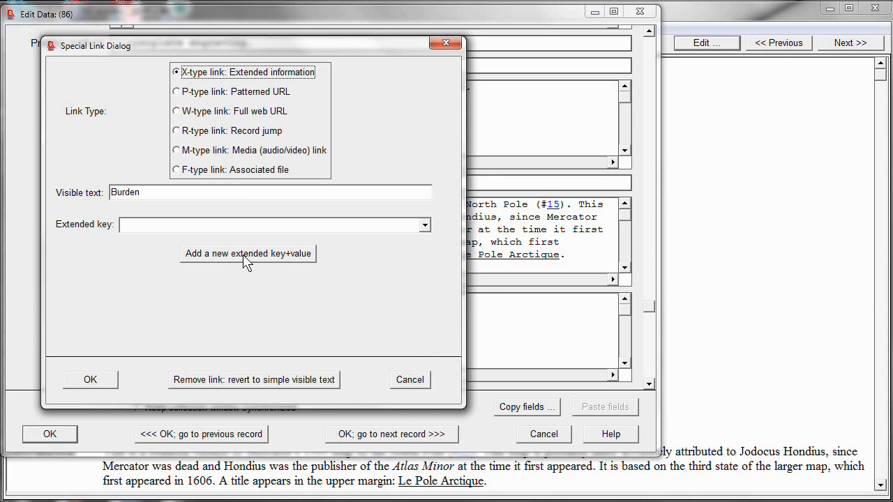
- Add extended key Burden holding the full Burden citation (Raleigh Publications, 1996, 2007) with an italic title
{"action": "left_click", "coordinate": [248, 254]}
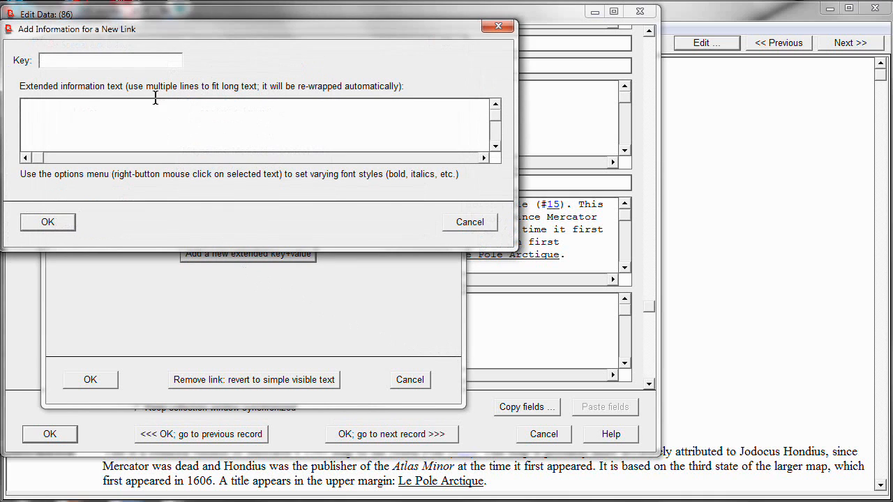
{"action": "mouse_move", "coordinate": [67, 66]}
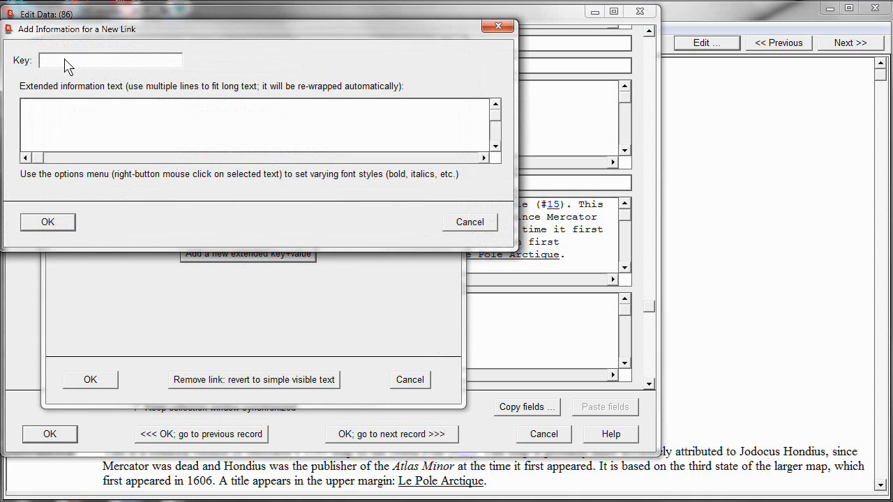
{"action": "type", "text": "Burden"}
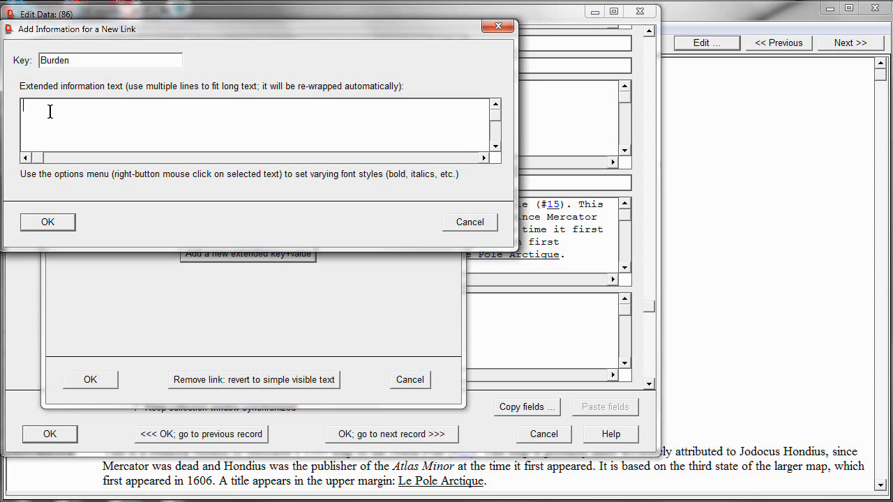
{"action": "type", "text": "1-1700, Rickmansworth (Herts), Raleigh Publications, 1996, 2007 (vol. 2)."}
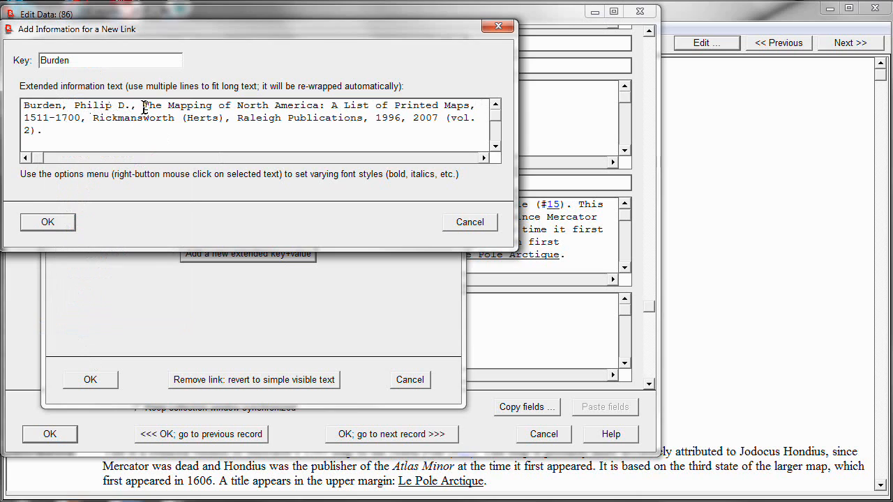
{"action": "left_click_drag", "start_coordinate": [141, 104], "coordinate": [119, 117]}
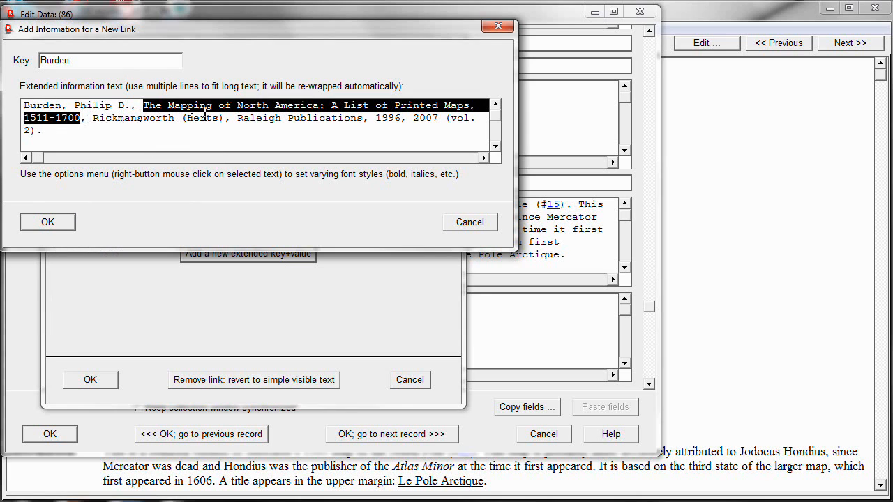
{"action": "right_click", "coordinate": [181, 106]}
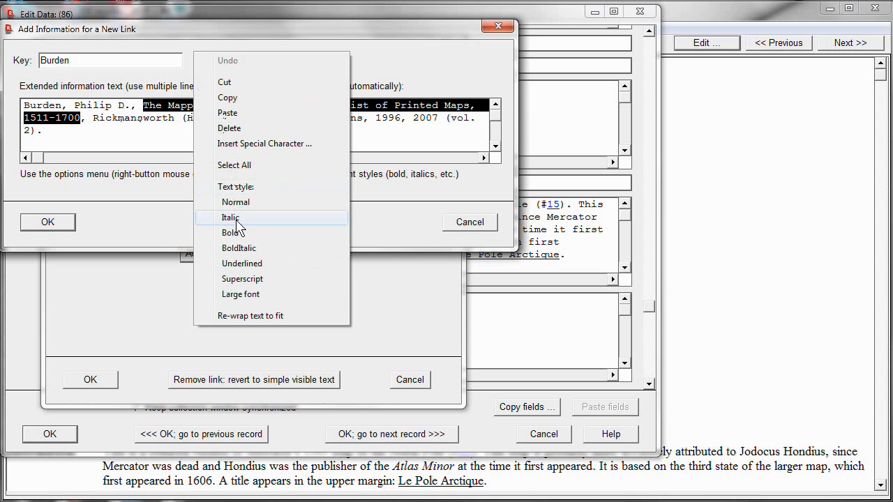
{"action": "left_click", "coordinate": [230, 217]}
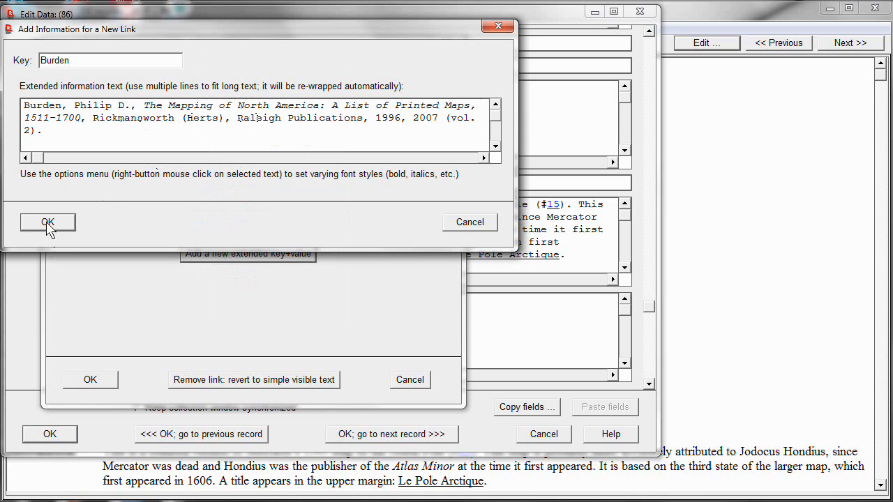
{"action": "left_click", "coordinate": [47, 222]}
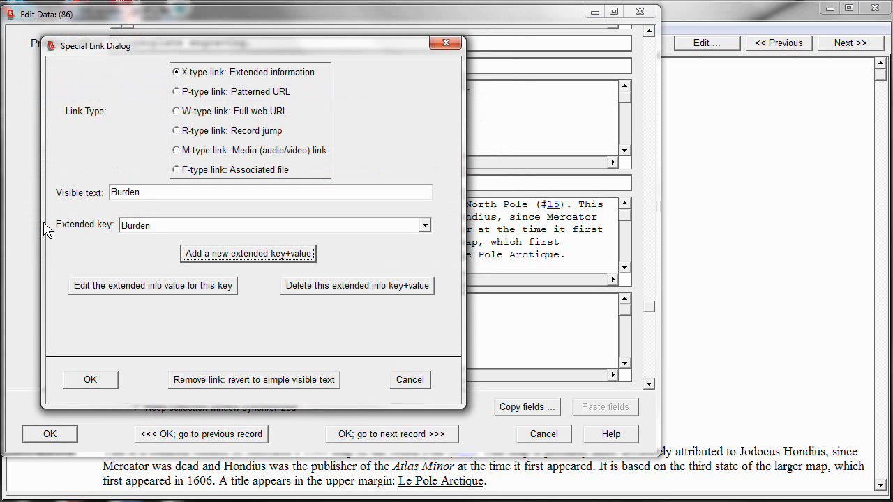
{"action": "mouse_move", "coordinate": [101, 383]}
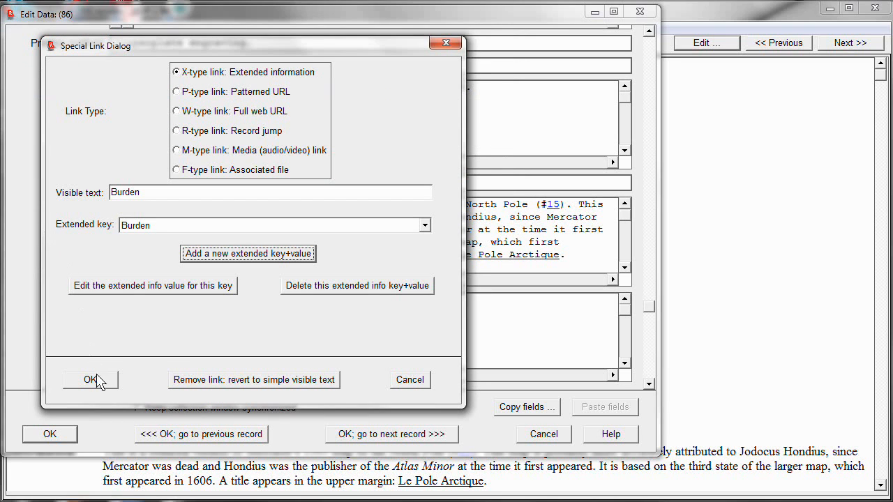
- Confirm the Burden link, save record 86 and check Burden shows as a hyperlink
{"action": "left_click", "coordinate": [89, 380]}
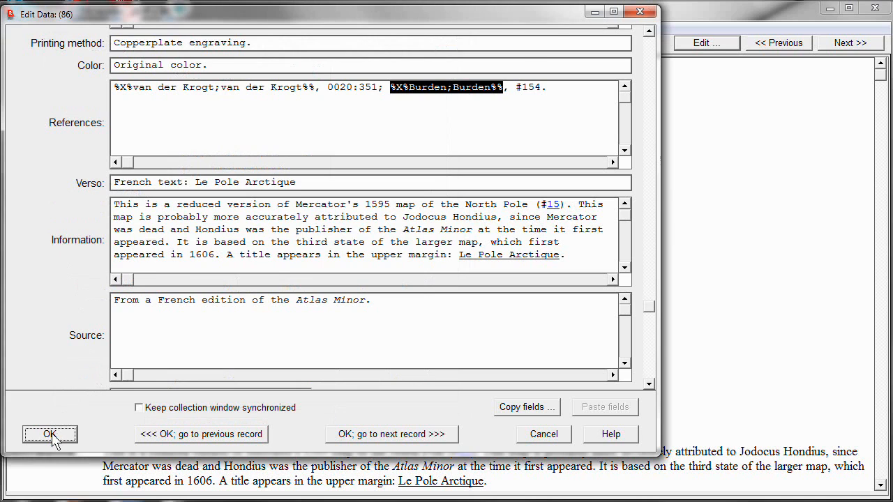
{"action": "left_click", "coordinate": [50, 434]}
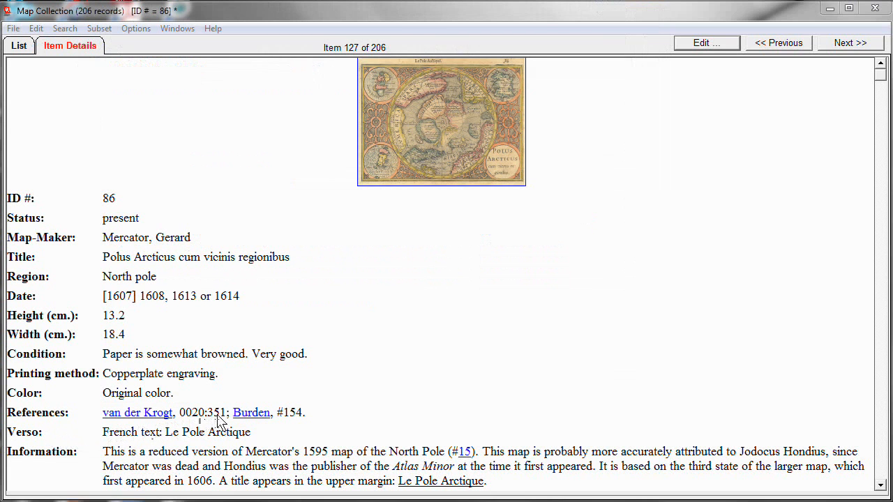
{"action": "left_click", "coordinate": [252, 413]}
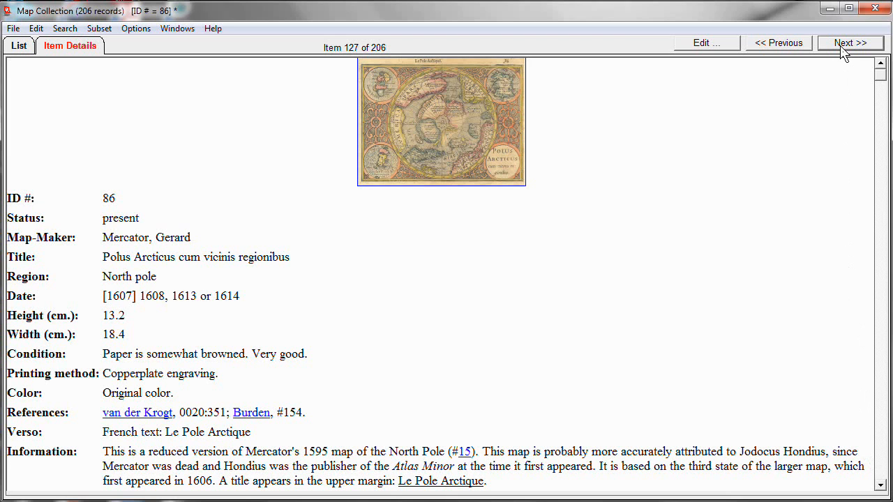
- On record 175, link Burden in References to the existing Burden extended key and save
{"action": "left_click", "coordinate": [851, 41]}
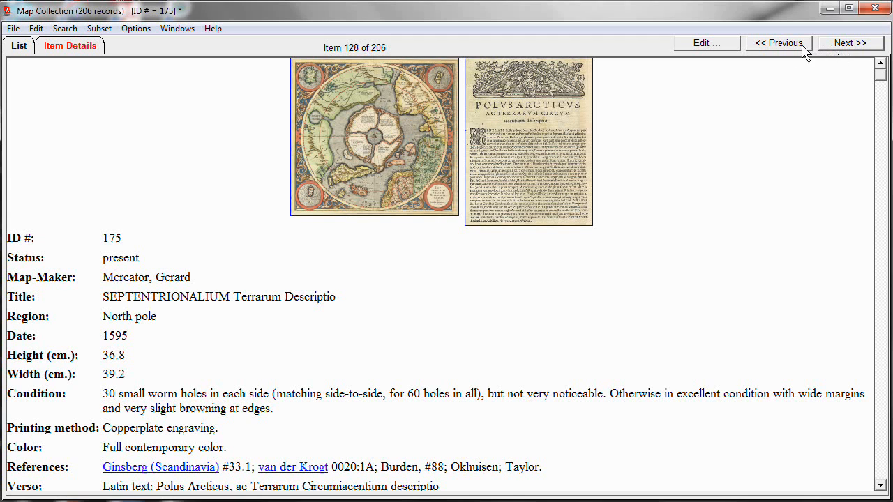
{"action": "mouse_move", "coordinate": [706, 42]}
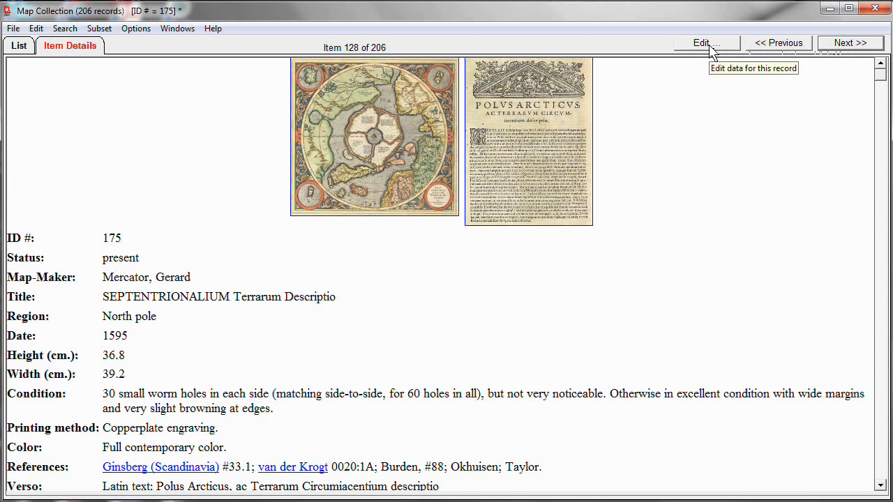
{"action": "left_click", "coordinate": [706, 42]}
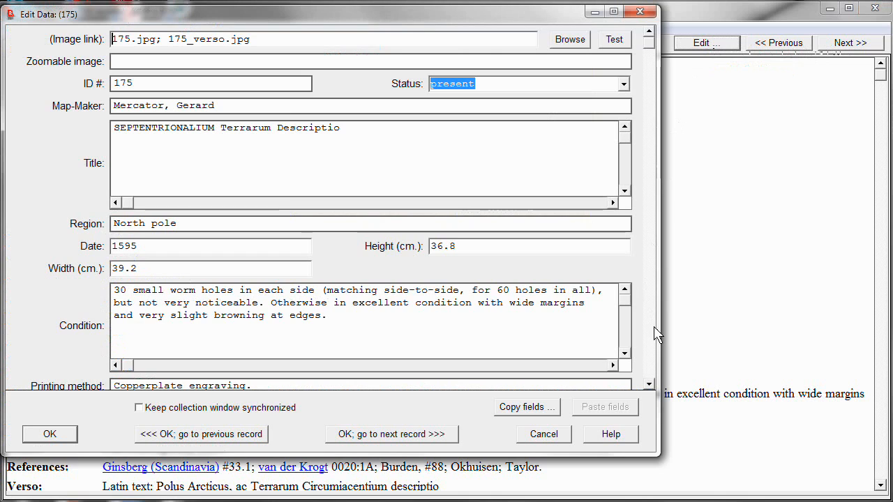
{"action": "scroll", "scroll_direction": "down", "scroll_amount": 3}
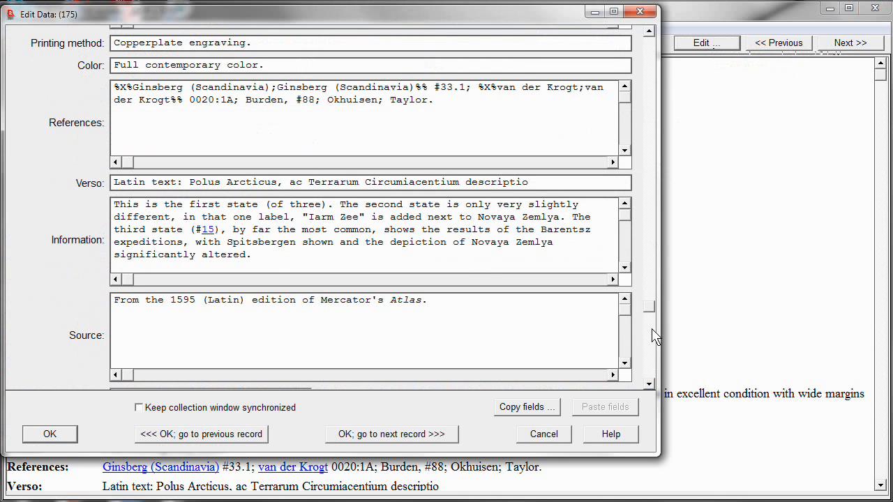
{"action": "double_click", "coordinate": [264, 101]}
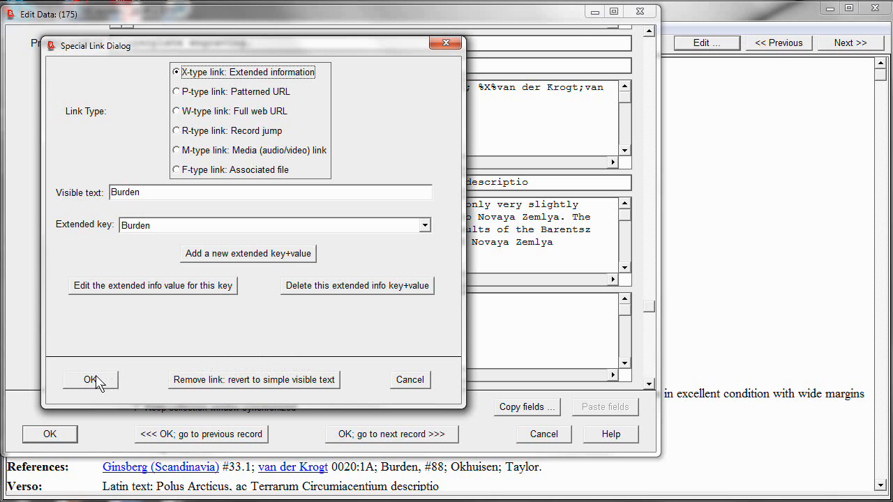
{"action": "left_click", "coordinate": [90, 380]}
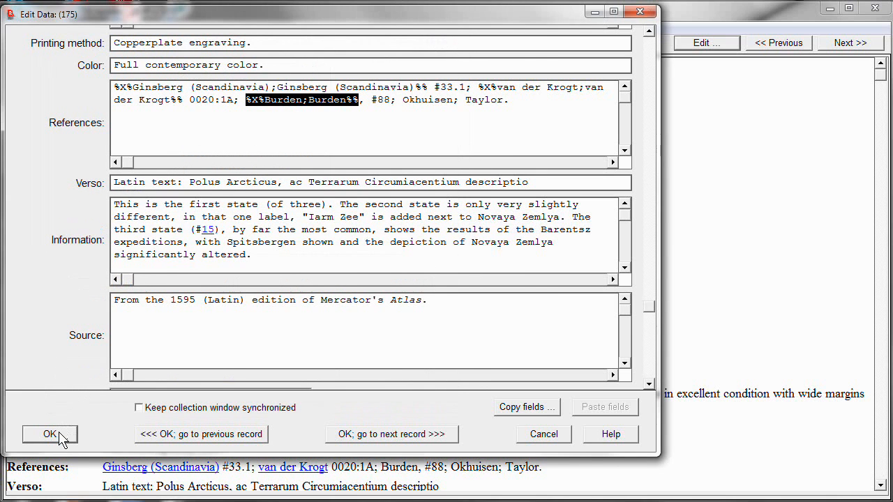
{"action": "left_click", "coordinate": [50, 434]}
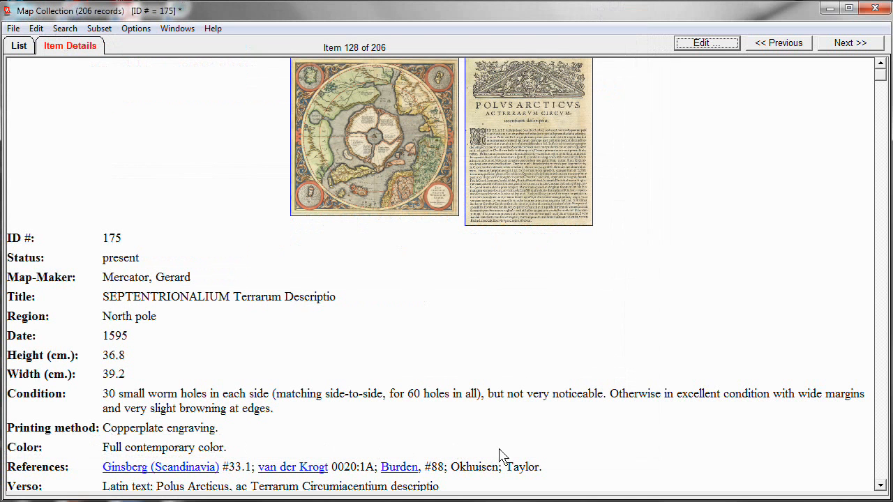
- Review record 175's details and go back to the previous record, Polus Arcticus (ID 86)
{"action": "scroll", "scroll_direction": "down", "scroll_amount": 3}
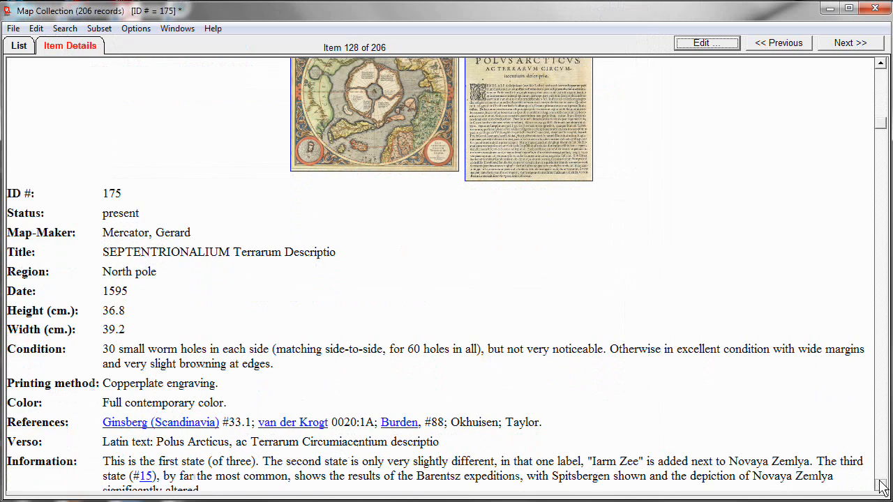
{"action": "left_click", "coordinate": [400, 422]}
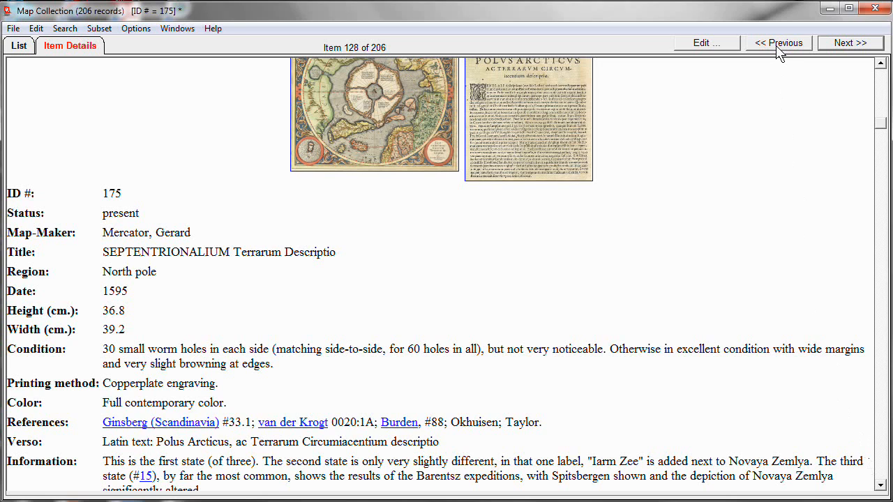
{"action": "left_click", "coordinate": [778, 42]}
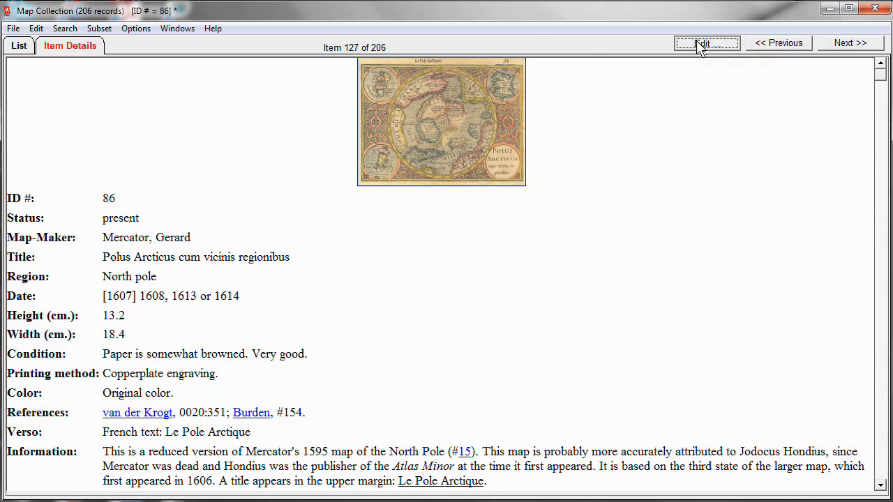
- Edit record 86 and enter 'Click here to see zoomable image.' in the Zoomable image field
{"action": "left_click", "coordinate": [706, 42]}
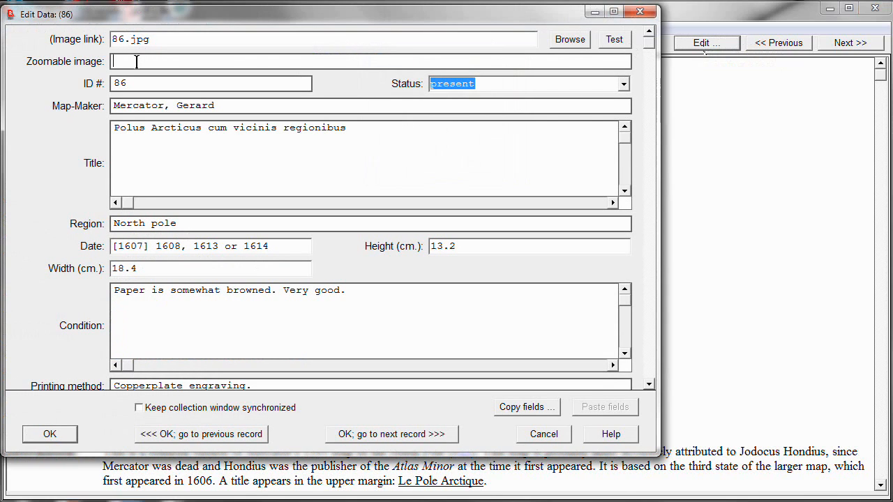
{"action": "type", "text": "c"}
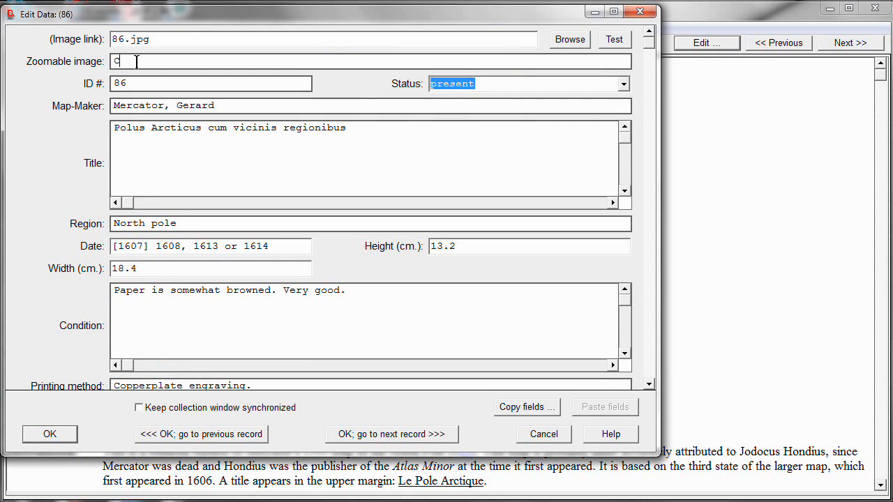
{"action": "type", "text": "lick here to see z"}
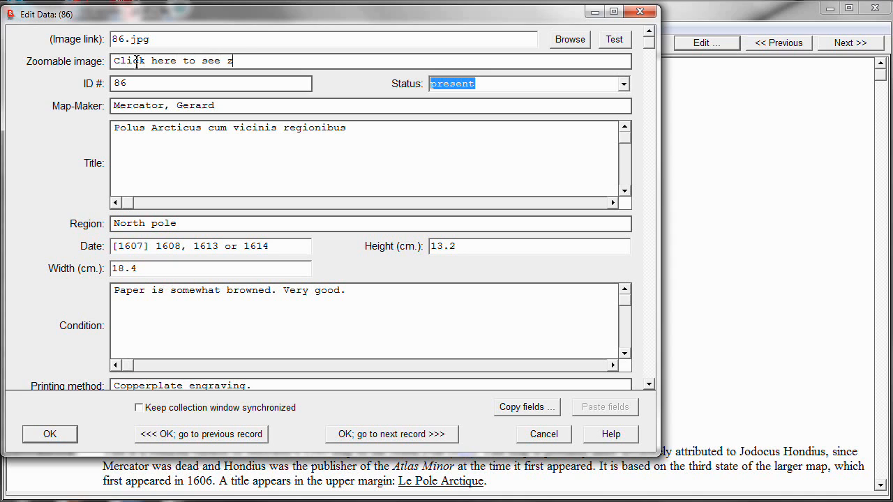
{"action": "type", "text": "oomable image."}
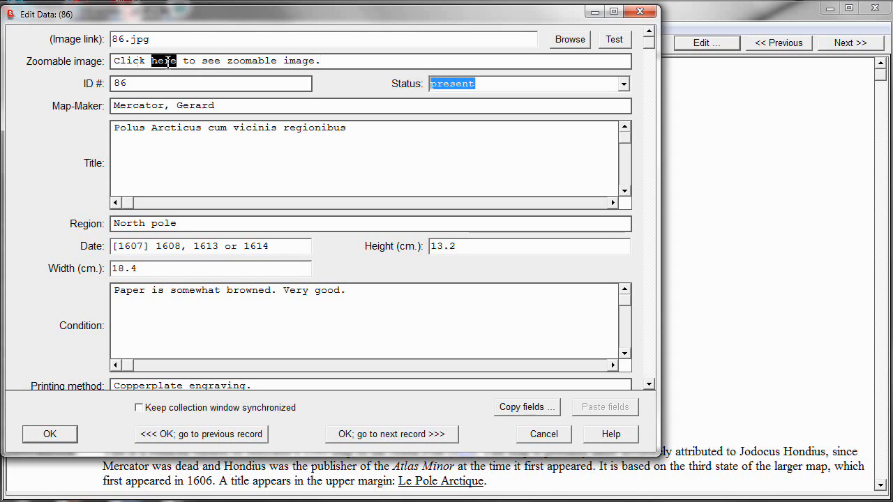
{"action": "right_click", "coordinate": [165, 62]}
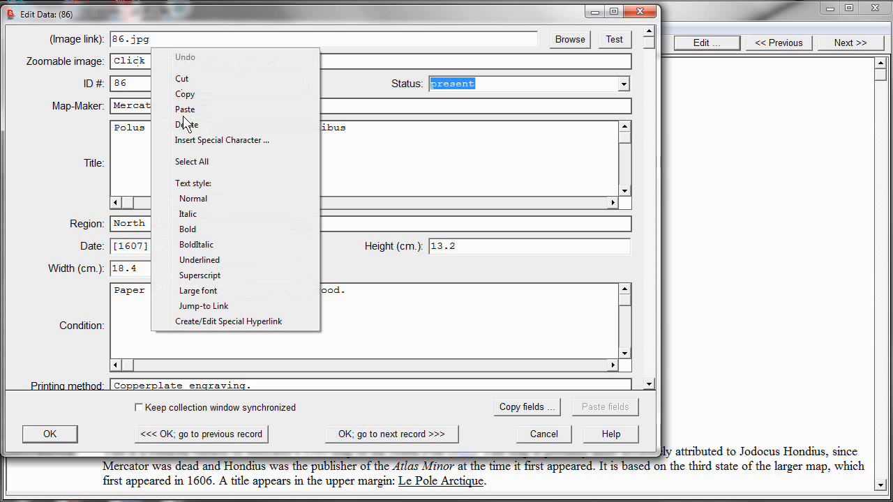
{"action": "left_click", "coordinate": [229, 321]}
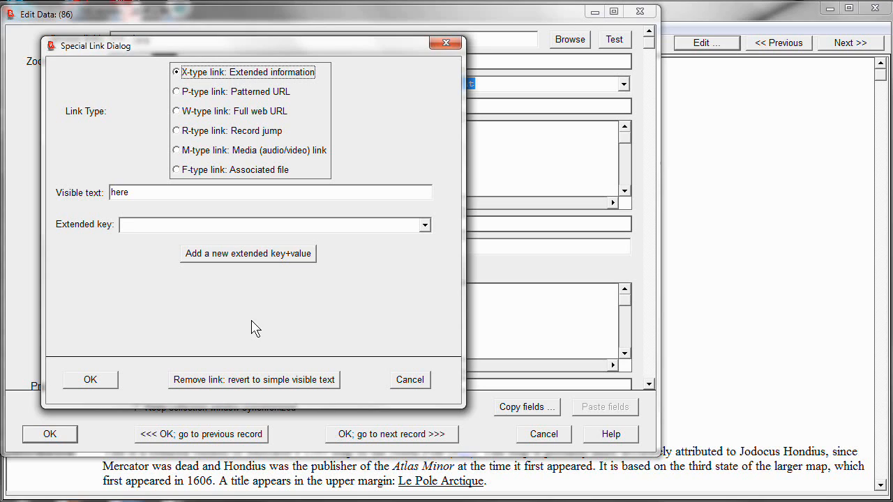
{"action": "left_click", "coordinate": [175, 112]}
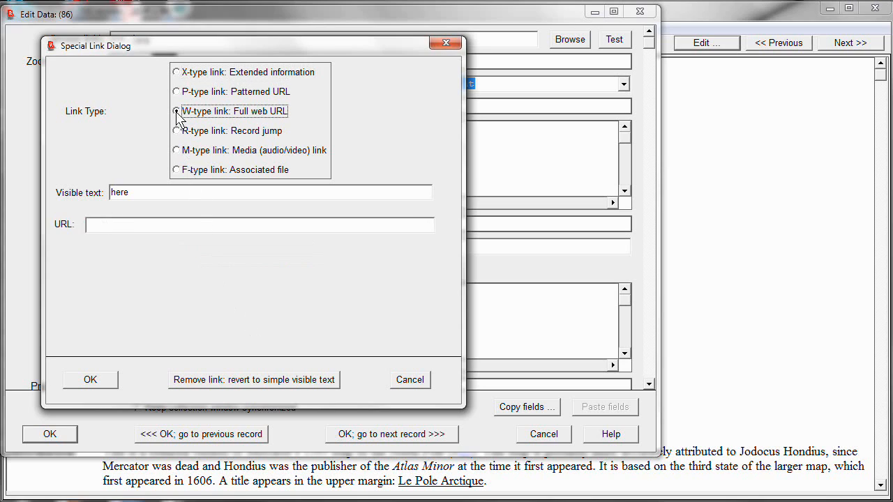
{"action": "left_click", "coordinate": [176, 112]}
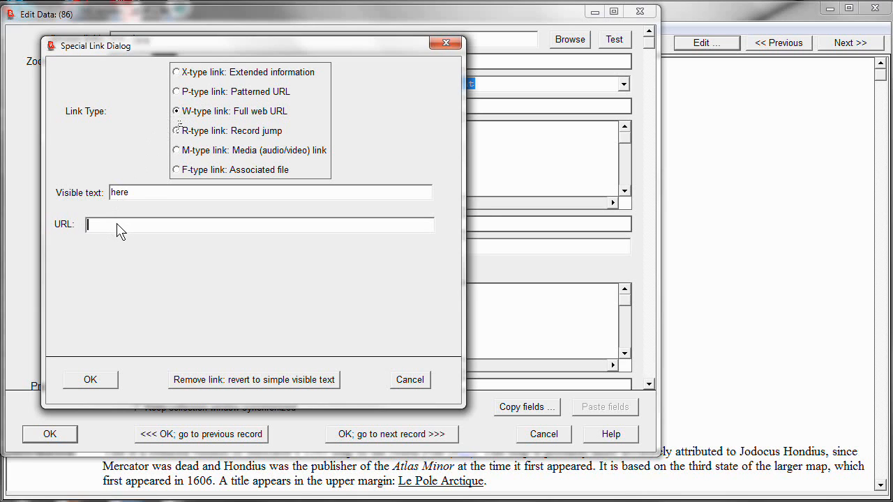
{"action": "type", "text": "h"}
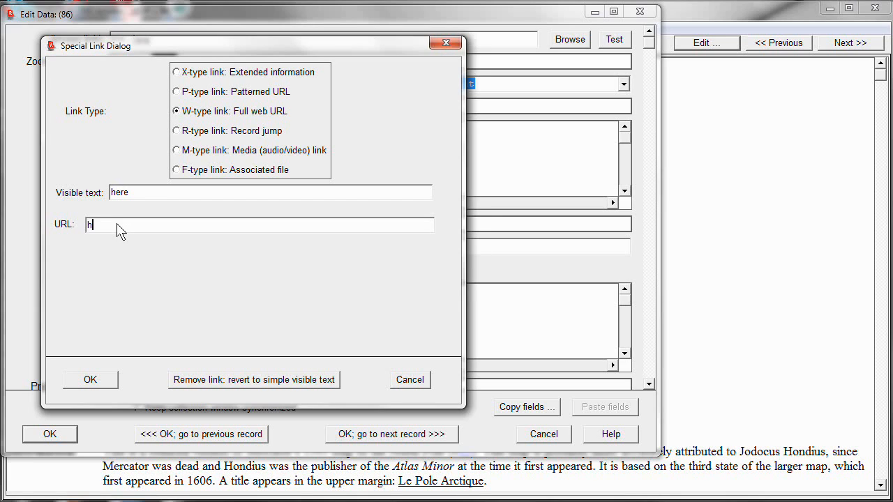
{"action": "type", "text": "ttp:"}
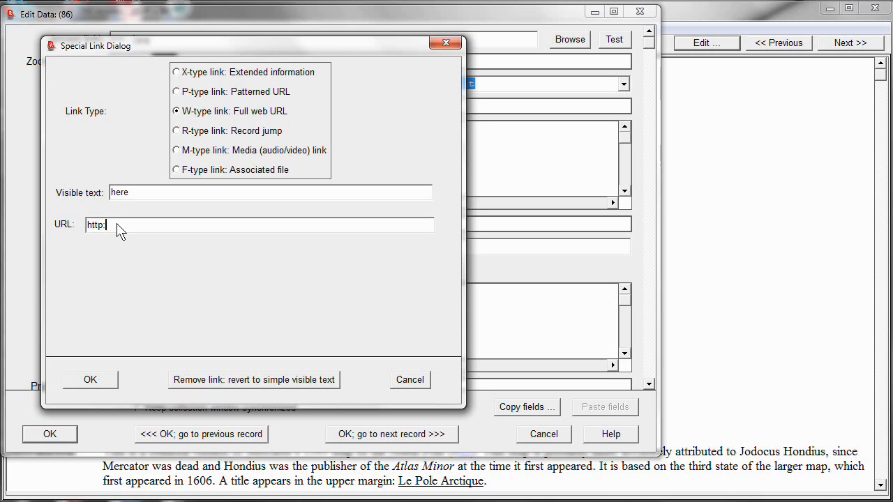
{"action": "type", "text": "//gn"}
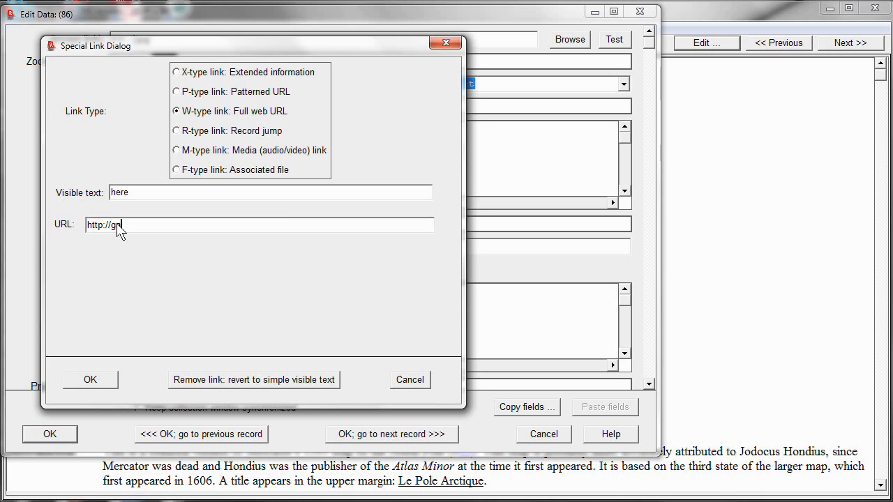
{"action": "type", "text": "allery.ma"}
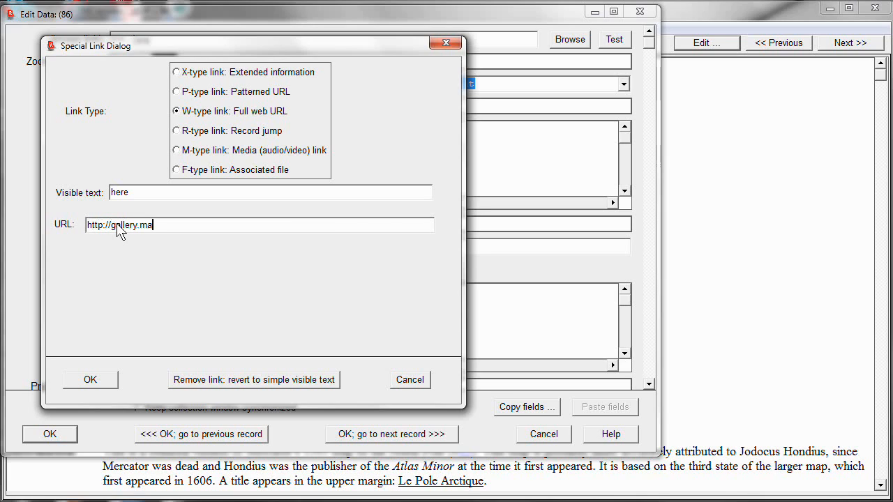
{"action": "type", "text": "precord.com"}
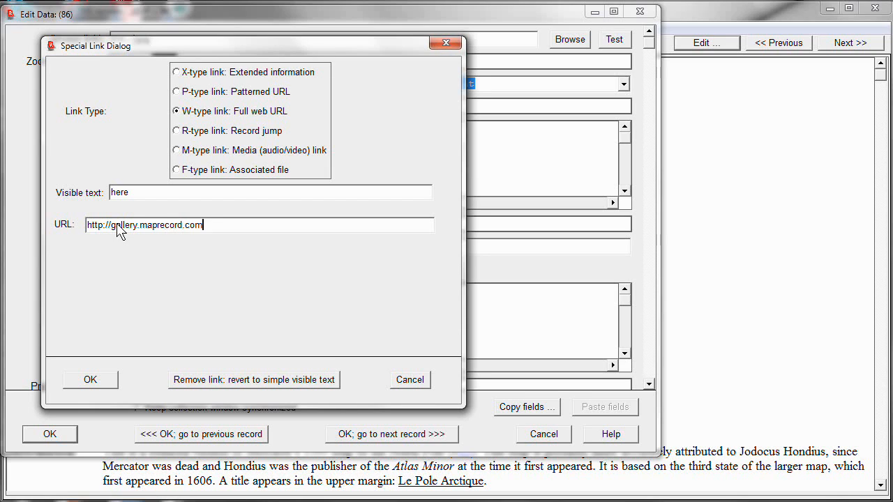
{"action": "type", "text": "/86."}
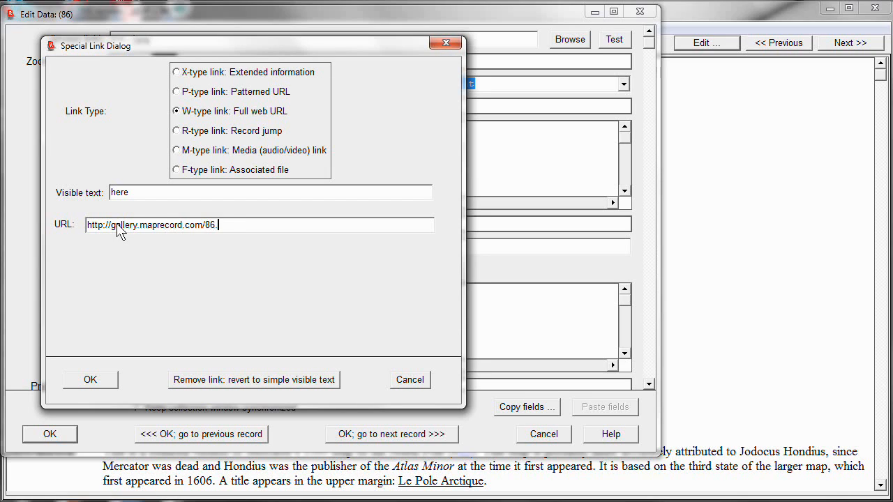
{"action": "type", "text": "html"}
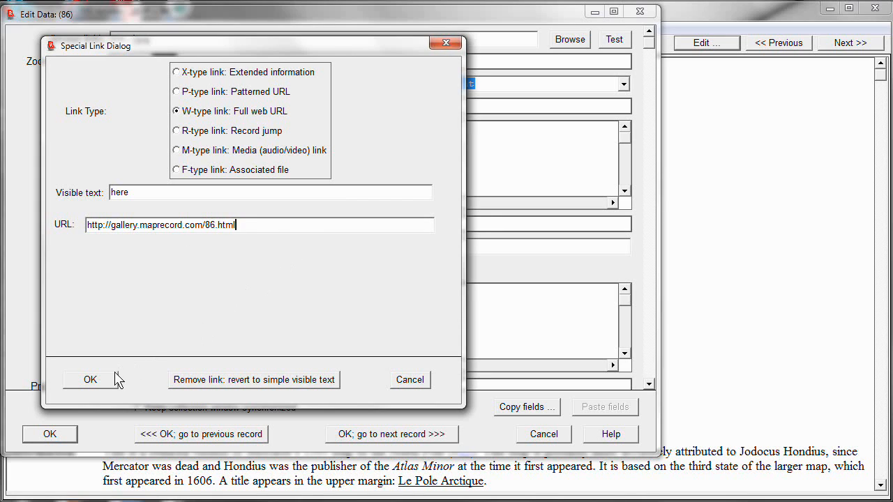
{"action": "left_click", "coordinate": [89, 380]}
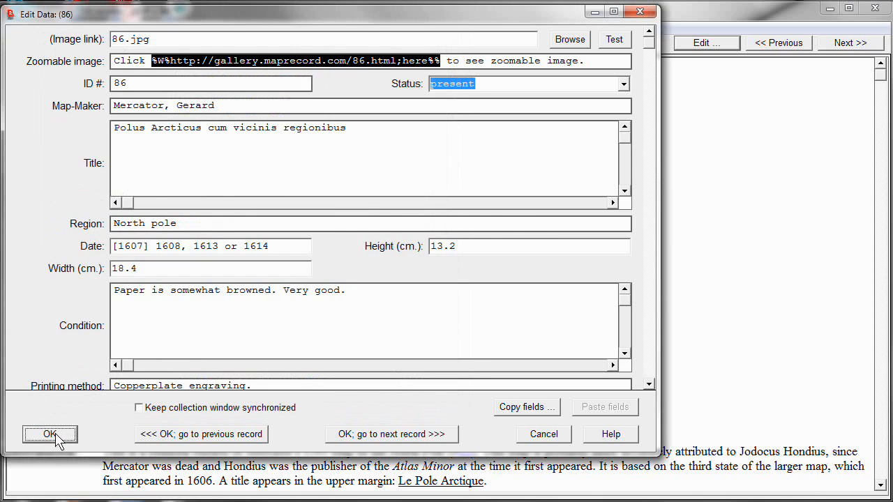
- Save record 86 and follow its 'here' link to the zoomable map page
{"action": "left_click", "coordinate": [50, 434]}
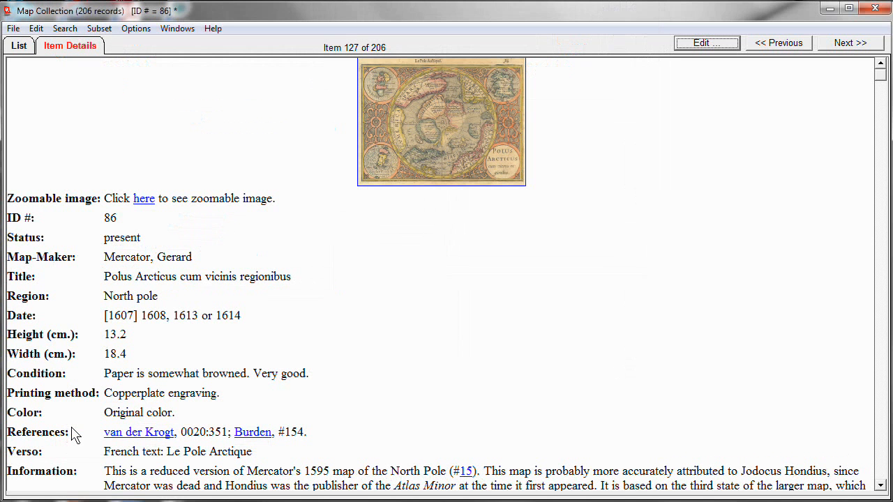
{"action": "mouse_move", "coordinate": [118, 300]}
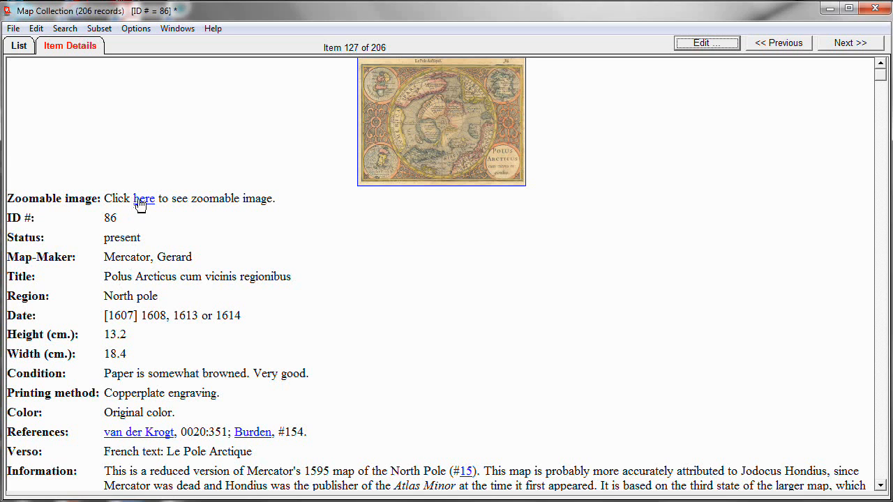
{"action": "left_click", "coordinate": [146, 198]}
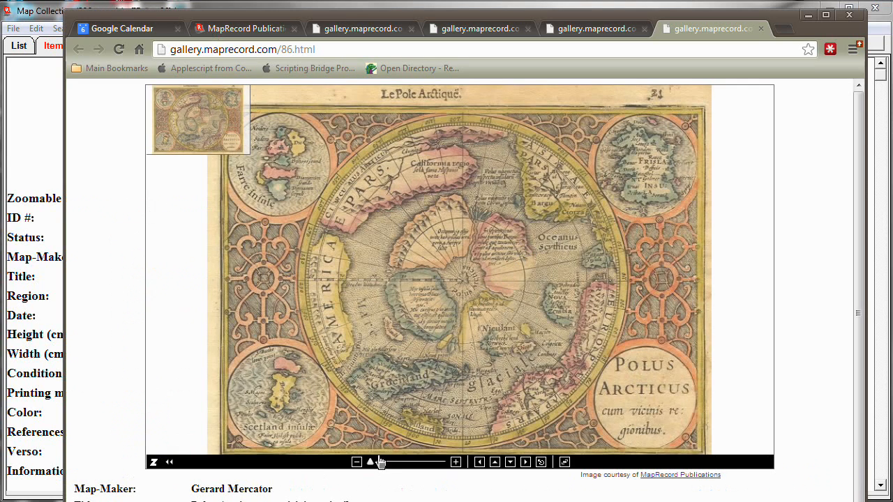
- Pan around the zoomable Polus Arcticus map in Chrome before returning to Recollector
{"action": "left_click_drag", "start_coordinate": [379, 462], "coordinate": [412, 462]}
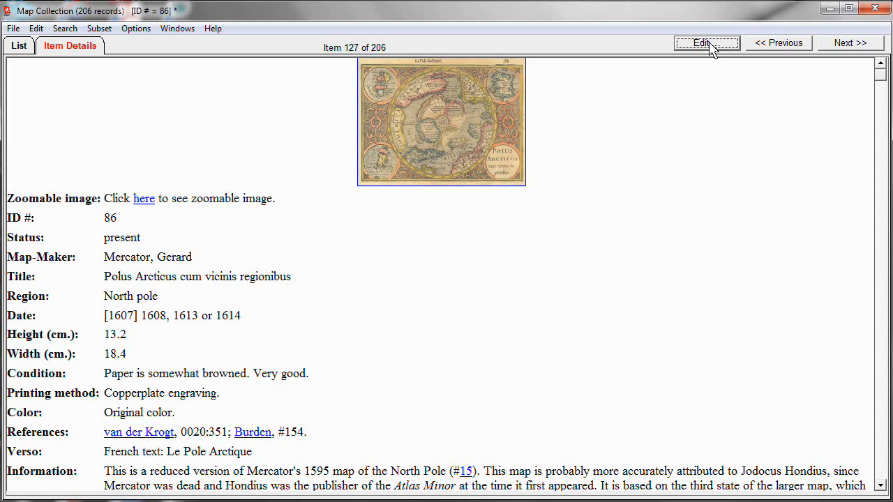
- Edit record 86, reopen the special hyperlink on 'here' and change it to a P-type patterned URL link
{"action": "left_click", "coordinate": [706, 42]}
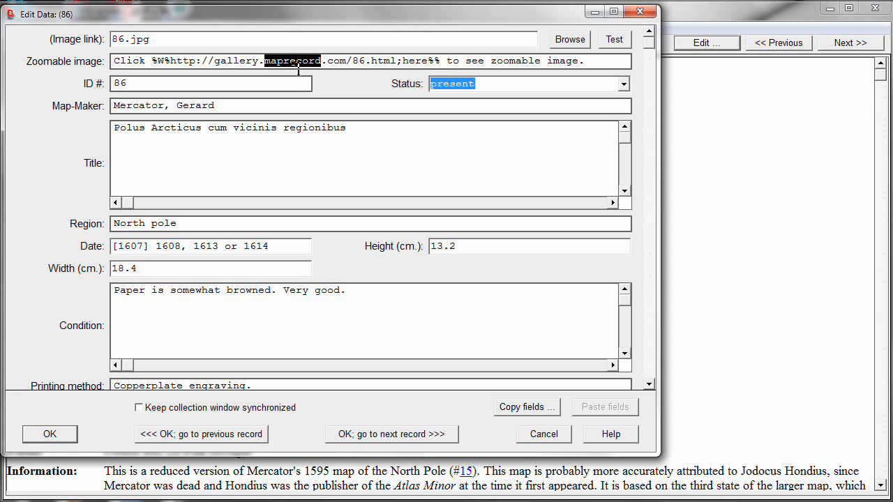
{"action": "right_click", "coordinate": [293, 61]}
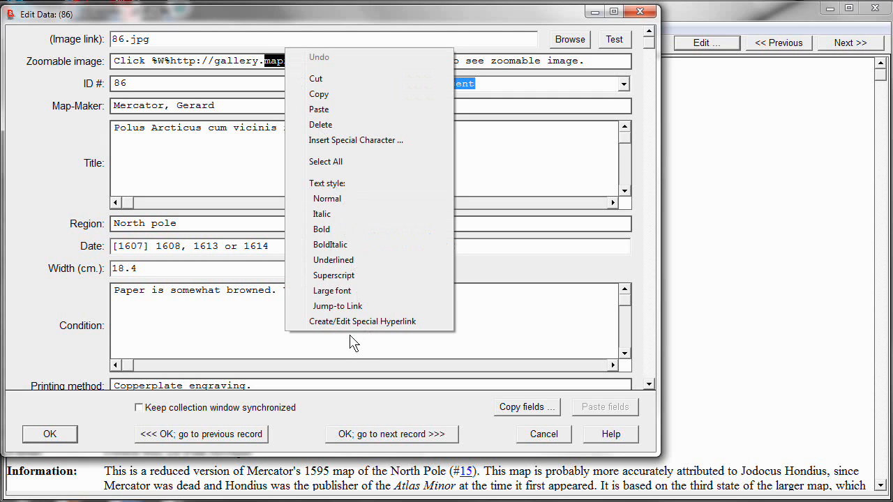
{"action": "left_click", "coordinate": [363, 321]}
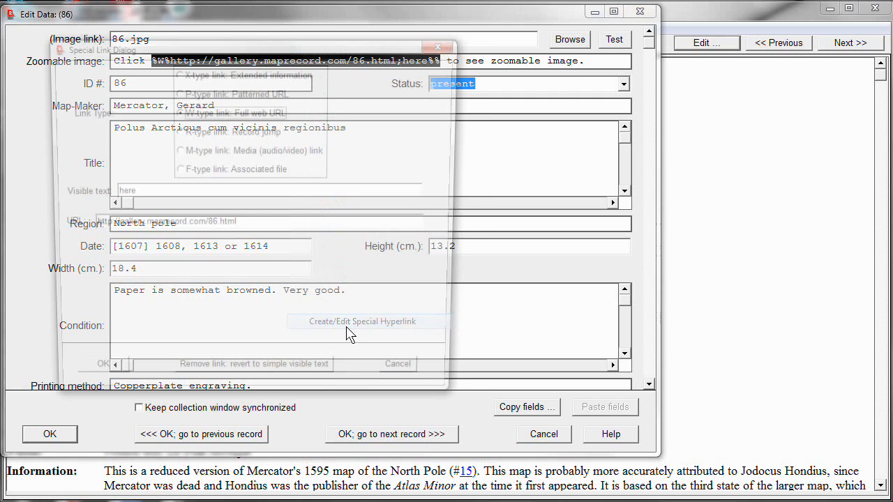
{"action": "left_click", "coordinate": [363, 321]}
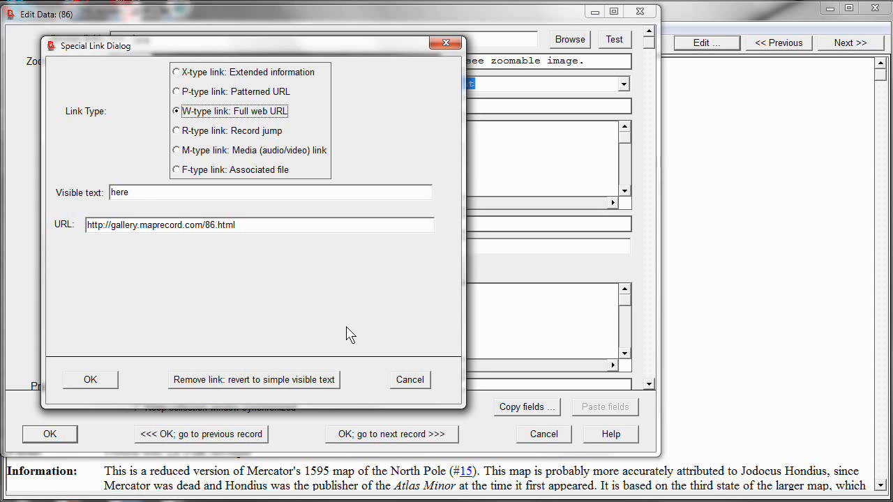
{"action": "left_click", "coordinate": [176, 92]}
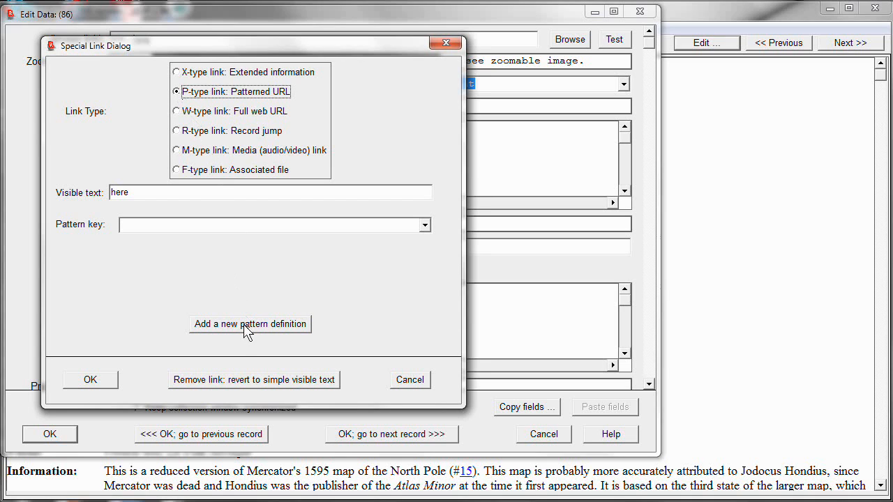
{"action": "left_click", "coordinate": [250, 324]}
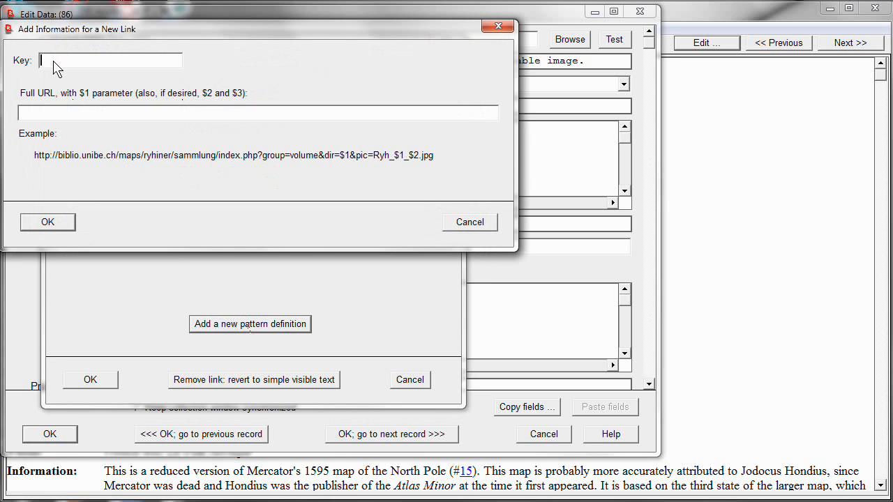
{"action": "type", "text": "Gallery"}
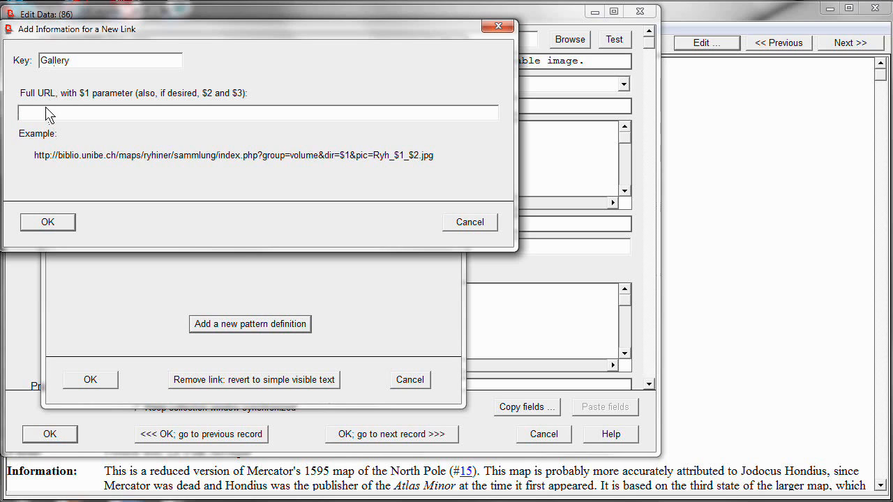
{"action": "type", "text": "http:"}
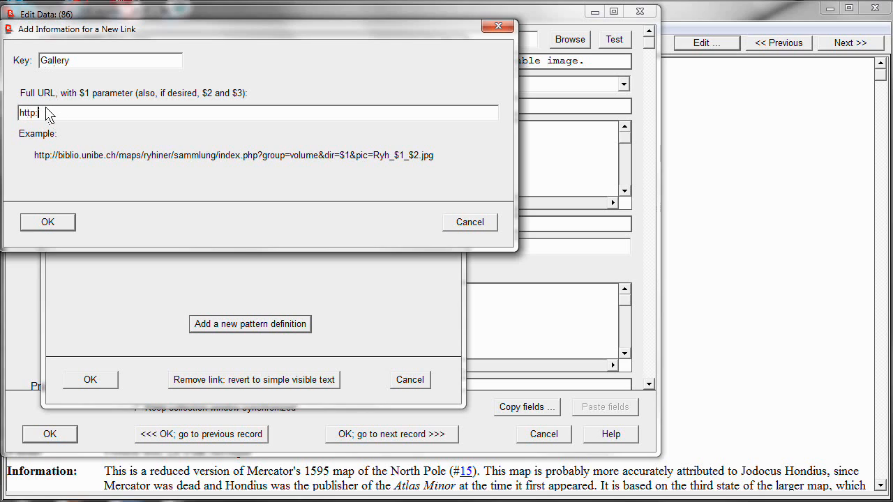
{"action": "type", "text": "//"}
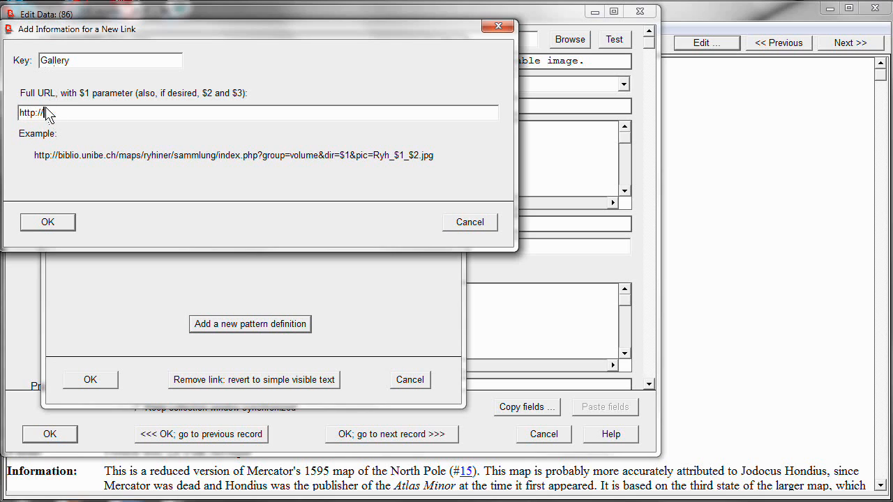
{"action": "type", "text": "Gallery."}
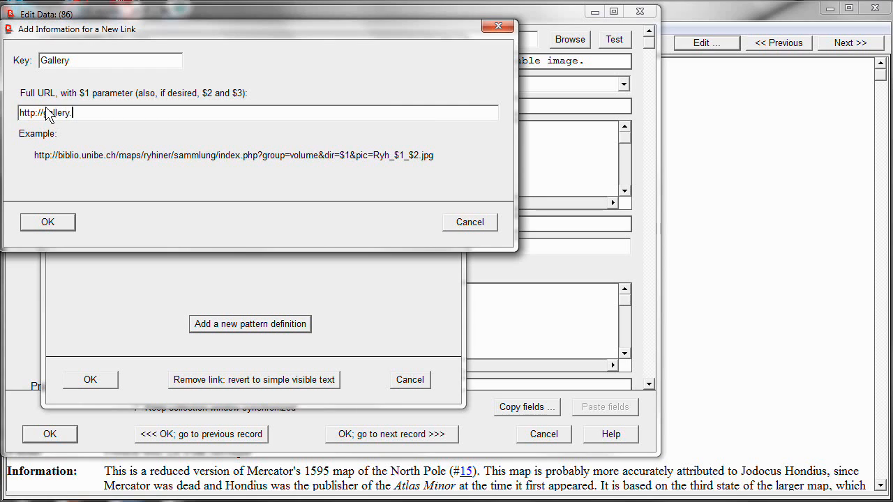
{"action": "type", "text": "maprecord."}
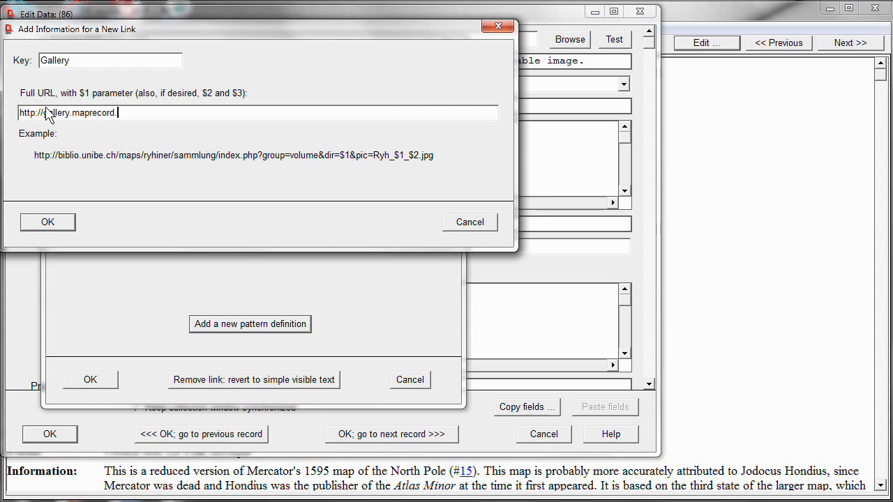
{"action": "type", "text": ".com/"}
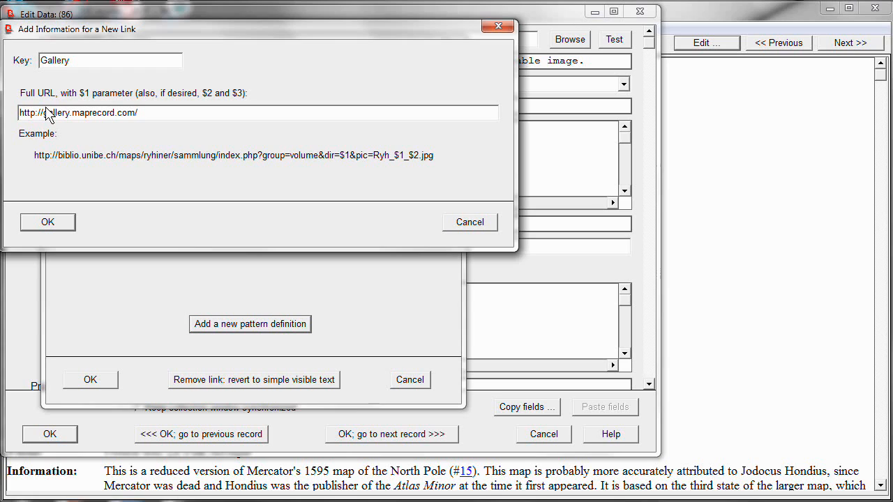
{"action": "type", "text": "$1"}
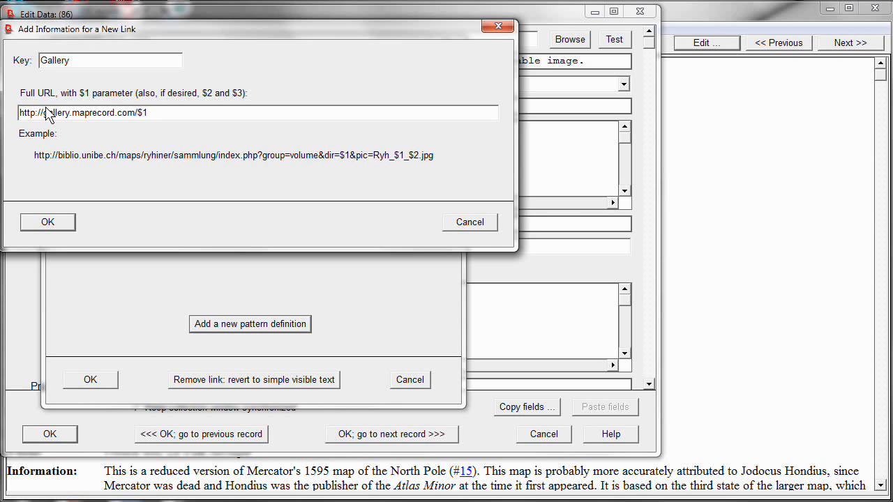
{"action": "type", "text": ".html"}
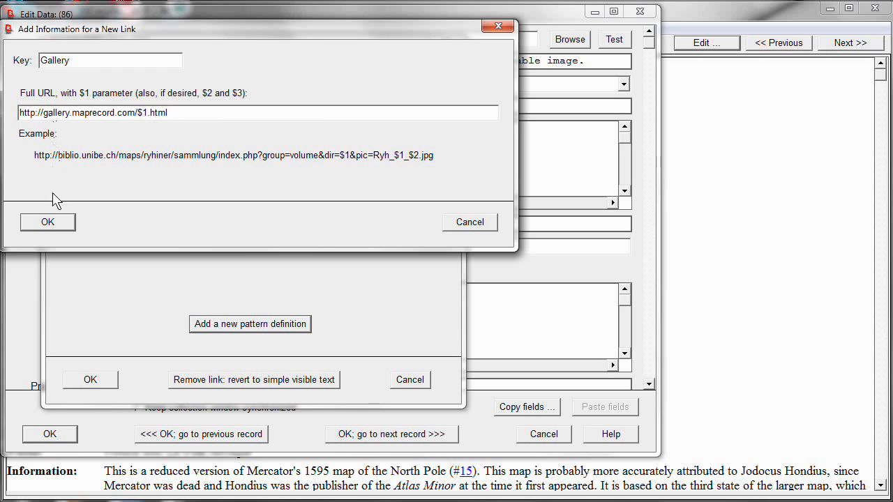
{"action": "left_click", "coordinate": [48, 221]}
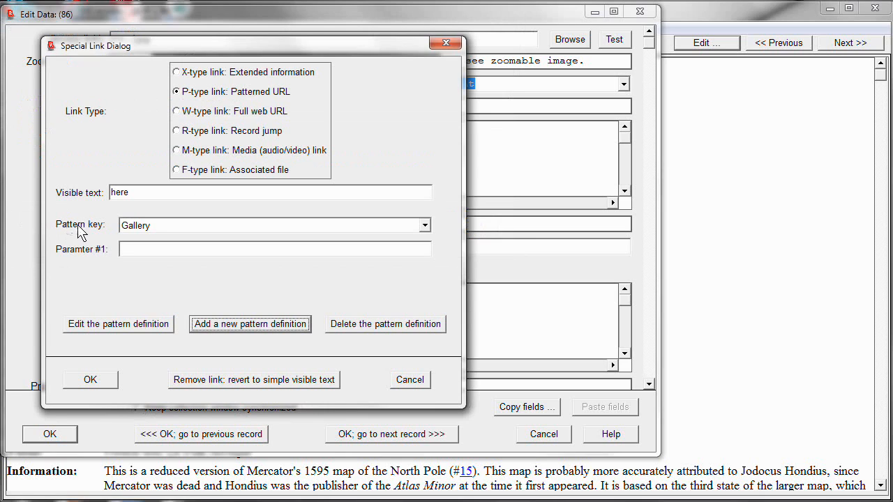
{"action": "mouse_move", "coordinate": [115, 243]}
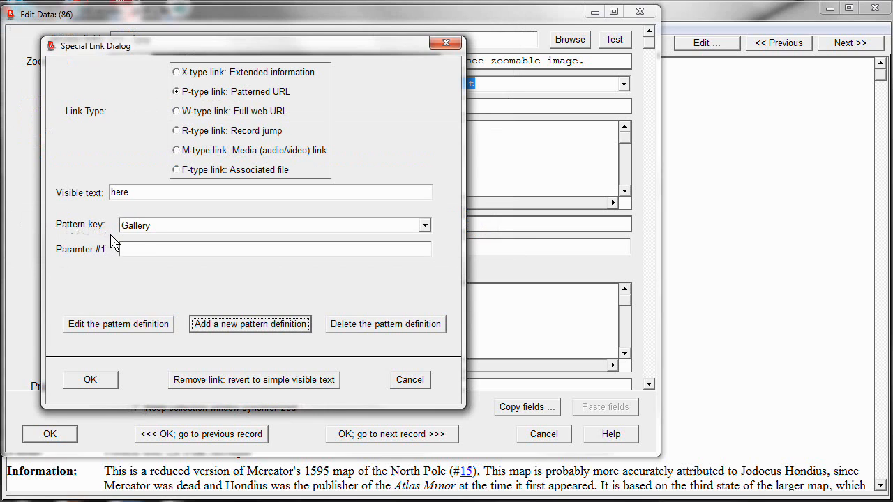
{"action": "mouse_move", "coordinate": [133, 253]}
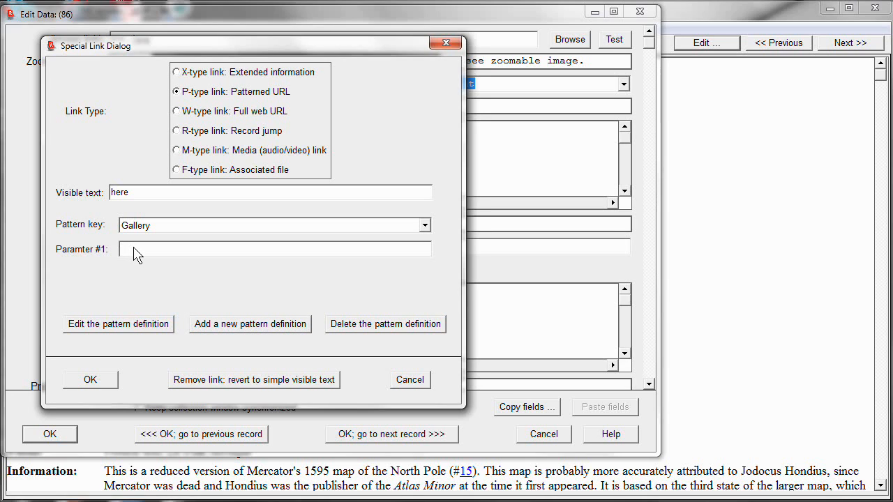
- Enter 86 as Parameter #1 so 'here' links through the Gallery pattern, giving %P%Gallery:86;here%%
{"action": "type", "text": "8"}
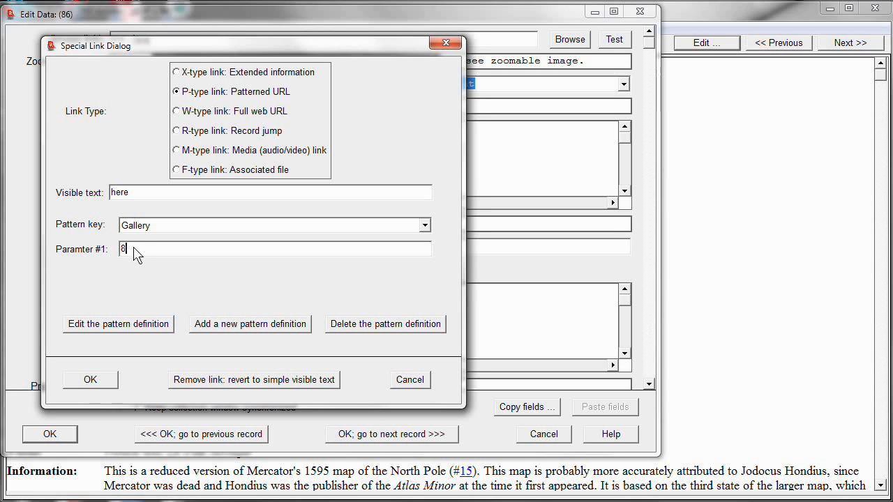
{"action": "type", "text": "6"}
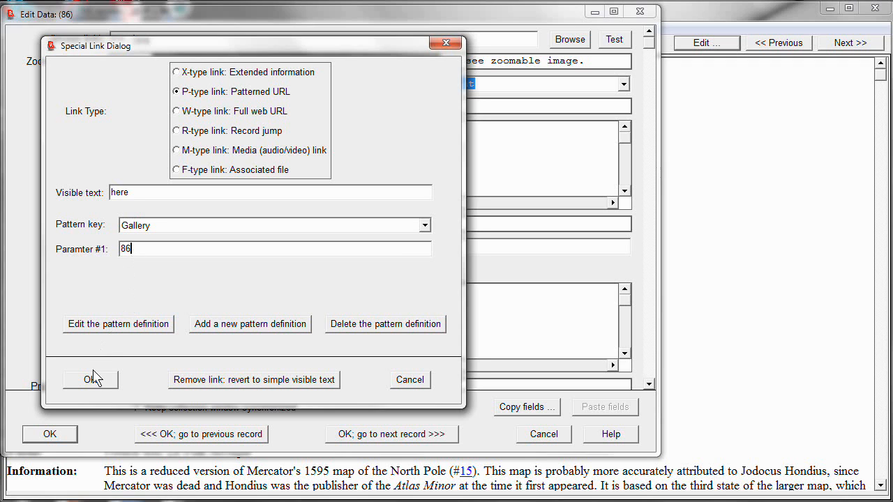
{"action": "left_click", "coordinate": [89, 380]}
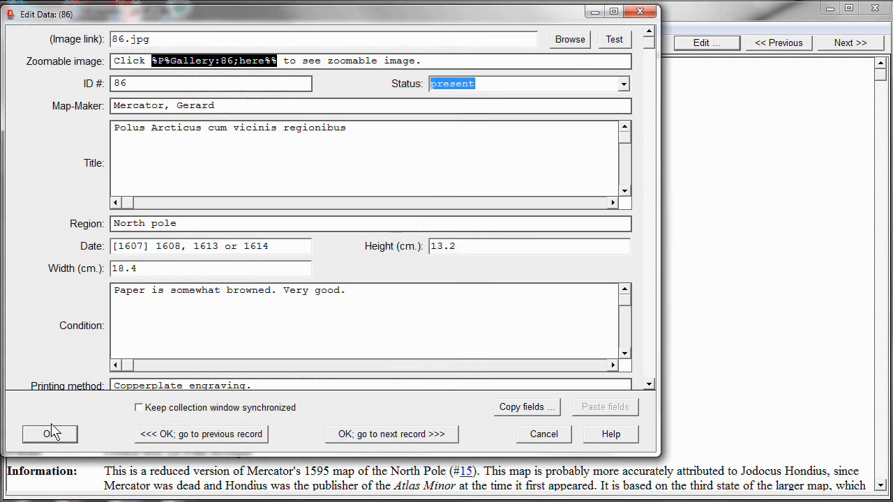
- Save record 86, follow the 'here' link to gallery.maprecord.com/86.html, and return to Recollector
{"action": "left_click", "coordinate": [50, 434]}
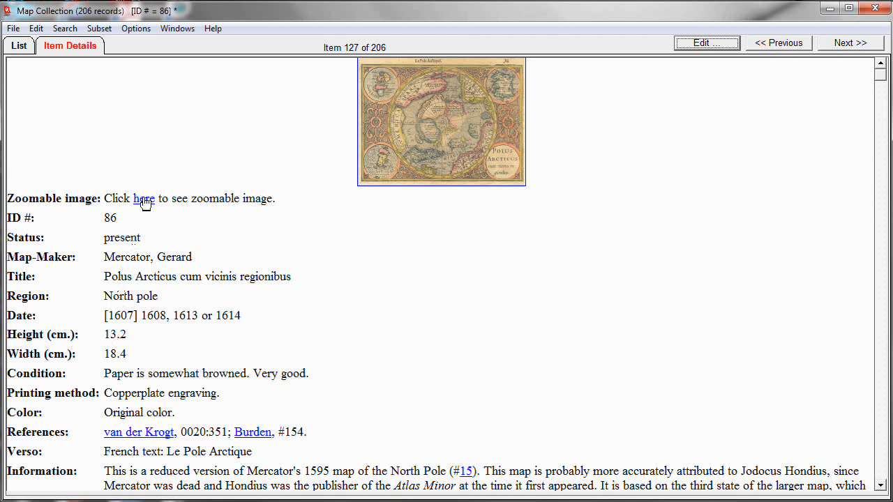
{"action": "left_click", "coordinate": [146, 198]}
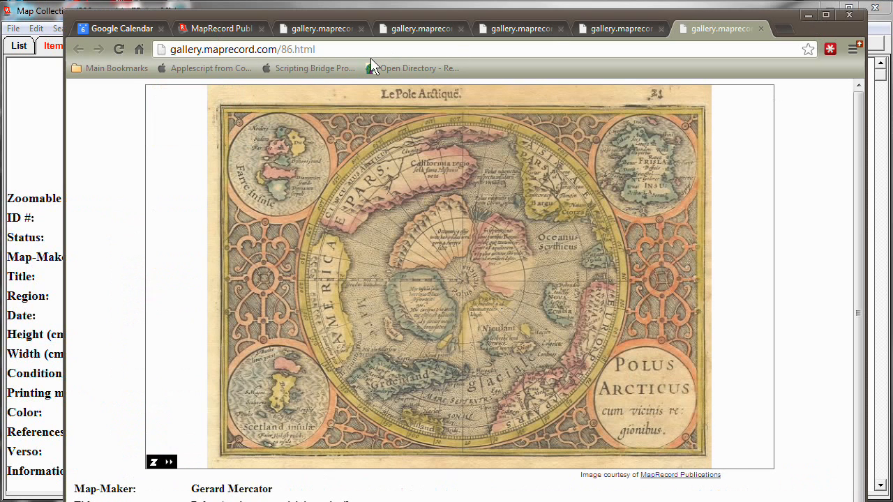
{"action": "left_click", "coordinate": [237, 49]}
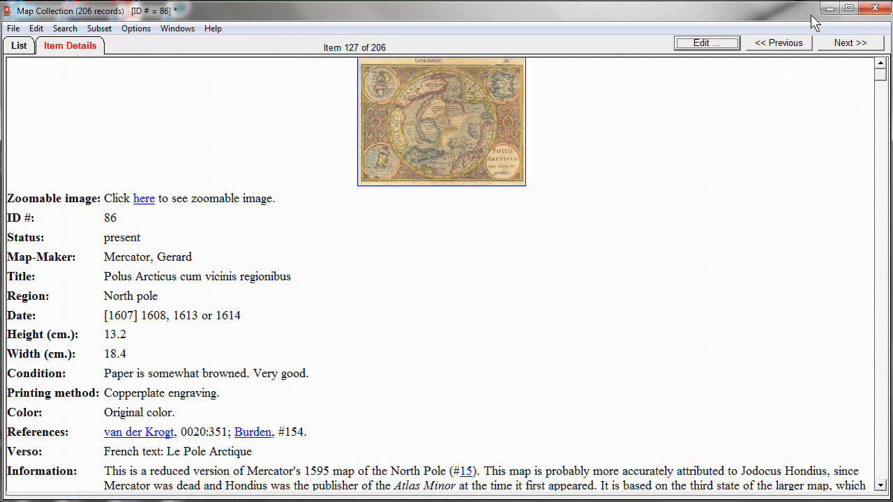
{"action": "mouse_move", "coordinate": [836, 29]}
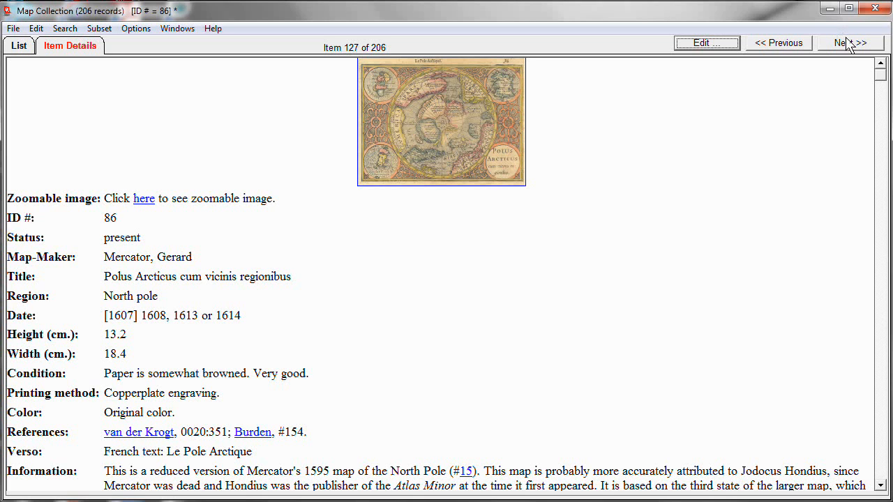
- Move to record 175, add 'Click here' text and start a patterned URL hyperlink on 'here'
{"action": "left_click", "coordinate": [851, 42]}
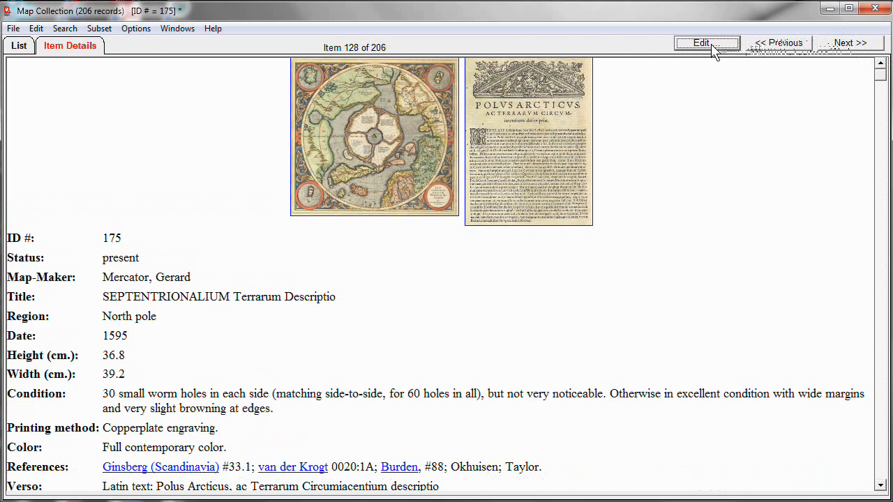
{"action": "left_click", "coordinate": [706, 42]}
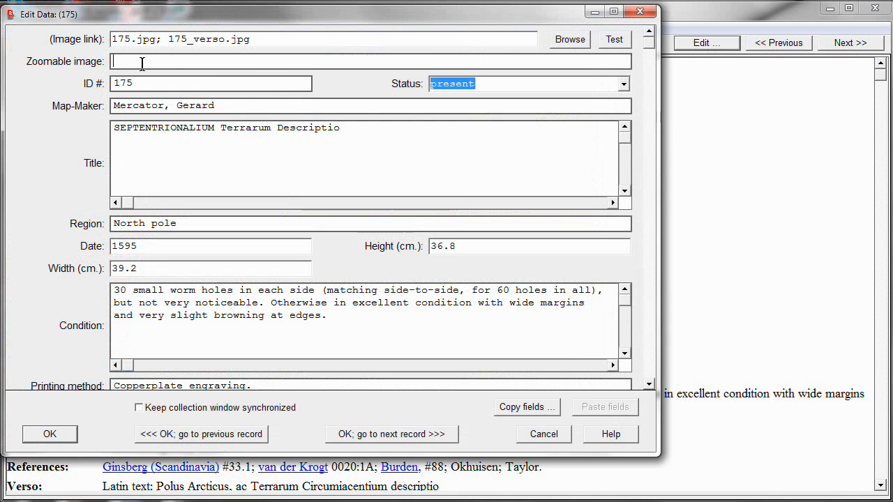
{"action": "type", "text": "Click here."}
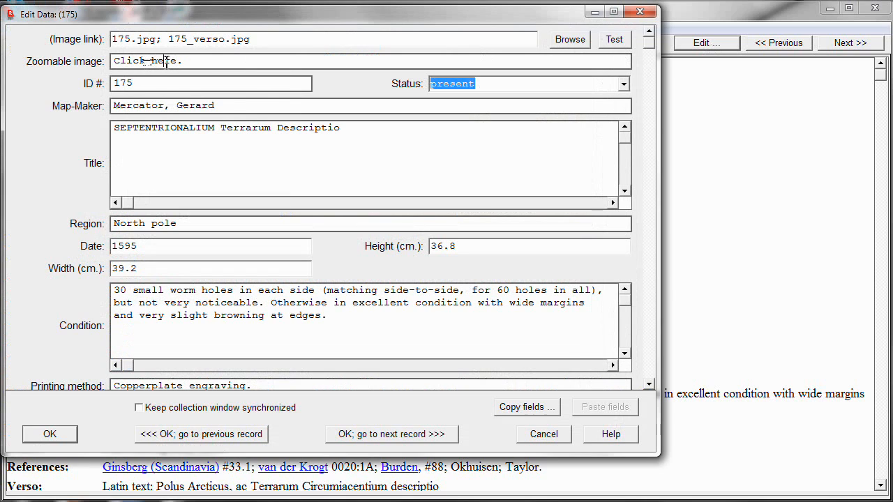
{"action": "right_click", "coordinate": [147, 61]}
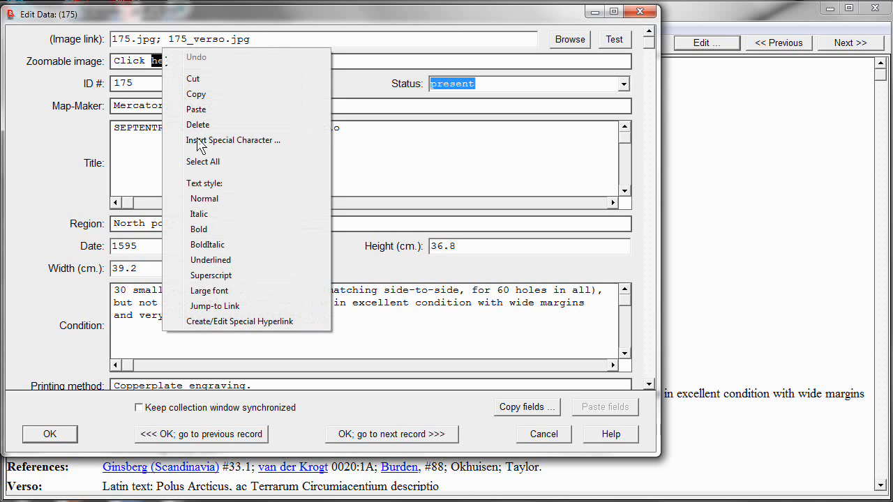
{"action": "mouse_move", "coordinate": [240, 321]}
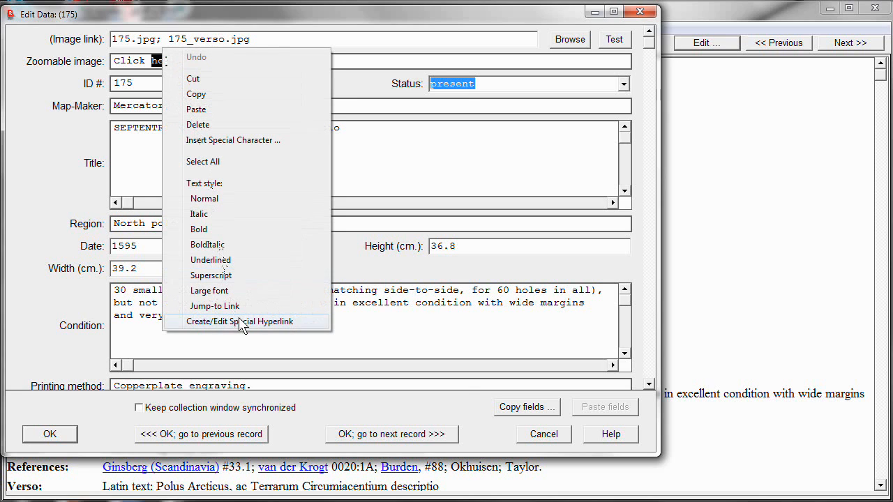
{"action": "left_click", "coordinate": [240, 321]}
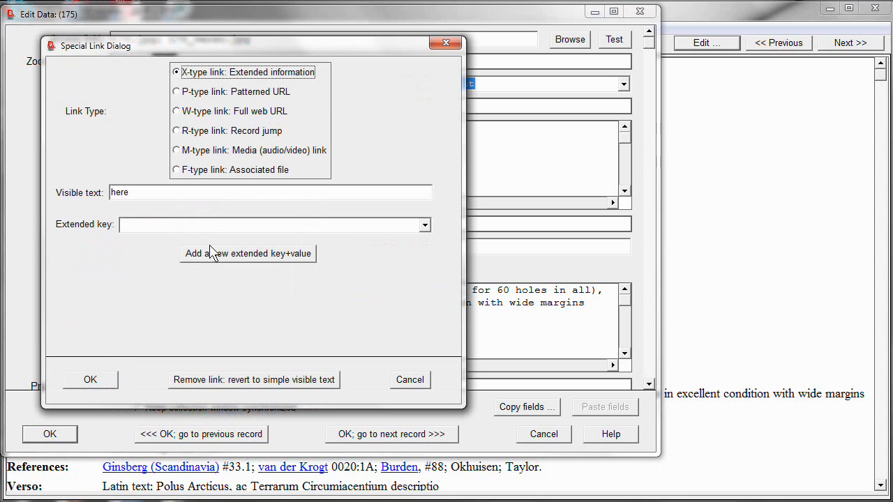
{"action": "left_click", "coordinate": [178, 92]}
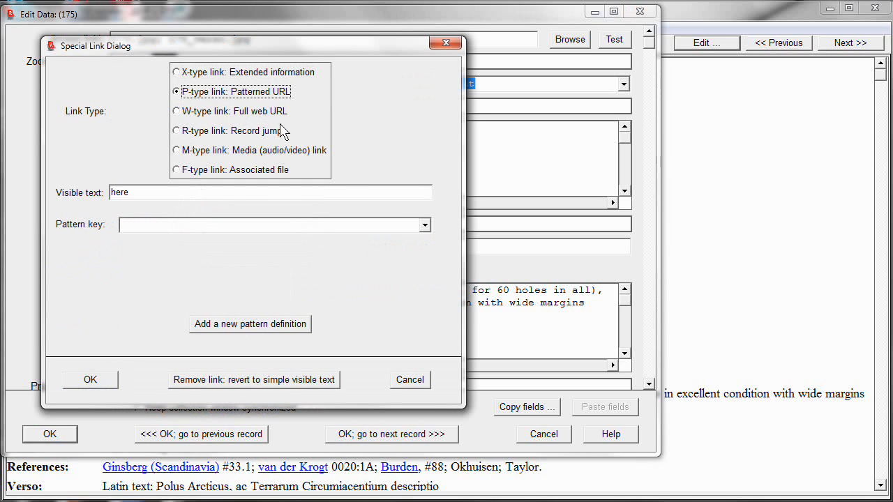
- Choose the Gallery pattern with parameter 175, giving Click %P%Gallery:175;here%%
{"action": "left_click", "coordinate": [423, 225]}
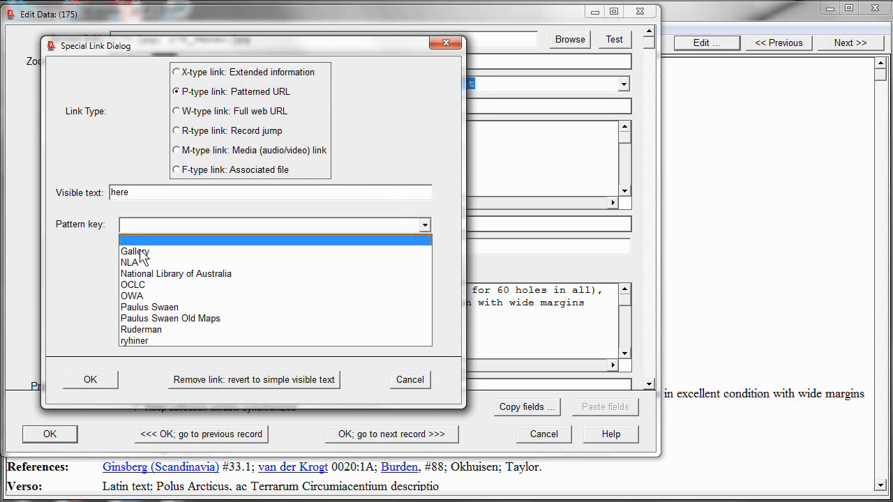
{"action": "left_click", "coordinate": [134, 252]}
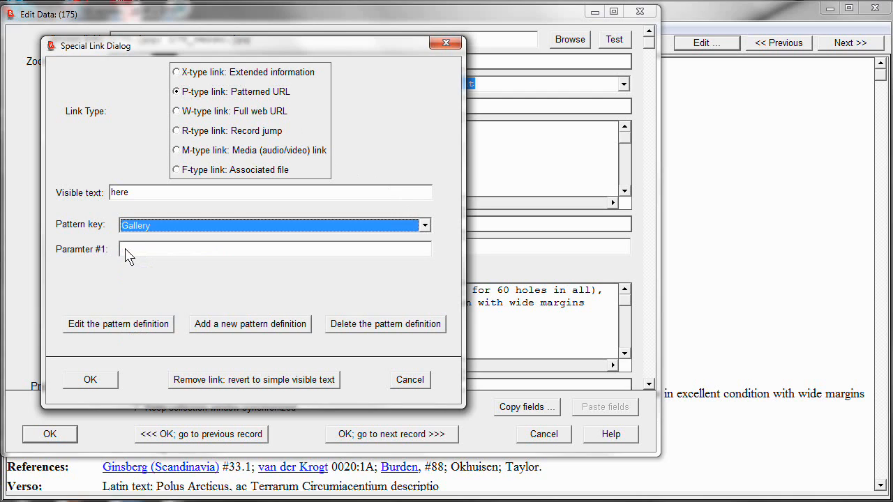
{"action": "left_click", "coordinate": [273, 248]}
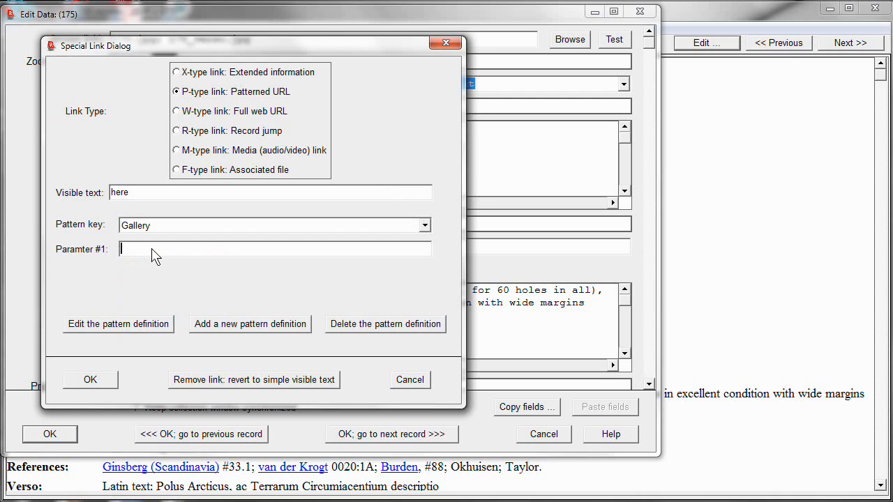
{"action": "type", "text": "175"}
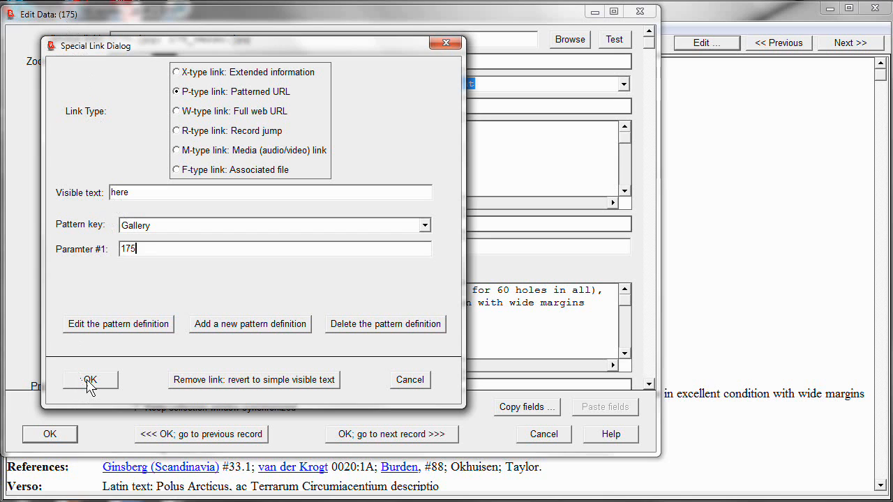
{"action": "left_click", "coordinate": [90, 379]}
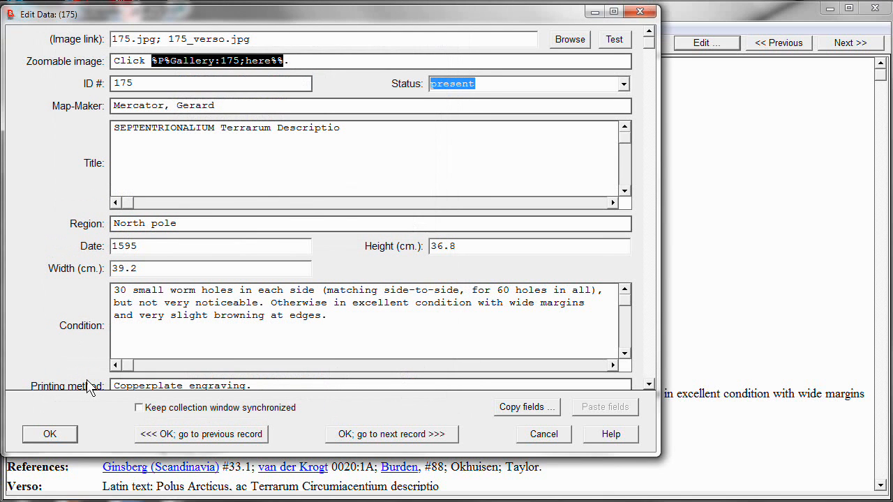
{"action": "left_click", "coordinate": [49, 434]}
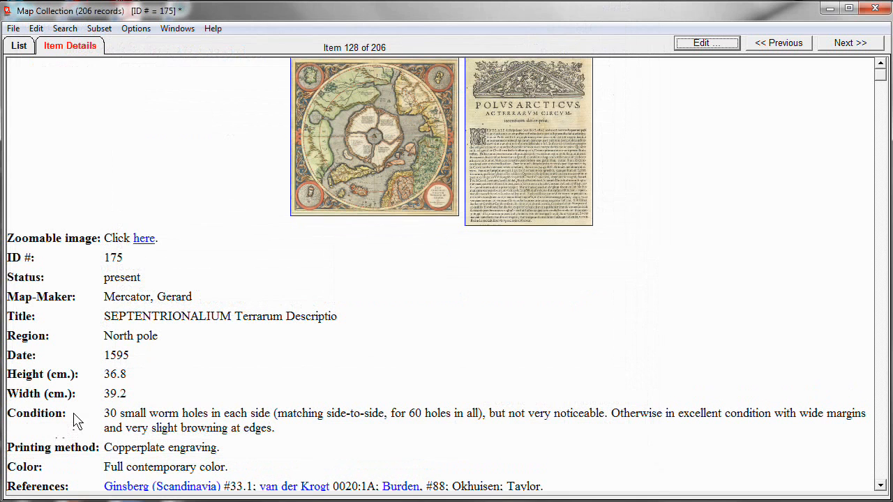
{"action": "mouse_move", "coordinate": [143, 244]}
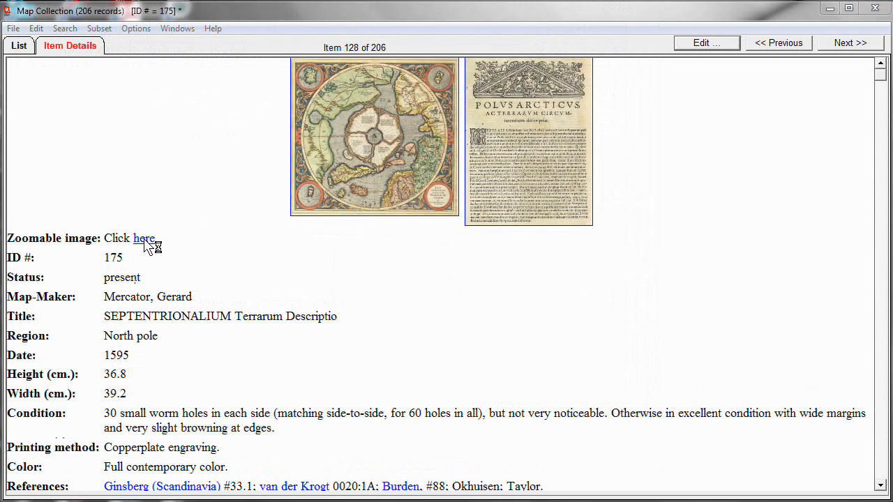
{"action": "left_click", "coordinate": [145, 237]}
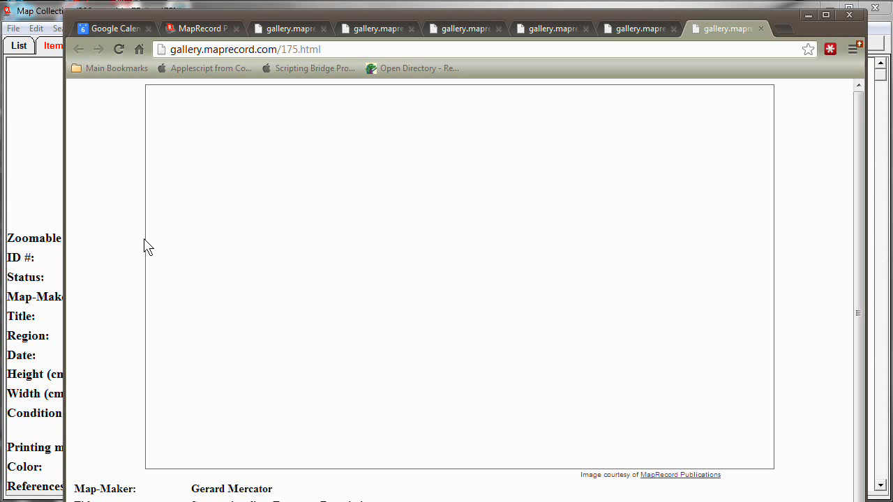
{"action": "mouse_move", "coordinate": [408, 327]}
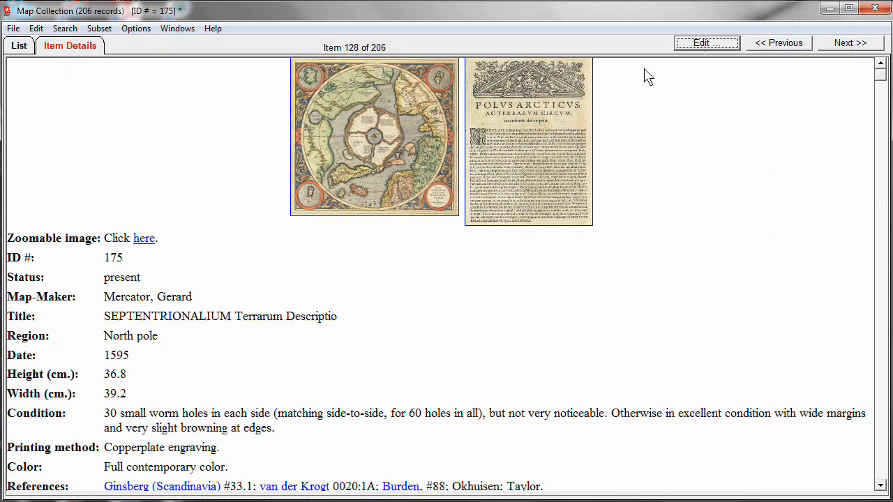
{"action": "mouse_move", "coordinate": [318, 310]}
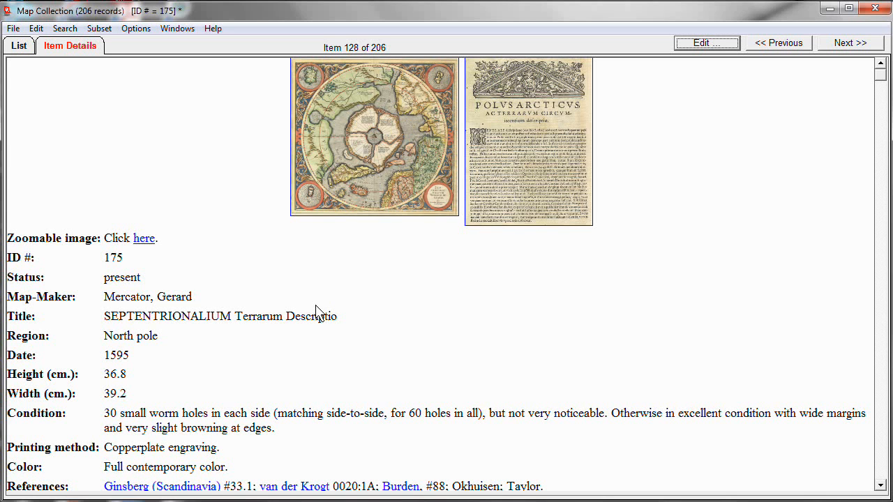
{"action": "scroll", "scroll_direction": "down", "scroll_amount": 3}
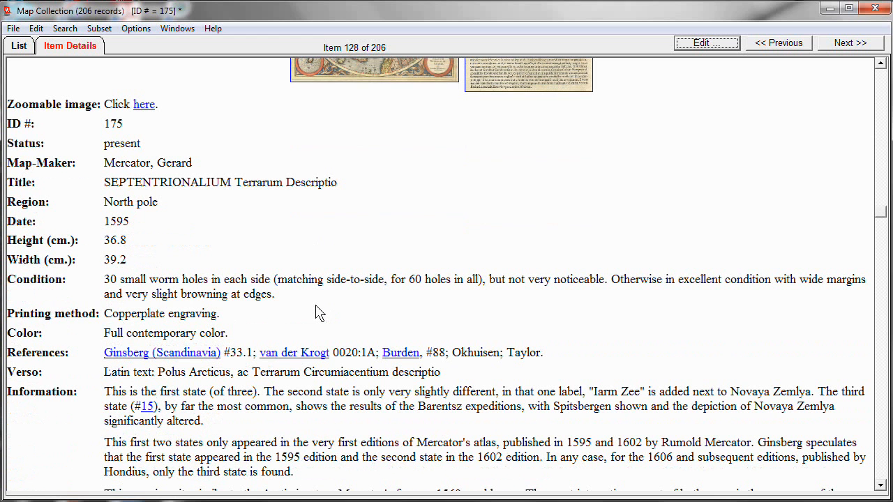
{"action": "scroll", "scroll_direction": "down", "scroll_amount": 3}
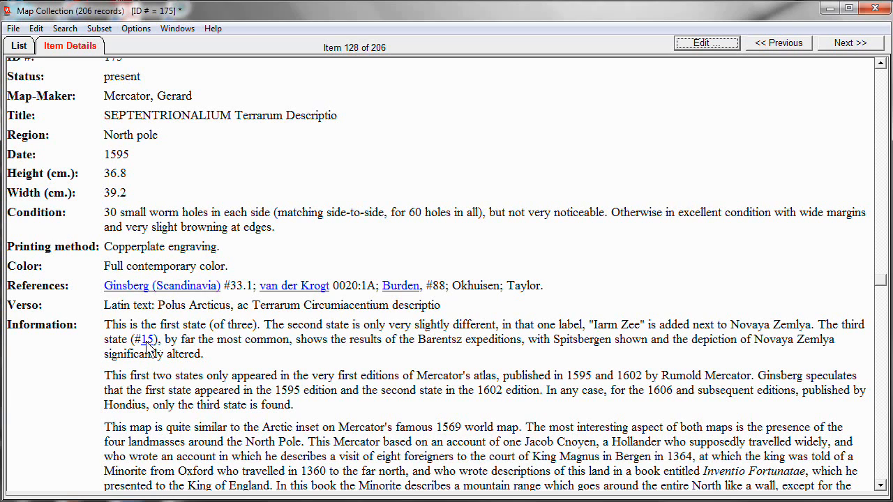
{"action": "left_click", "coordinate": [146, 341]}
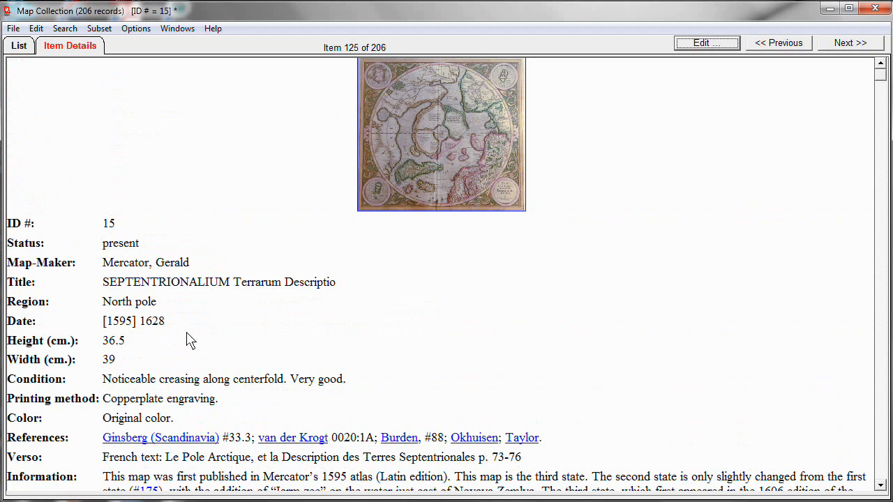
{"action": "mouse_move", "coordinate": [282, 300]}
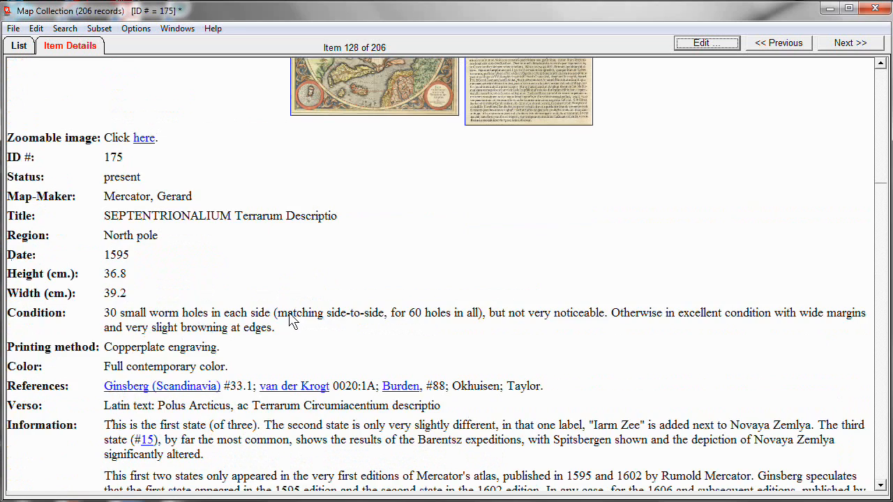
{"action": "scroll", "scroll_direction": "down", "scroll_amount": 3}
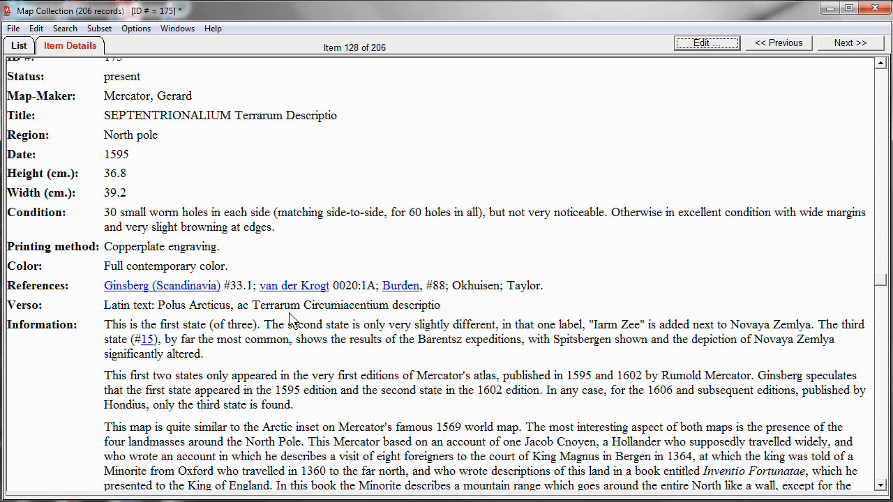
{"action": "mouse_move", "coordinate": [516, 222]}
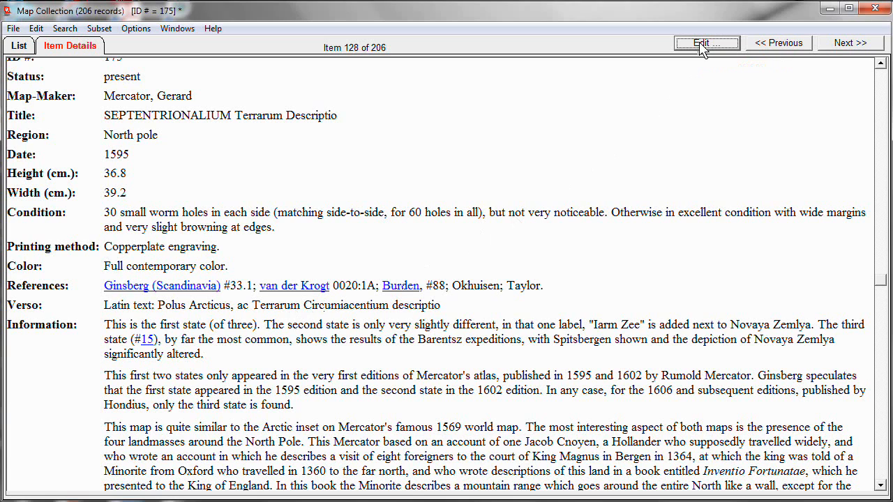
- Edit record 175, remove the (#15) reference and start a special hyperlink on 'third state'
{"action": "left_click", "coordinate": [706, 42]}
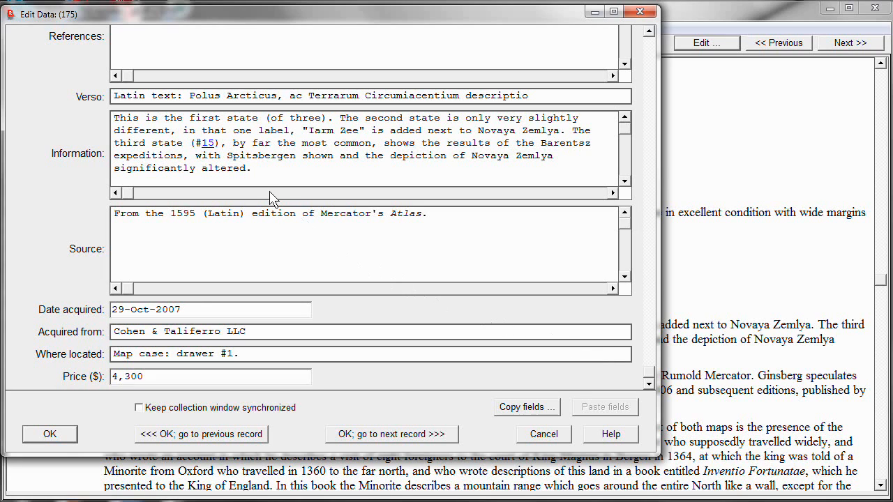
{"action": "double_click", "coordinate": [204, 142]}
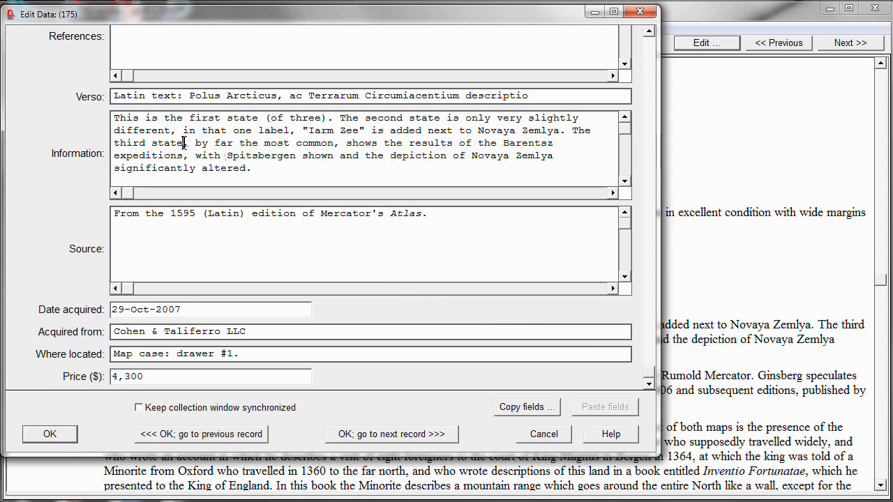
{"action": "double_click", "coordinate": [128, 142]}
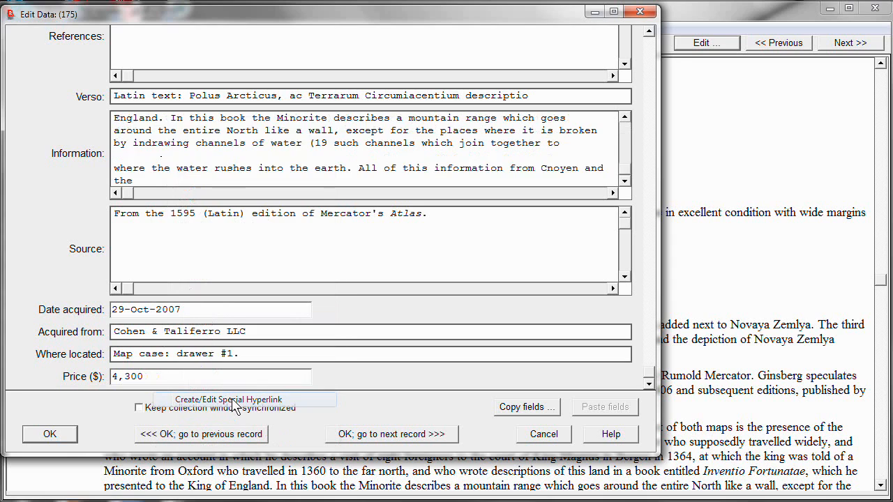
{"action": "left_click", "coordinate": [229, 399]}
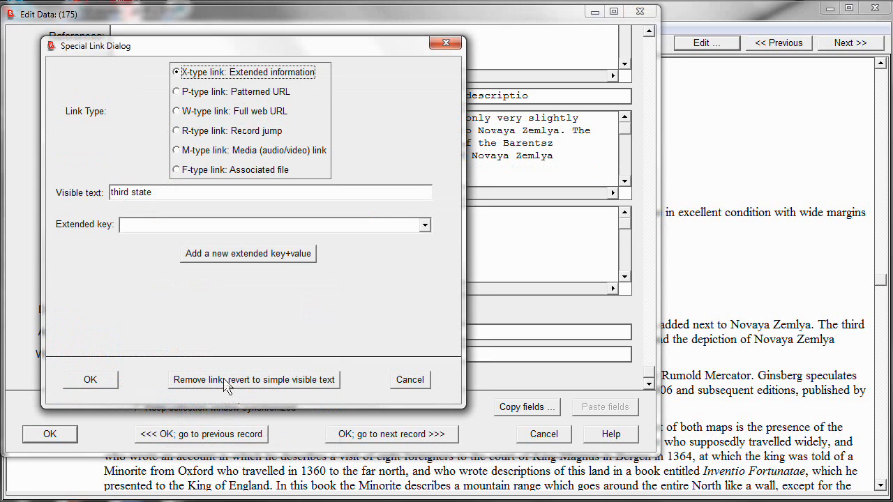
{"action": "mouse_move", "coordinate": [184, 193]}
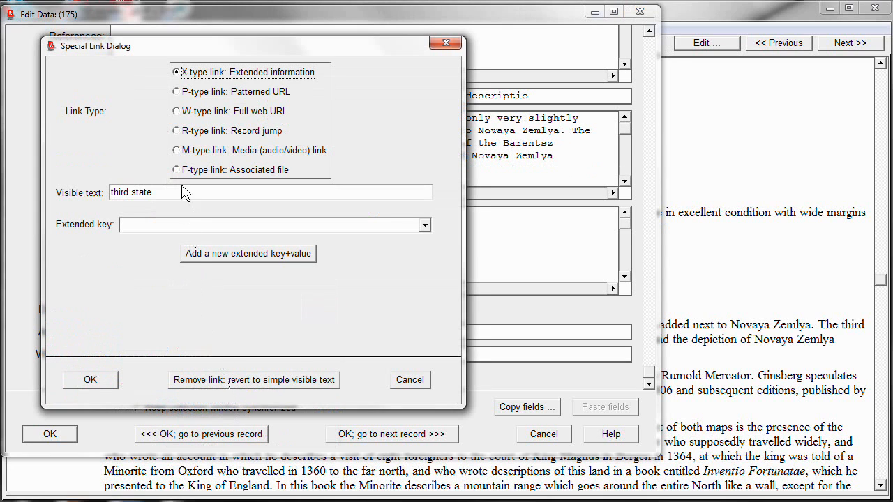
- Make it an R-type record-jump link targeting record 15, giving %R%15;third state%%
{"action": "left_click", "coordinate": [176, 131]}
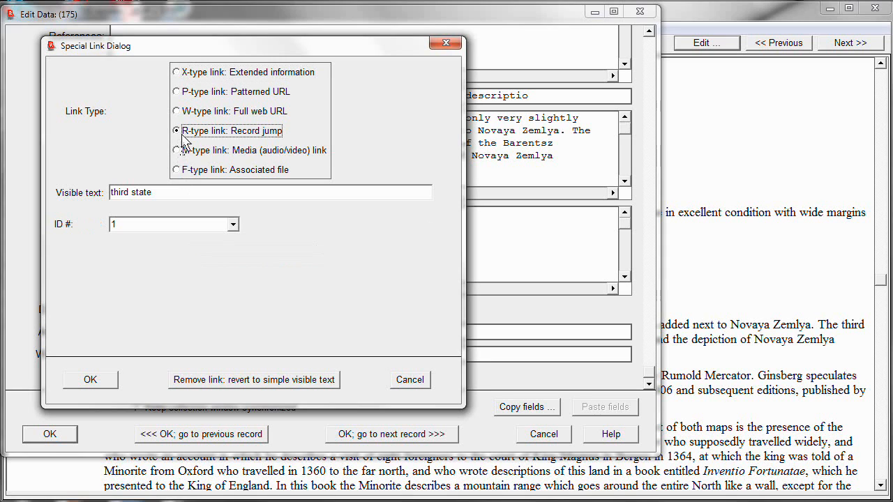
{"action": "mouse_move", "coordinate": [237, 230]}
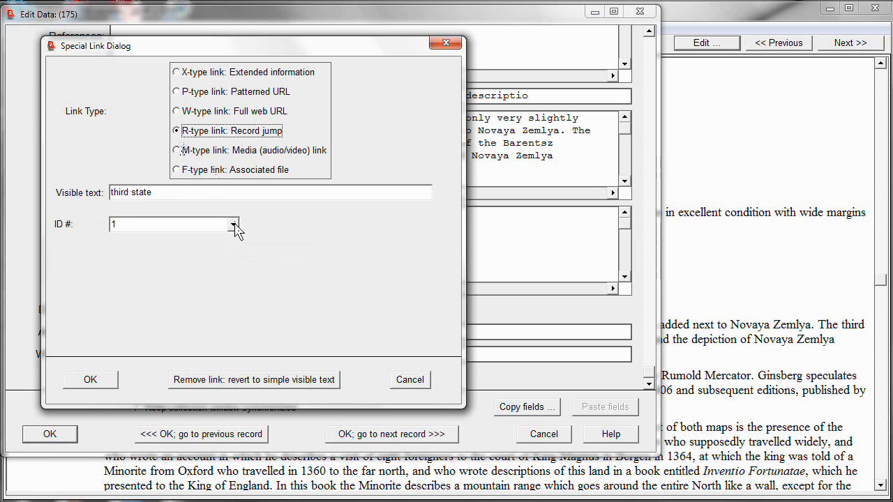
{"action": "left_click", "coordinate": [235, 223]}
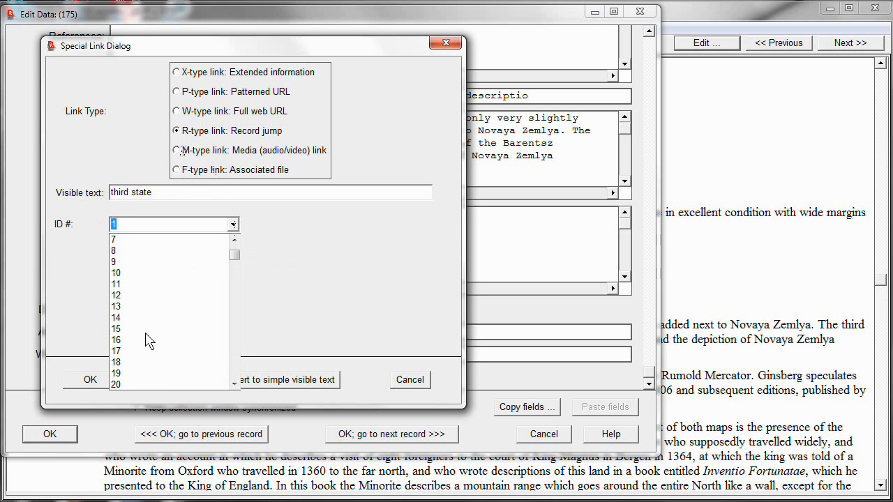
{"action": "left_click", "coordinate": [116, 329]}
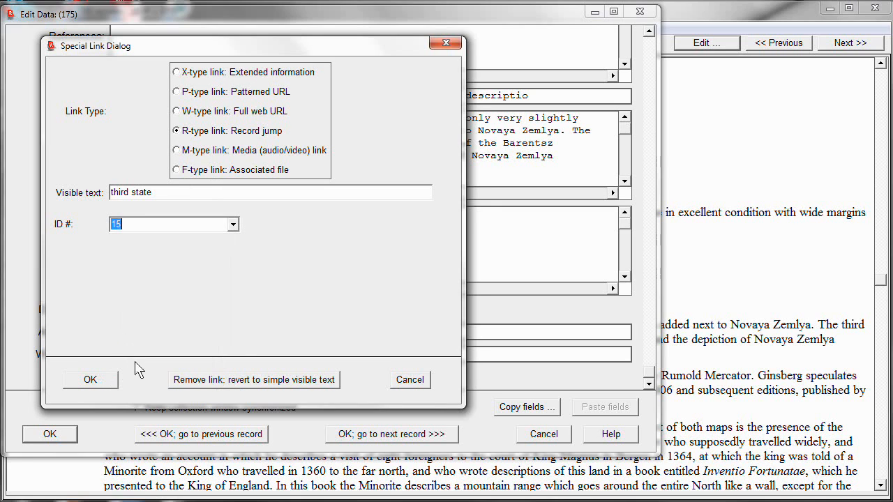
{"action": "left_click", "coordinate": [89, 379]}
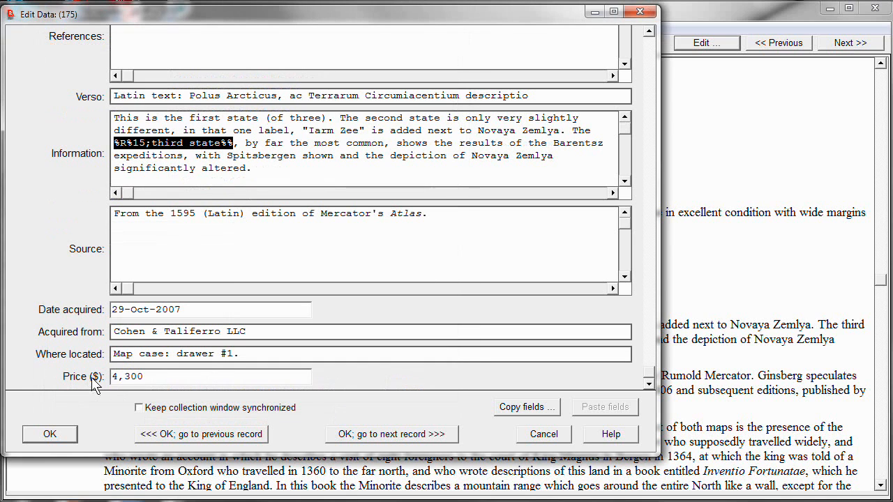
- Save record 175 and scroll to the 'third state' link in its Information text
{"action": "left_click", "coordinate": [49, 434]}
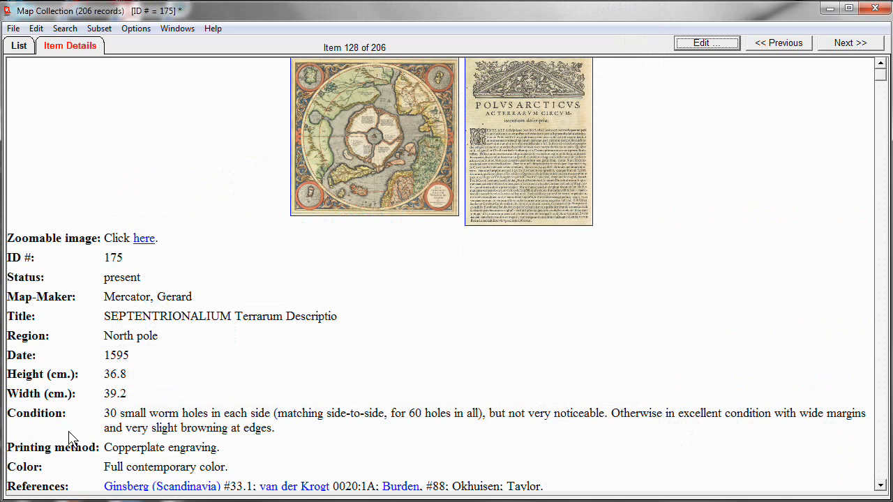
{"action": "scroll", "scroll_direction": "down", "scroll_amount": 3}
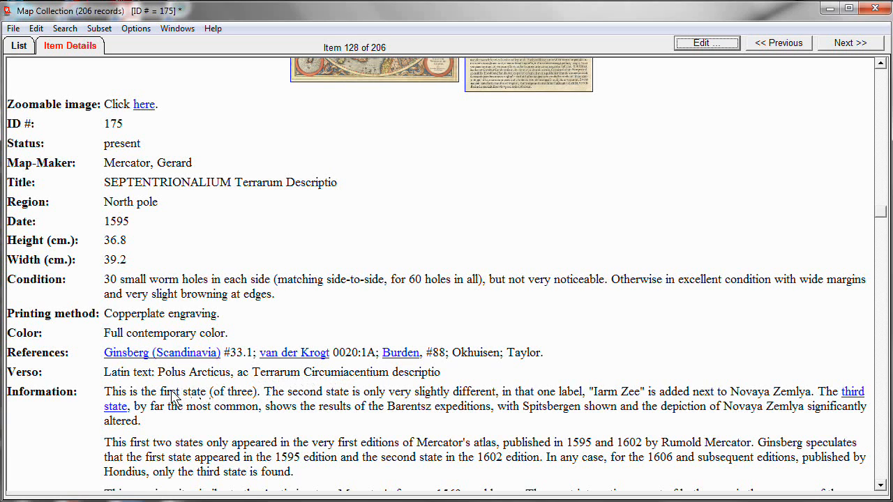
{"action": "mouse_move", "coordinate": [109, 412]}
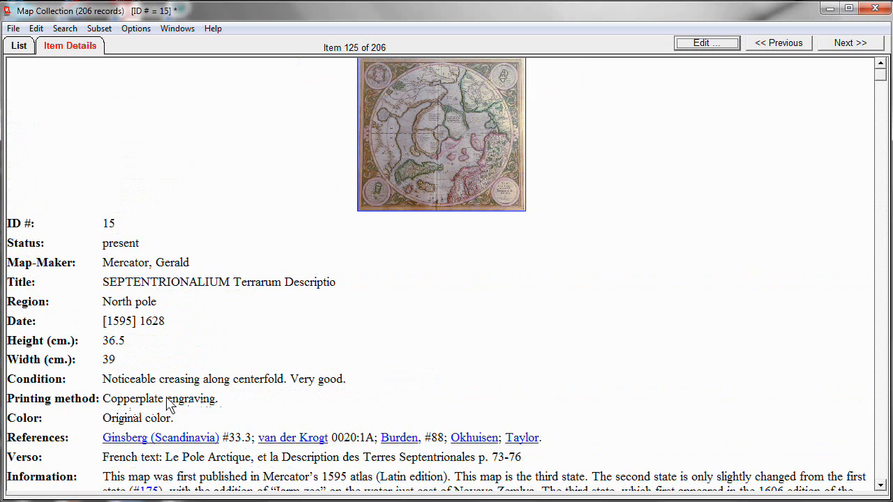
{"action": "mouse_move", "coordinate": [362, 340]}
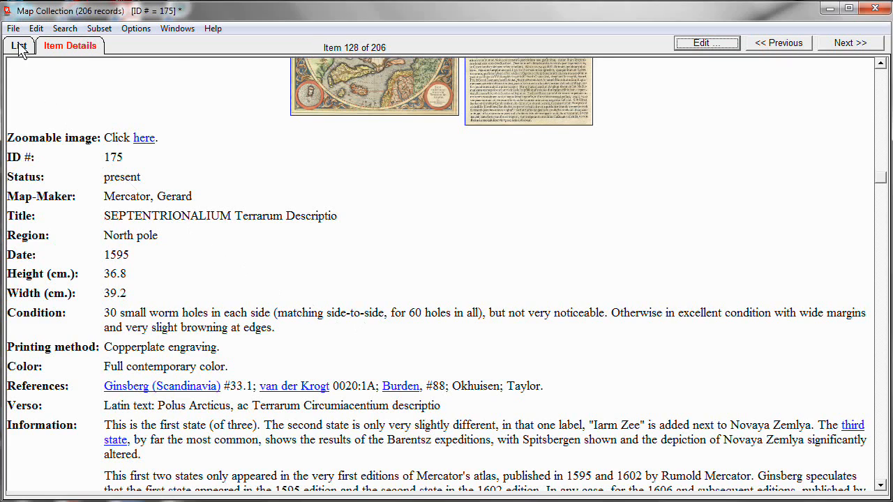
- Switch to the List view of all map records
{"action": "left_click", "coordinate": [20, 44]}
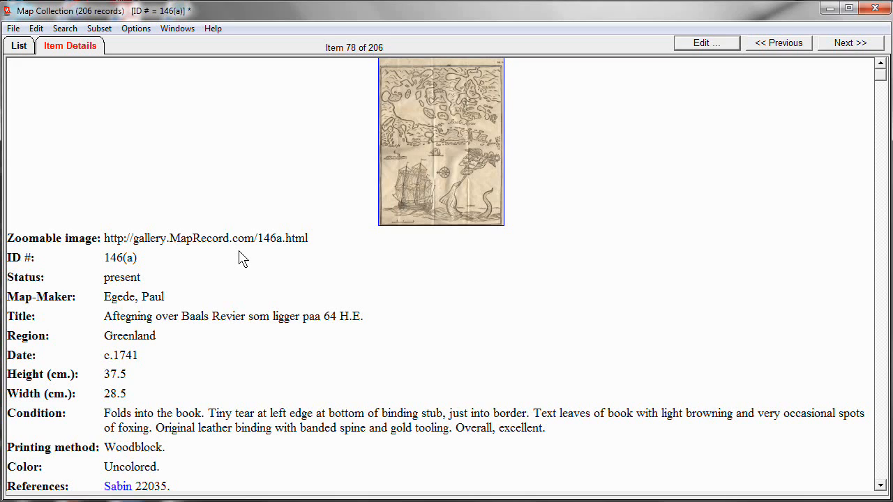
{"action": "mouse_move", "coordinate": [637, 110]}
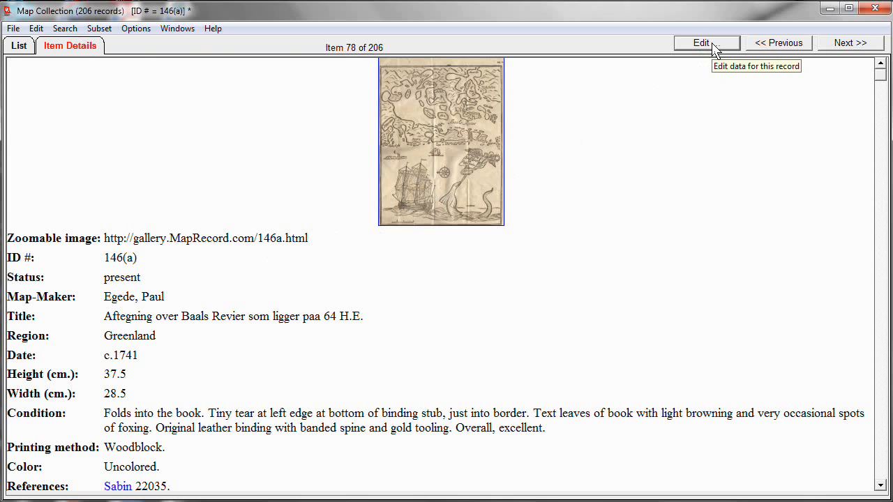
- Edit record 146(a) and make 'Folds into the book' an M-type media link to C:\Maps\Collection\MapCollection_Images\146a.mov
{"action": "left_click", "coordinate": [706, 42]}
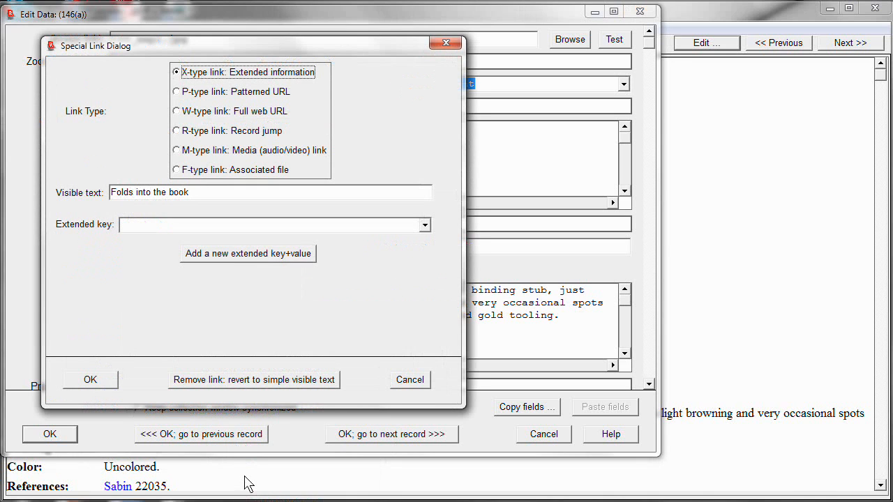
{"action": "mouse_move", "coordinate": [206, 355]}
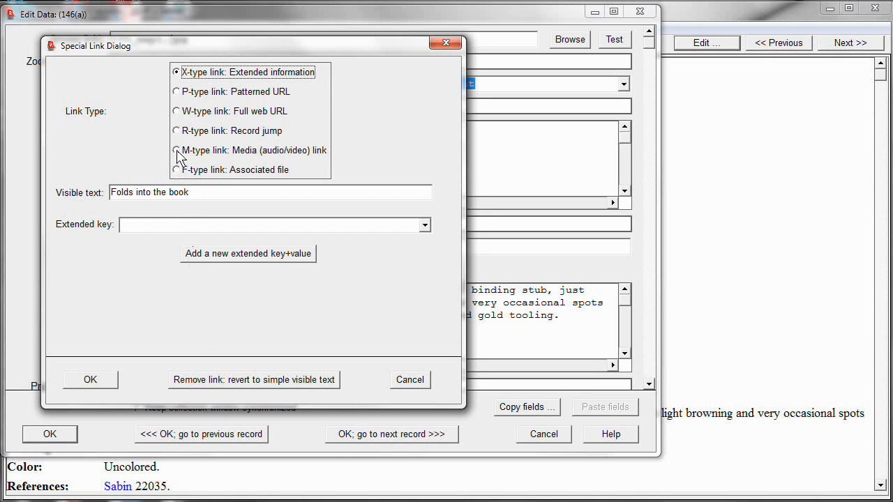
{"action": "left_click", "coordinate": [175, 151]}
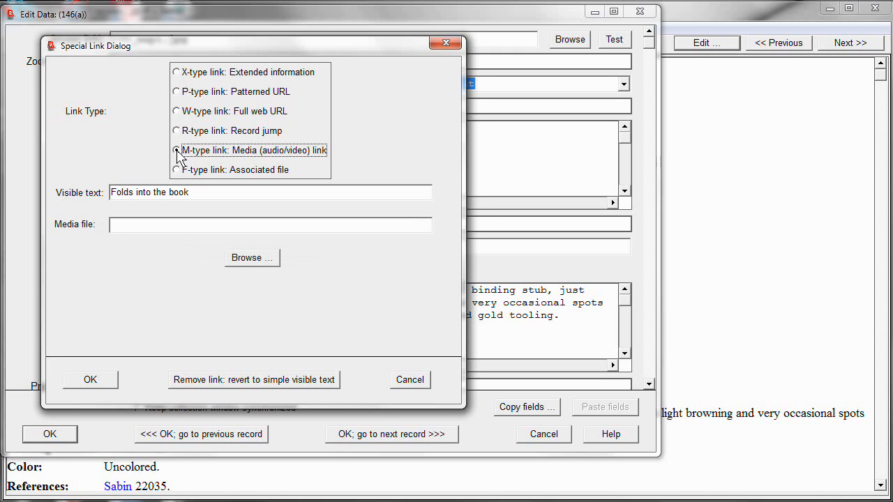
{"action": "left_click", "coordinate": [176, 151]}
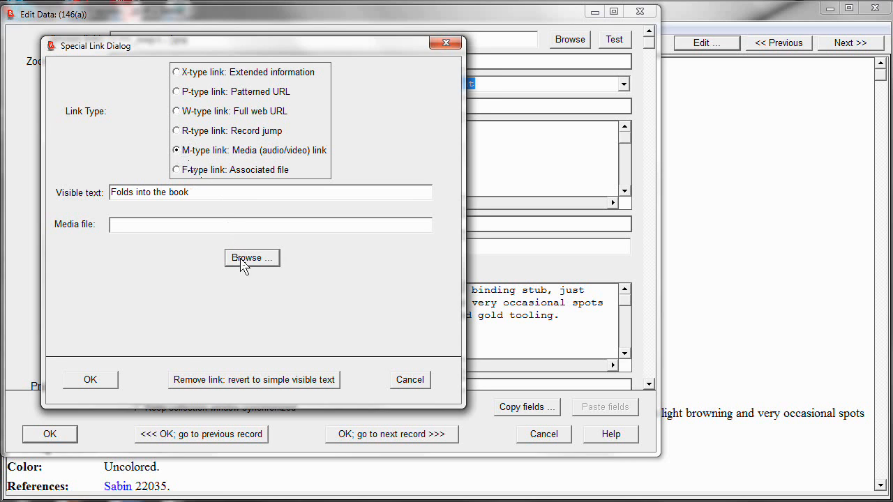
{"action": "left_click", "coordinate": [251, 256]}
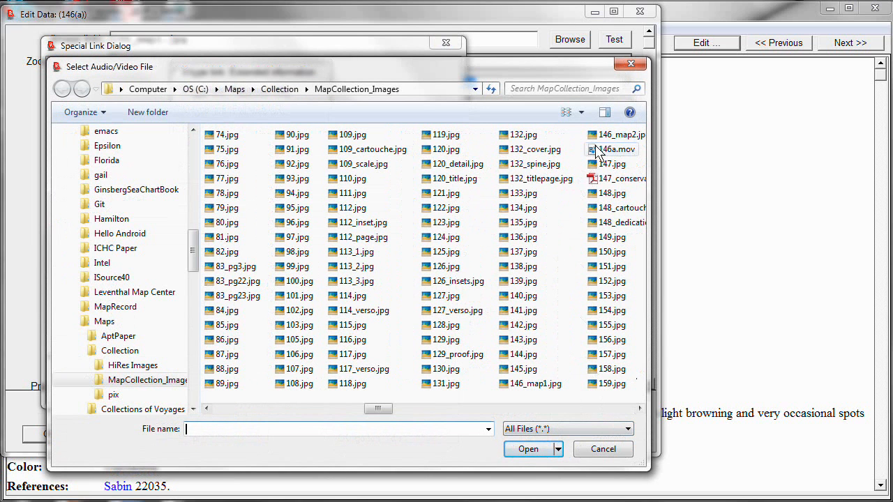
{"action": "left_click", "coordinate": [616, 149]}
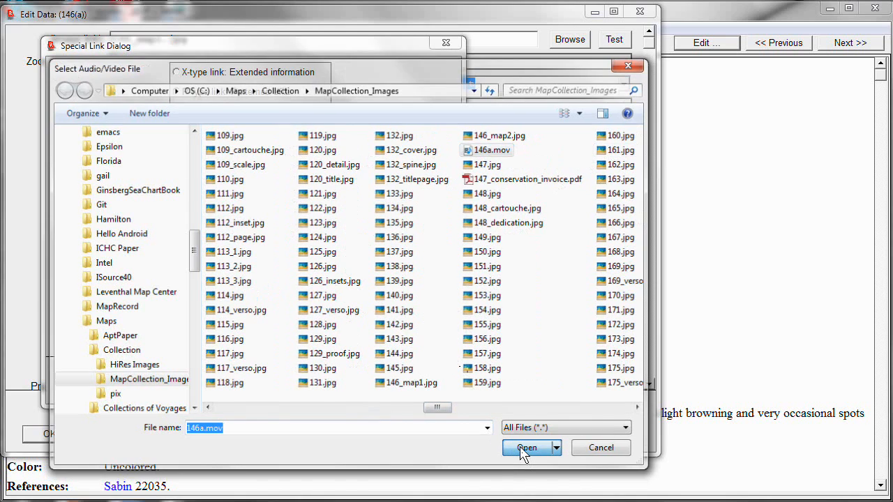
{"action": "left_click", "coordinate": [526, 447]}
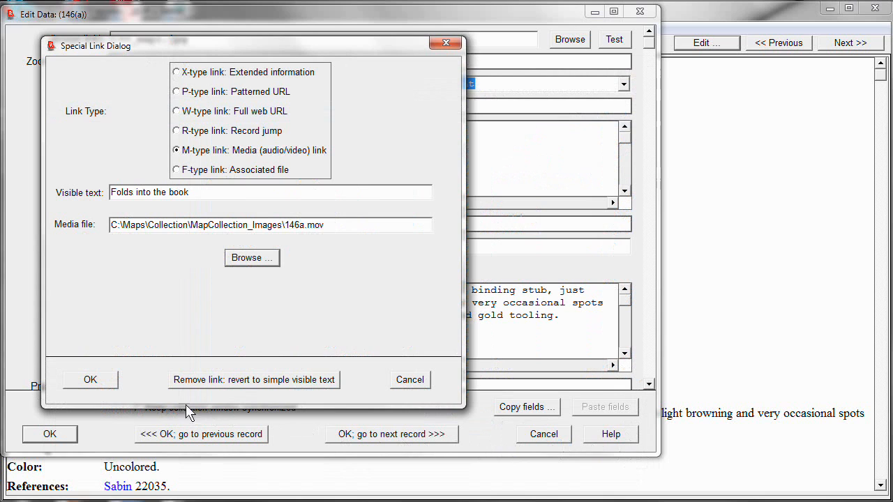
{"action": "left_click", "coordinate": [89, 380]}
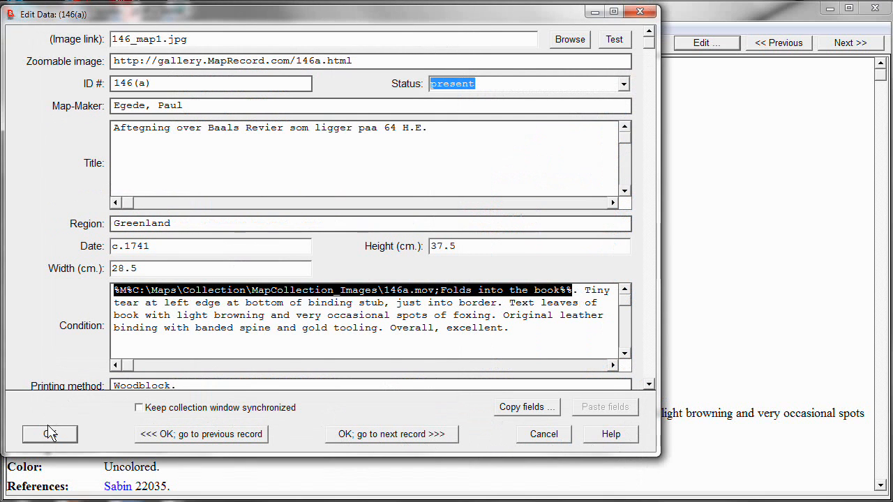
- Save record 146(a), play the 146a.mov video from the link, and close the player
{"action": "left_click", "coordinate": [49, 434]}
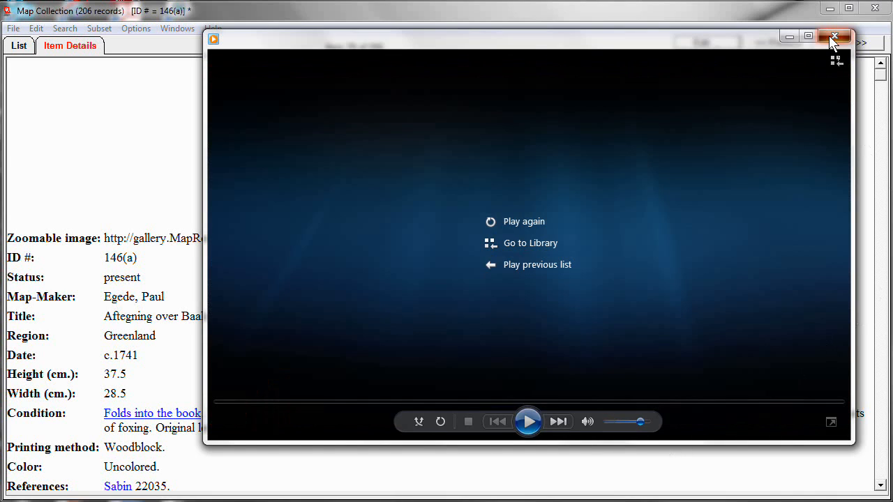
{"action": "left_click", "coordinate": [835, 37]}
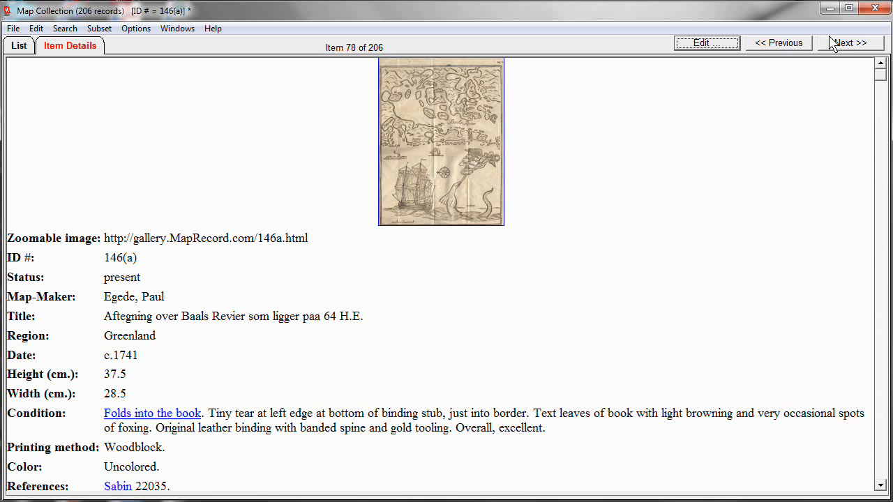
{"action": "mouse_move", "coordinate": [452, 44]}
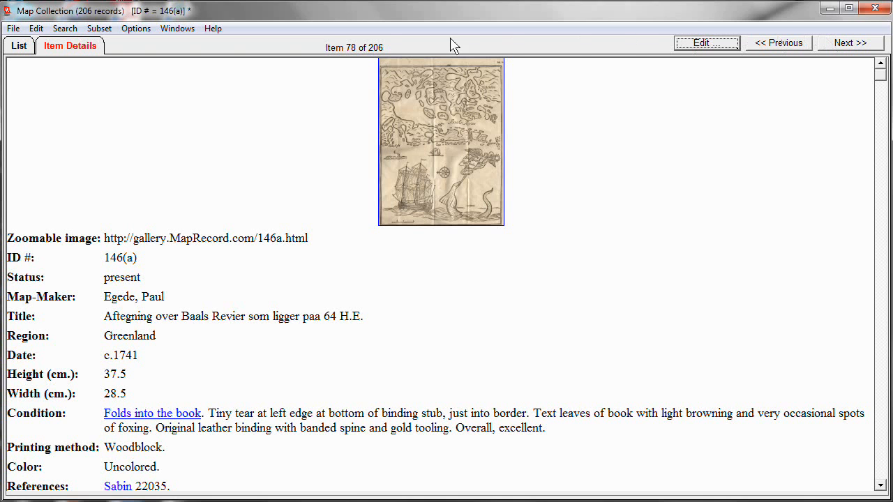
- Open record 147, Cary's New Plan of London (1832), from the map collection list
{"action": "left_click", "coordinate": [20, 45]}
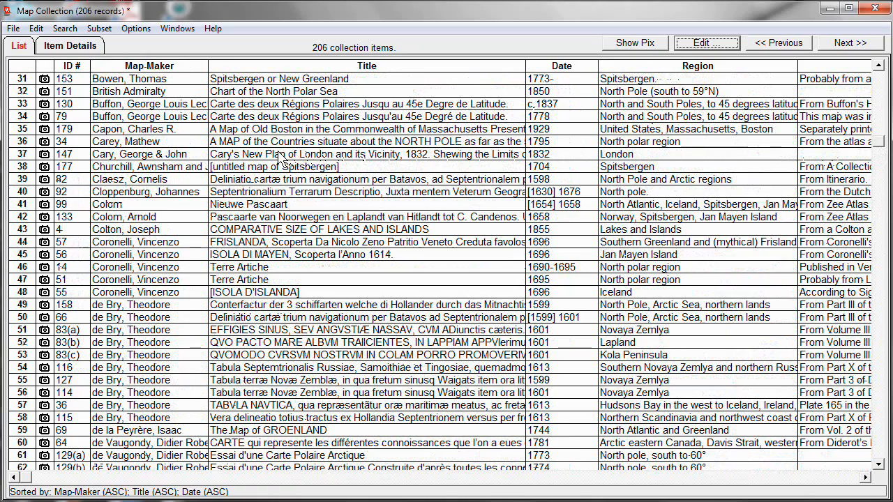
{"action": "double_click", "coordinate": [279, 153]}
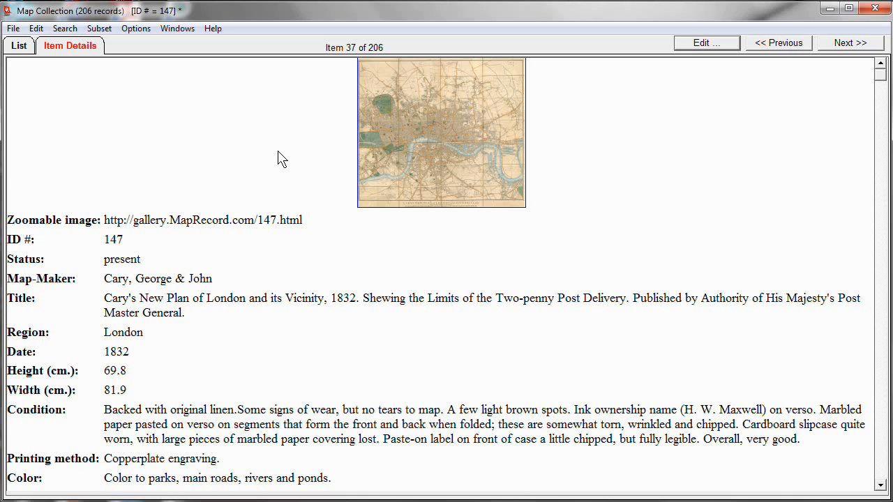
{"action": "mouse_move", "coordinate": [501, 119]}
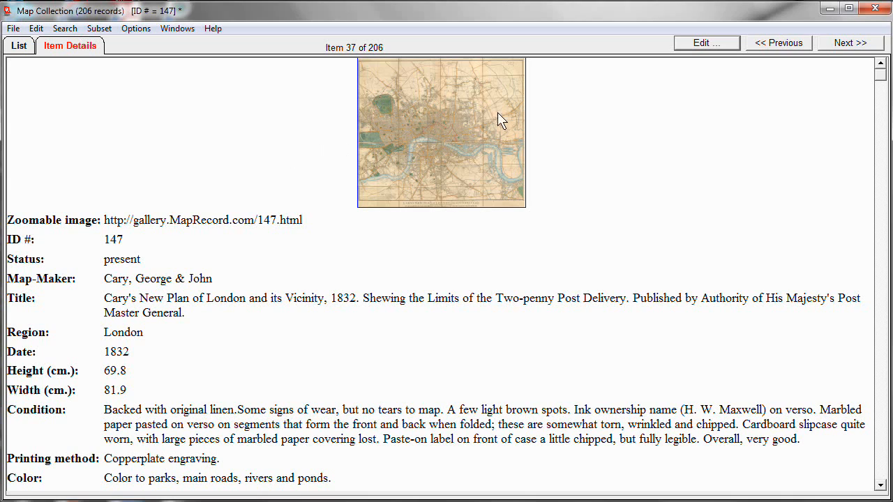
{"action": "left_click", "coordinate": [706, 42]}
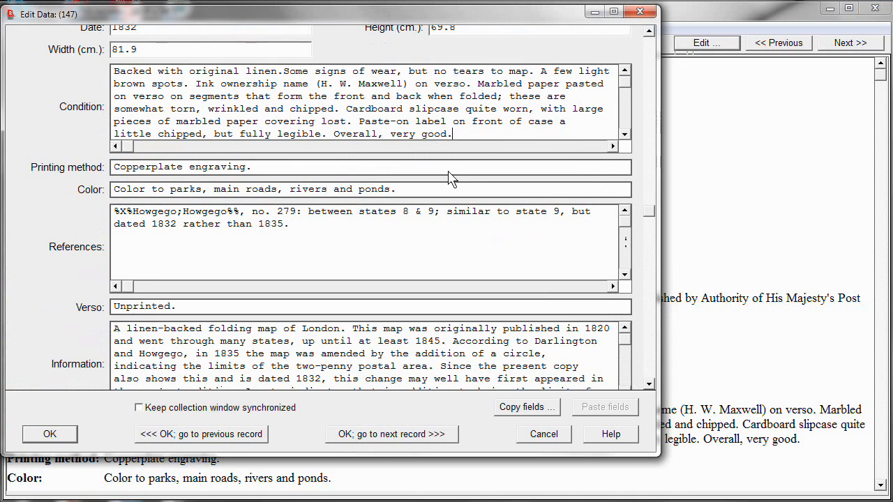
{"action": "scroll", "scroll_direction": "down", "scroll_amount": 3}
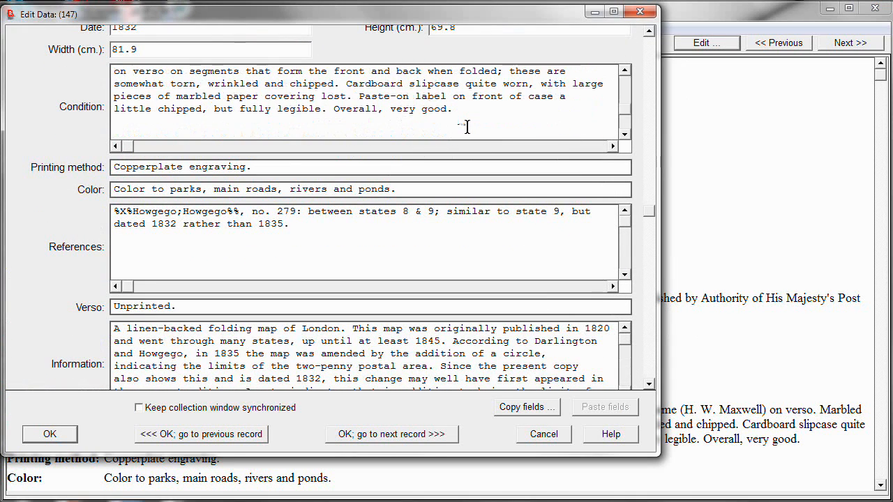
{"action": "type", "text": "Lc"}
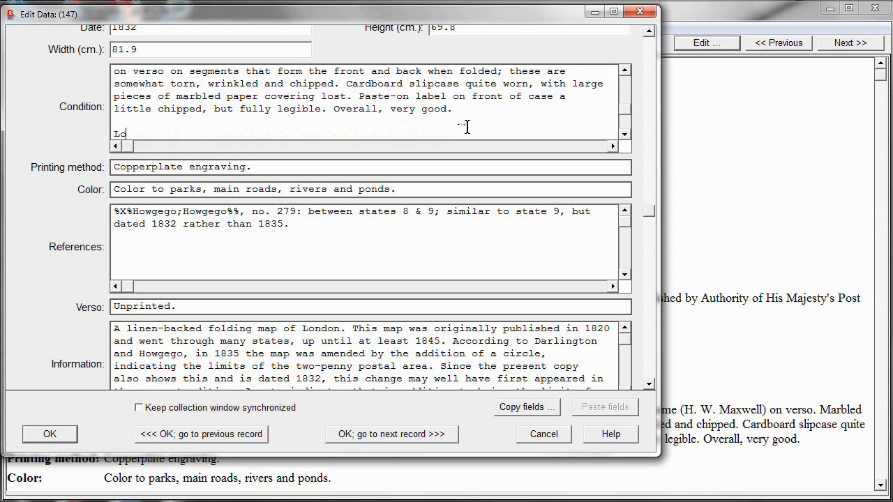
{"action": "type", "text": "ouise Baptiste did cons"}
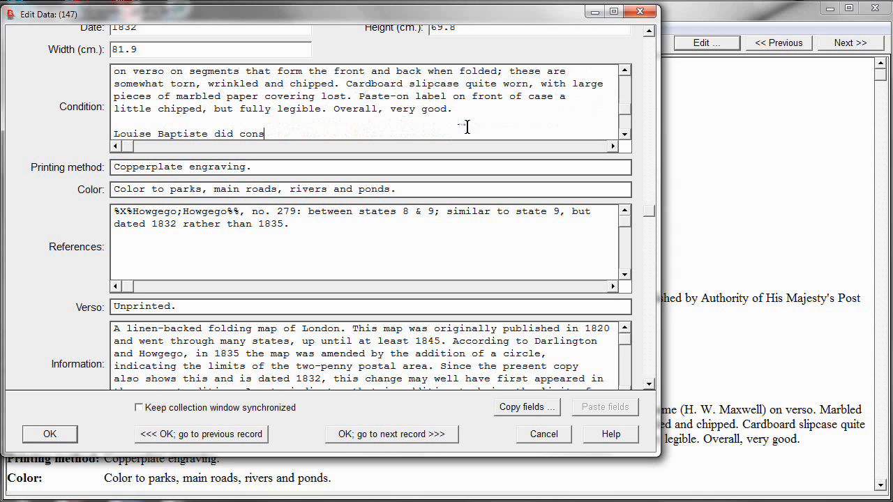
{"action": "type", "text": "ervation work"}
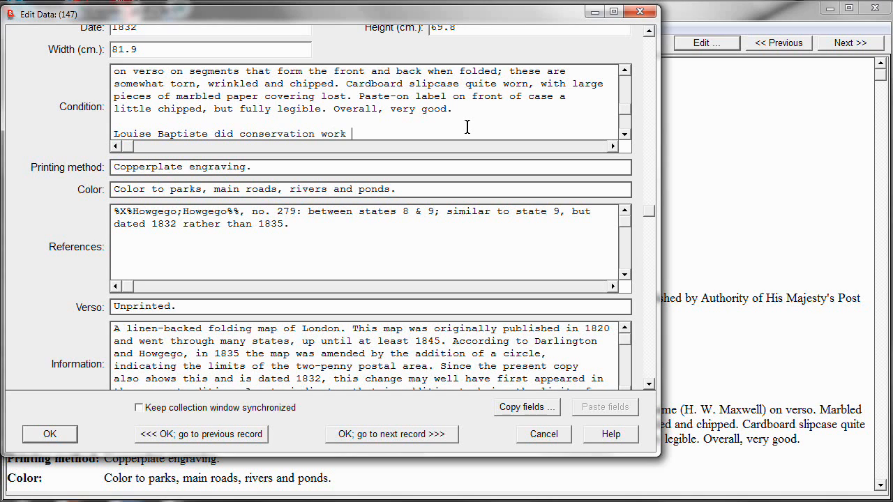
{"action": "type", "text": "on this map (see invoice)."}
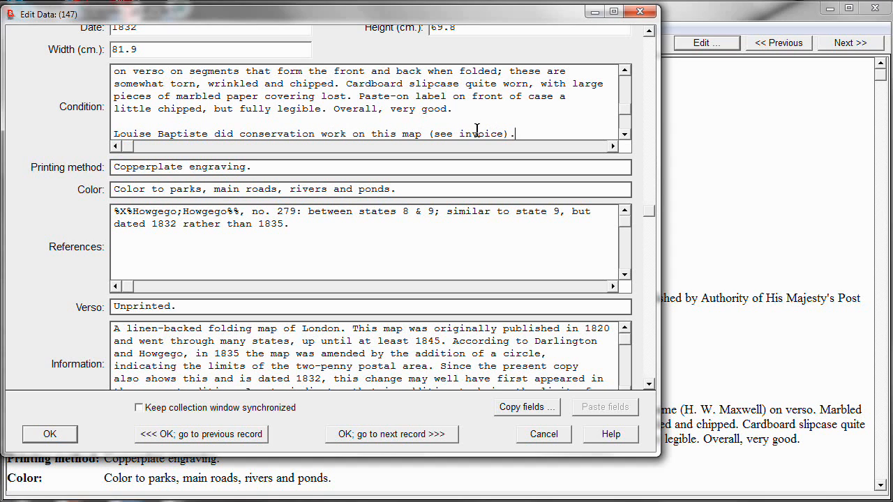
{"action": "double_click", "coordinate": [480, 134]}
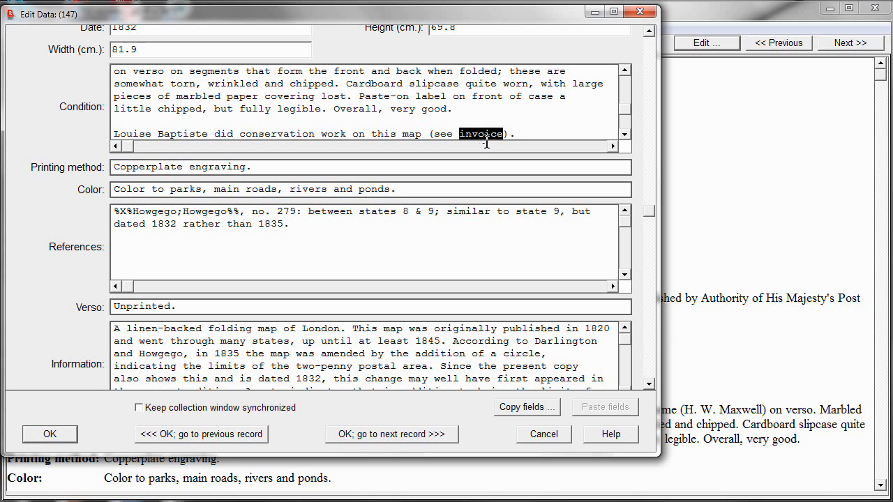
- Start a special hyperlink on 'invoice' as an F-type associated-file link
{"action": "right_click", "coordinate": [486, 134]}
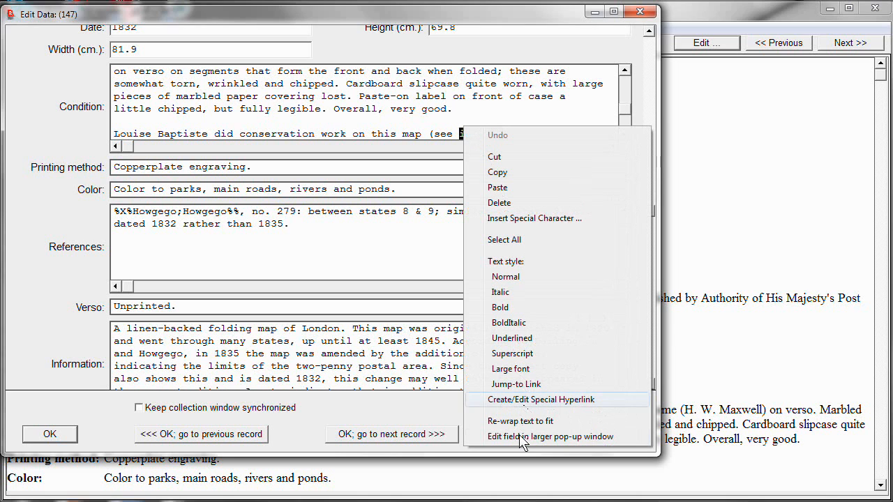
{"action": "left_click", "coordinate": [539, 399]}
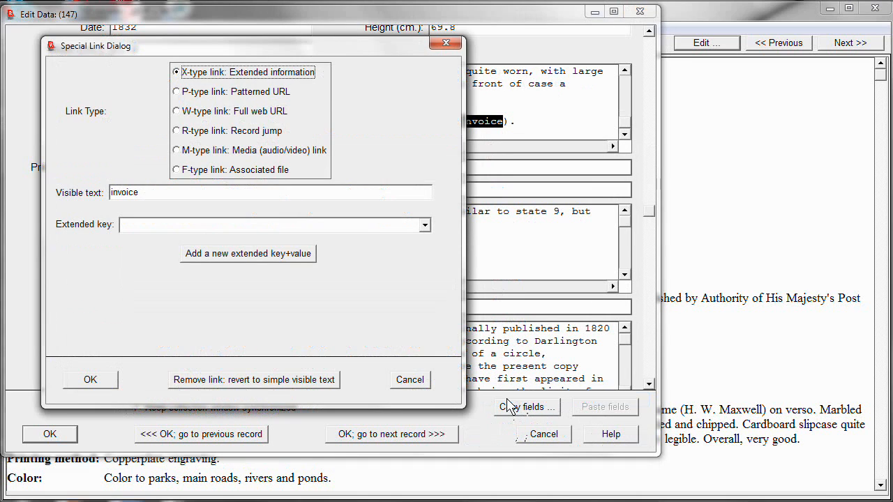
{"action": "left_click", "coordinate": [176, 170]}
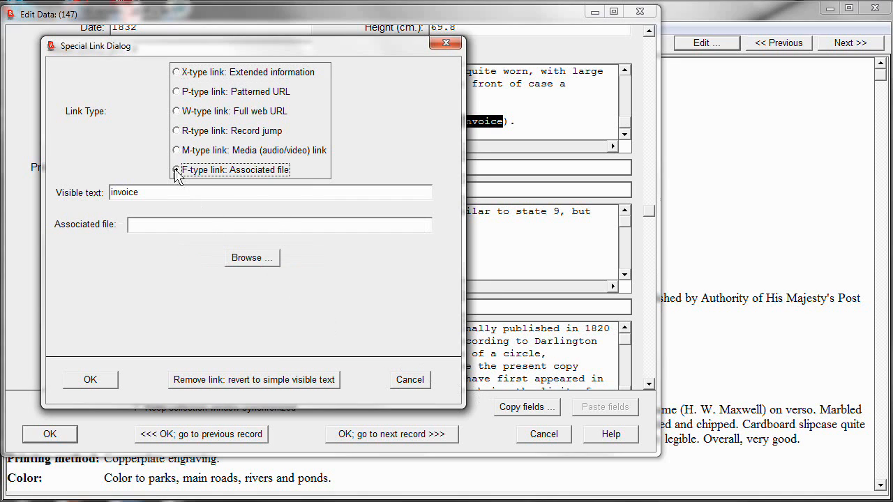
{"action": "left_click", "coordinate": [176, 169]}
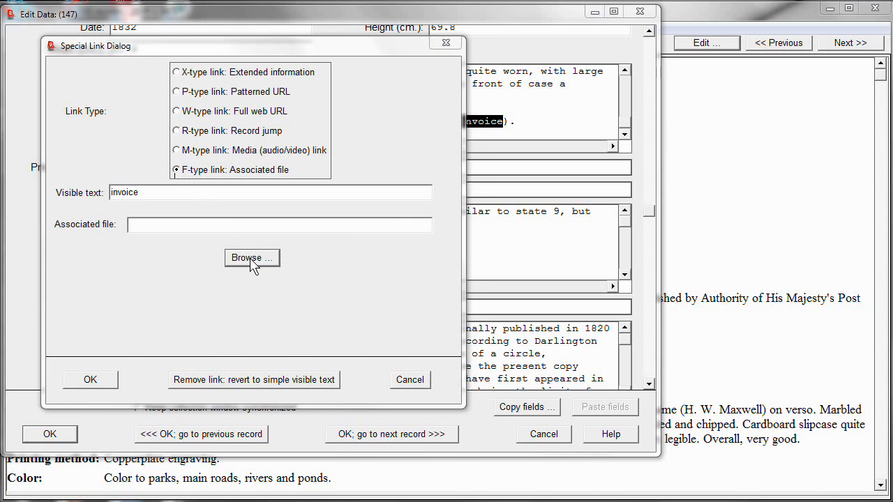
- Point the link to 147_conservation_invoice.pdf and save record 147
{"action": "left_click", "coordinate": [251, 256]}
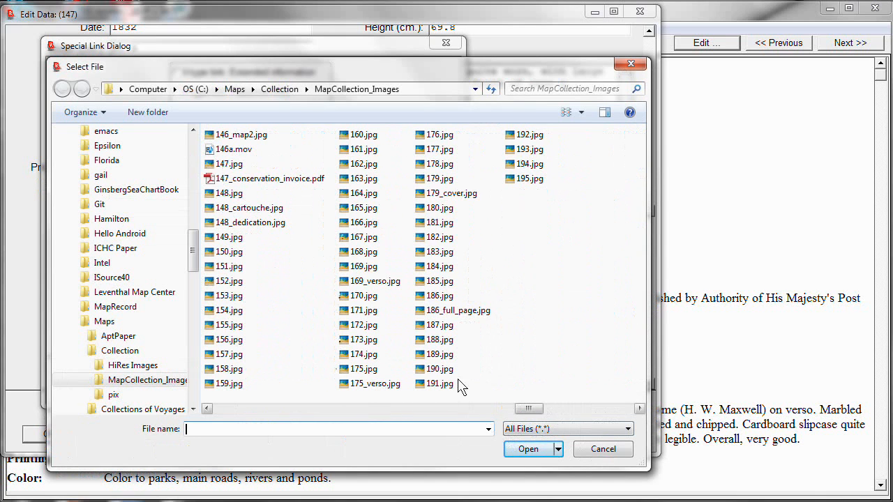
{"action": "left_click", "coordinate": [271, 179]}
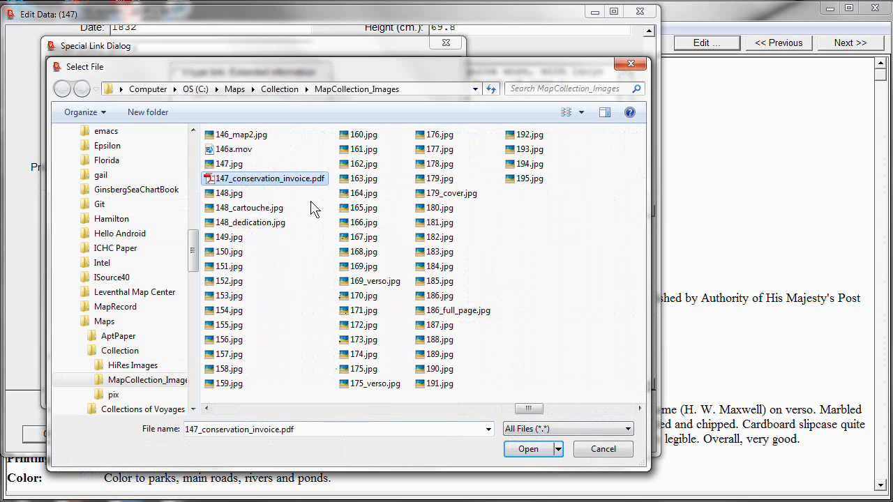
{"action": "left_click", "coordinate": [528, 449]}
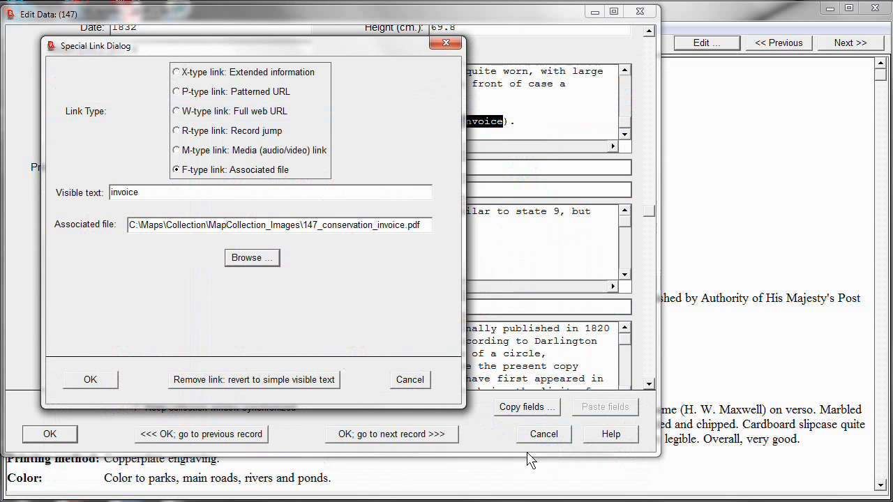
{"action": "left_click", "coordinate": [89, 380]}
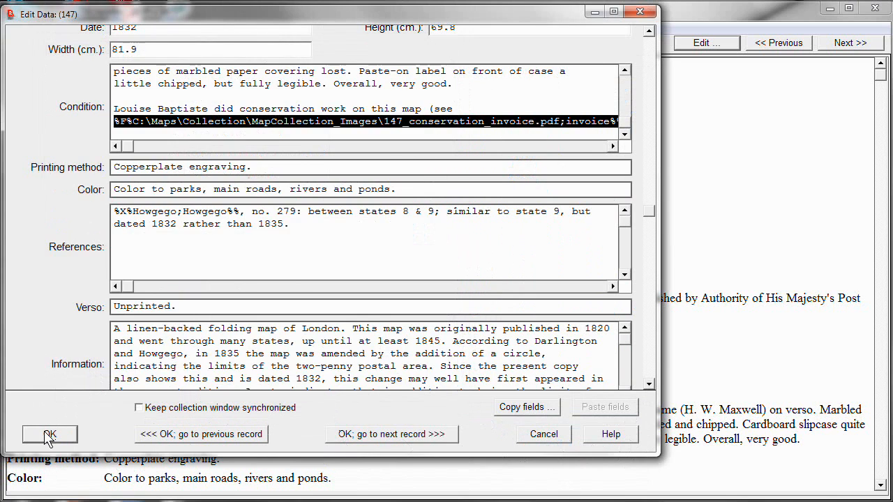
{"action": "left_click", "coordinate": [49, 434]}
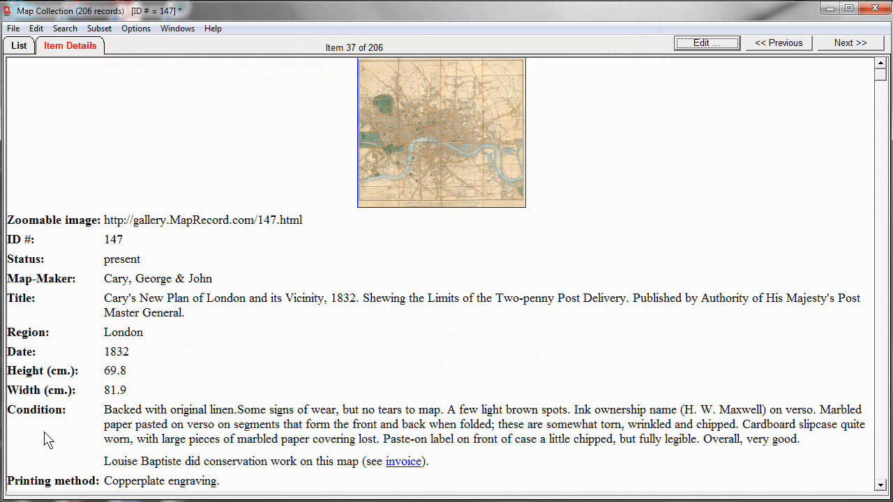
{"action": "mouse_move", "coordinate": [408, 469]}
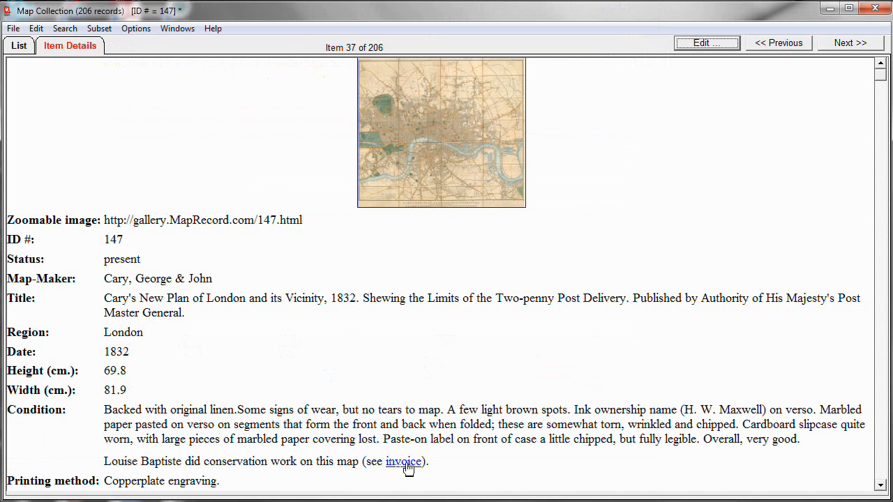
{"action": "left_click", "coordinate": [405, 460]}
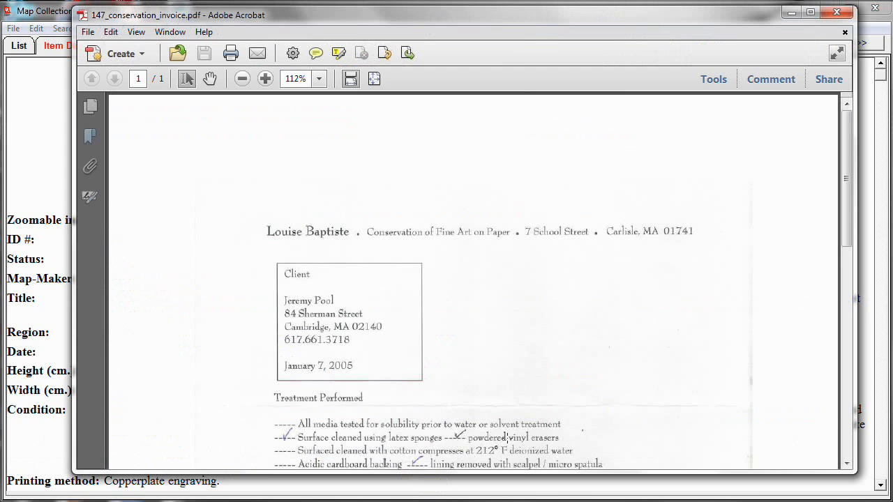
{"action": "mouse_move", "coordinate": [533, 103]}
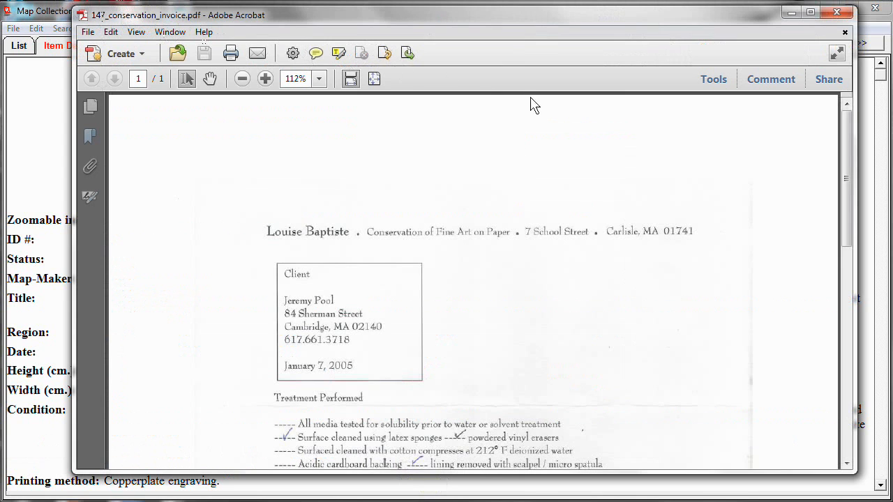
{"action": "scroll", "scroll_direction": "down", "scroll_amount": 3}
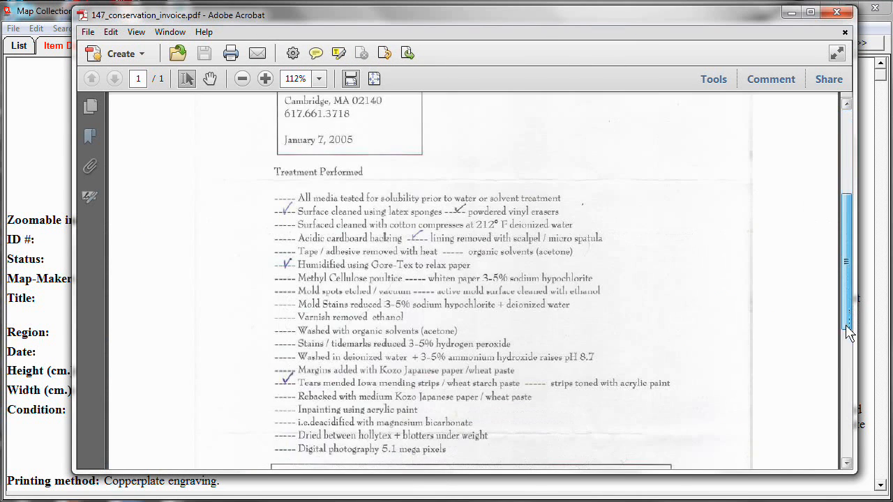
{"action": "scroll", "scroll_direction": "down", "scroll_amount": 3}
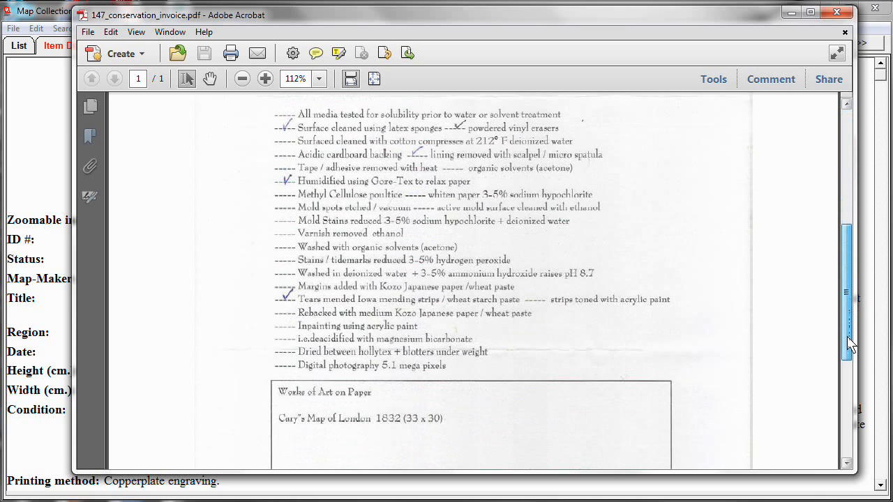
{"action": "mouse_move", "coordinate": [851, 341]}
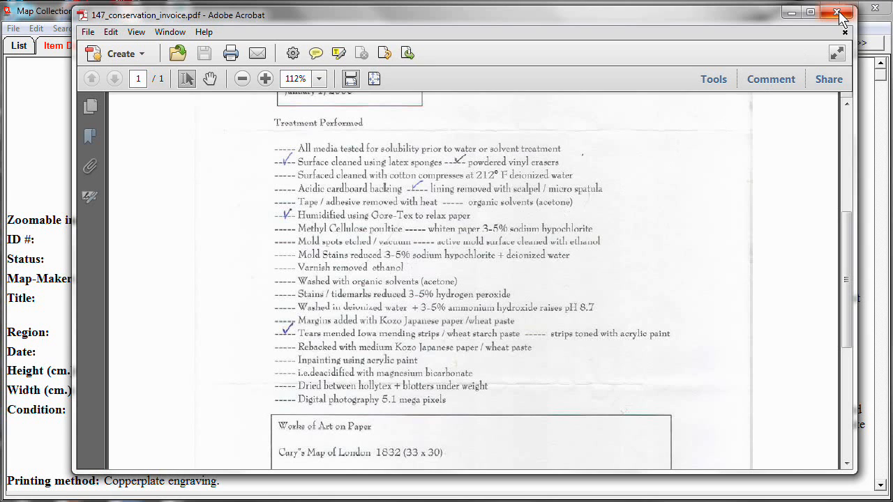
{"action": "left_click", "coordinate": [843, 12]}
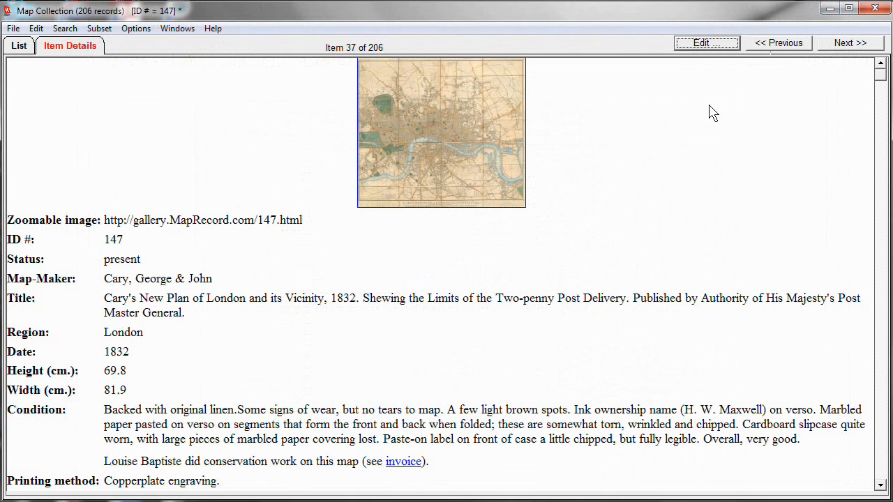